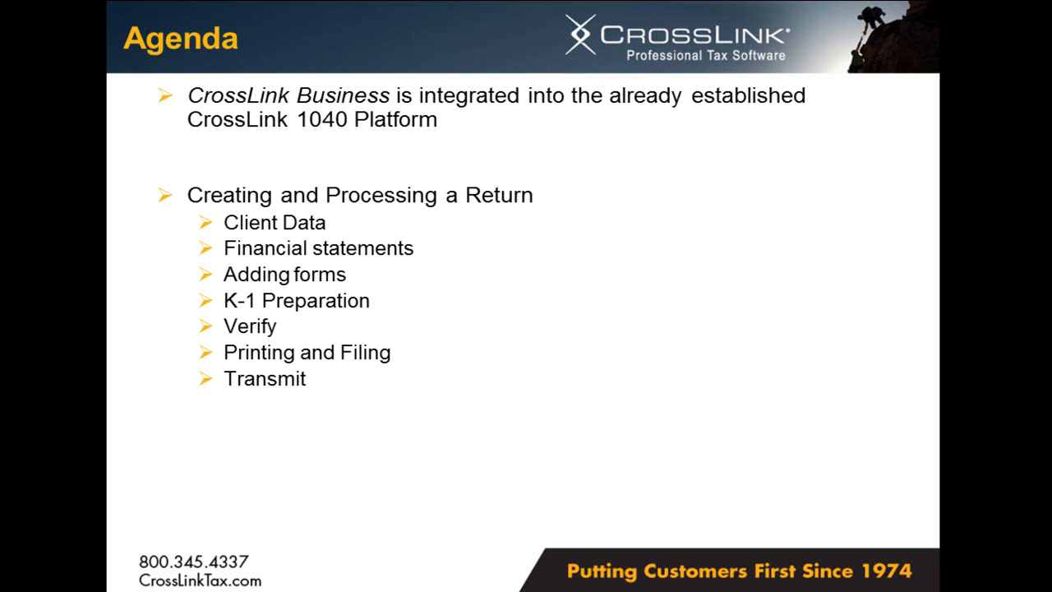
- Advance the slideshow past Agenda to the slide on CrossLink Business's familiar 1040 approach
key("Right")
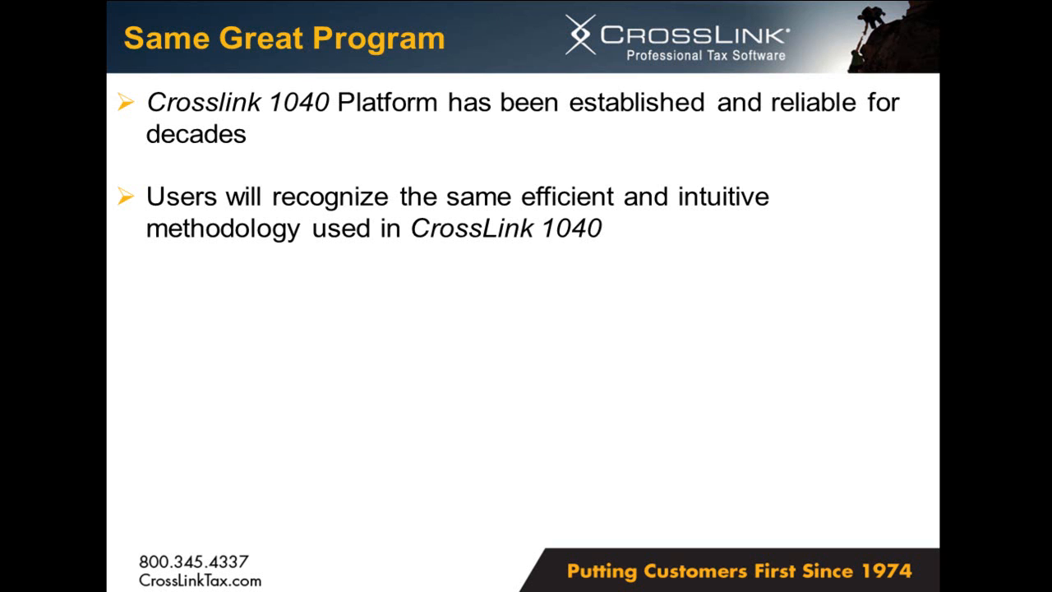
key("right")
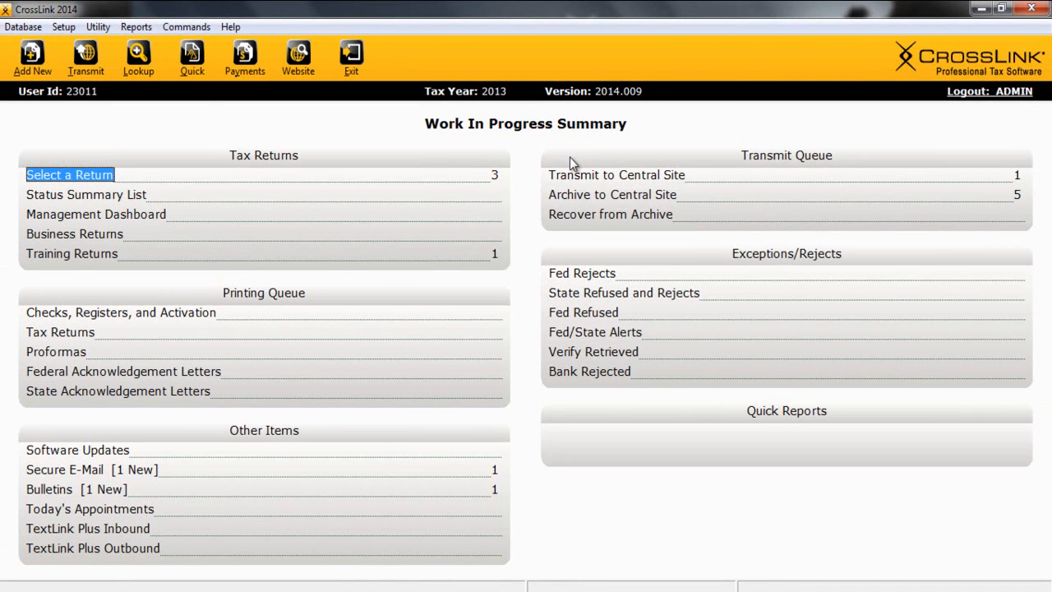
mouse_move(95, 238)
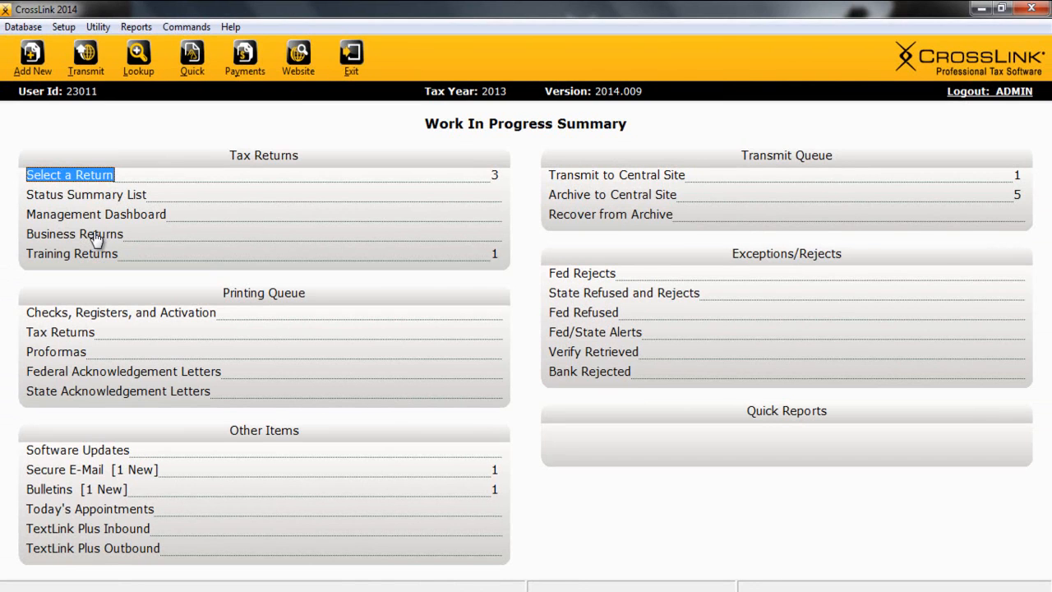
- Switch to Business Returns under Tax Returns to list the three business returns
left_click(73, 233)
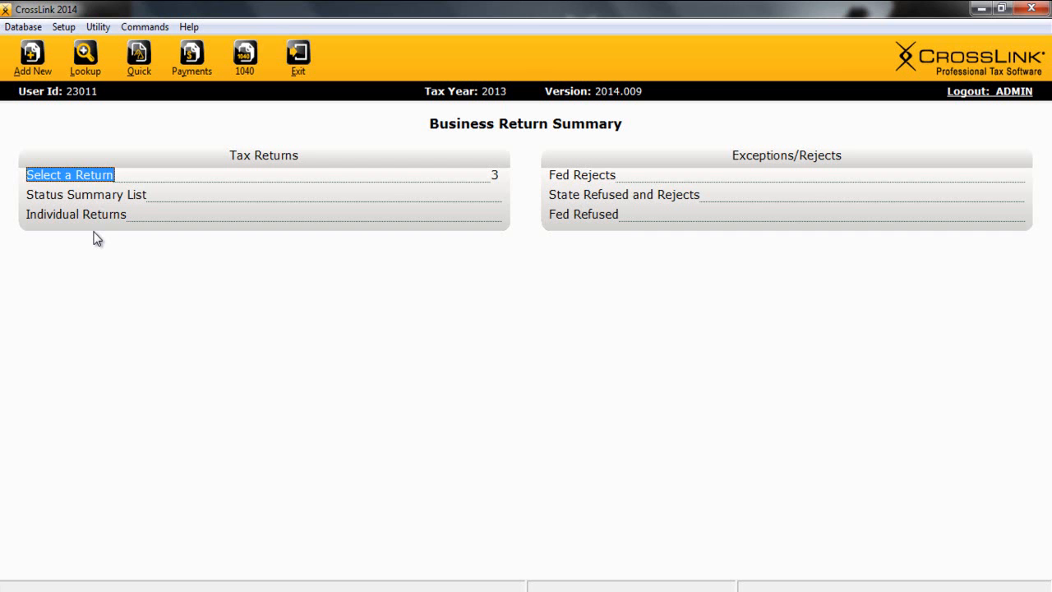
- Start a new corporate return with EIN 2-2222222, then back out to the return lookup list
left_click(32, 56)
type("1")
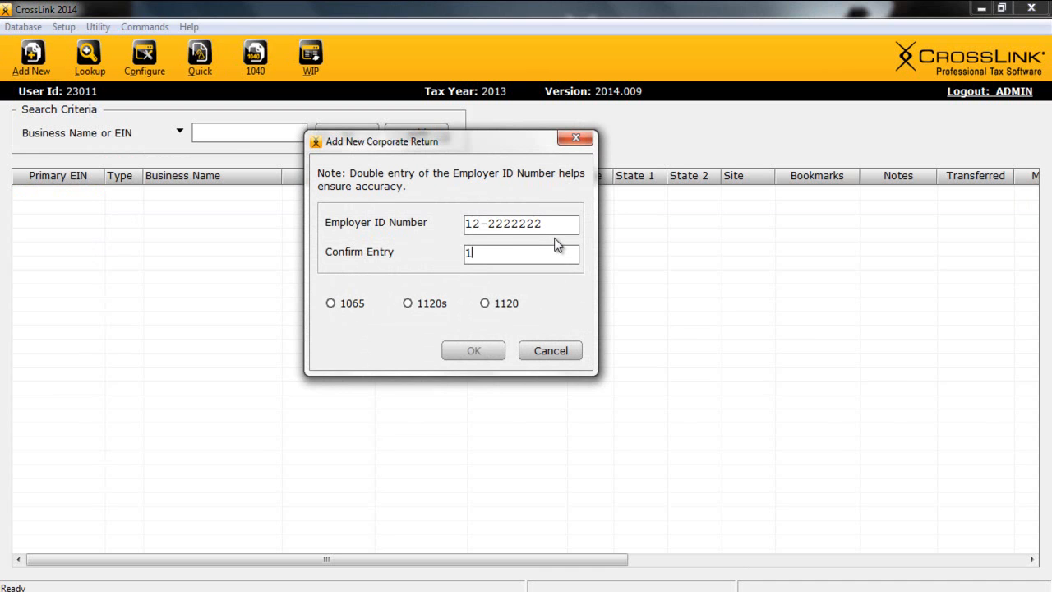
type("2-2222222")
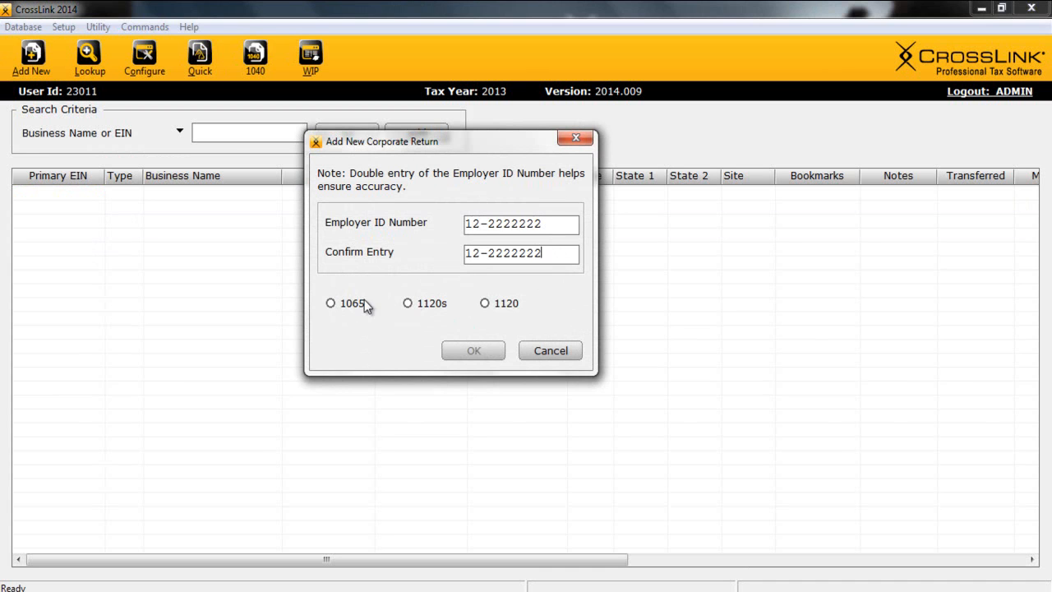
left_click(408, 303)
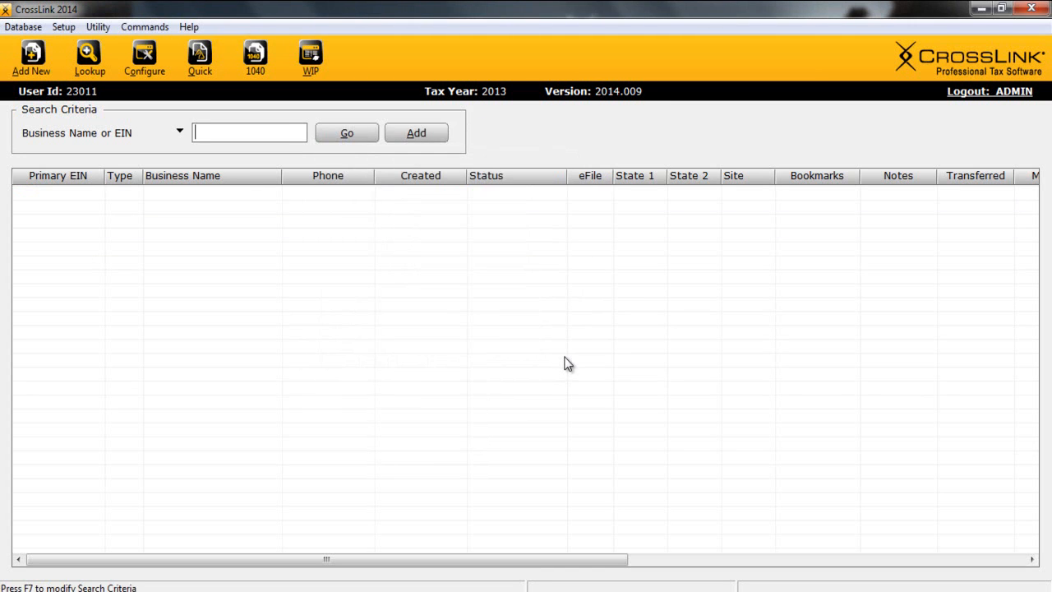
mouse_move(575, 337)
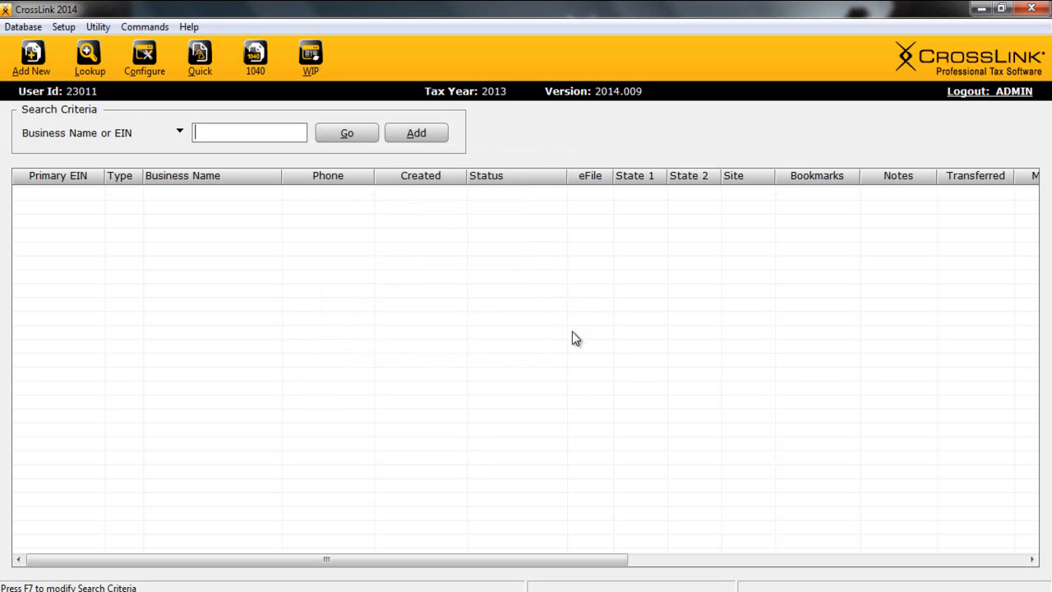
- List all existing business returns and open the GARNER INDUSTRIES 1120S row
left_click(346, 133)
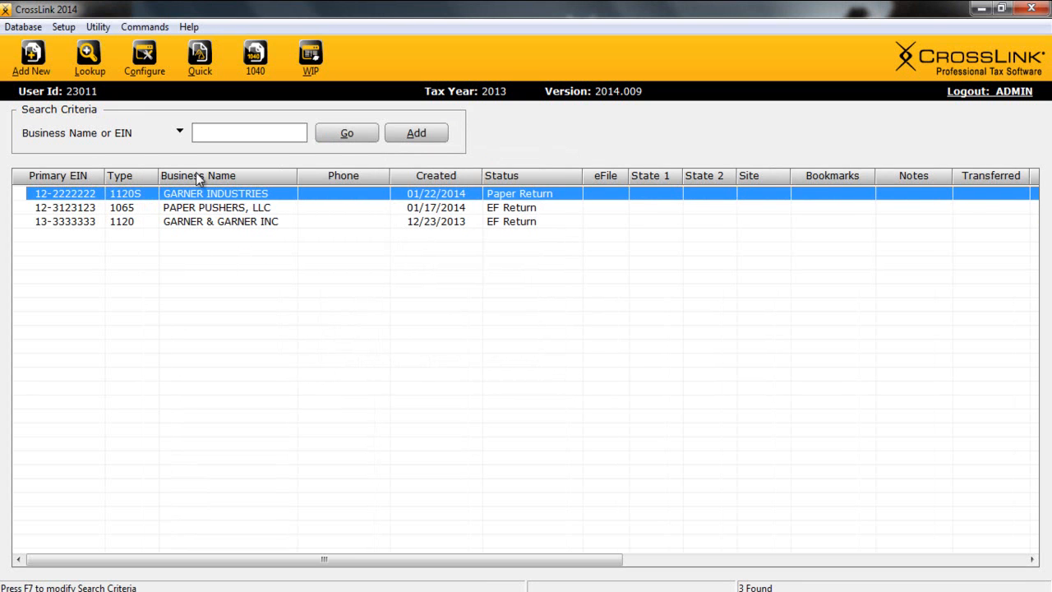
double_click(214, 193)
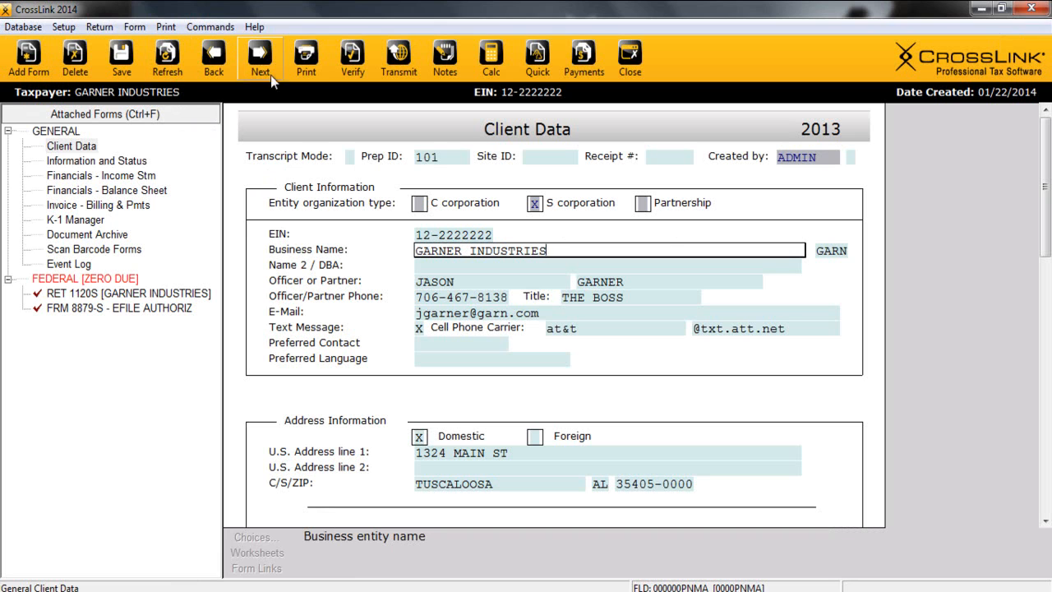
mouse_move(399, 58)
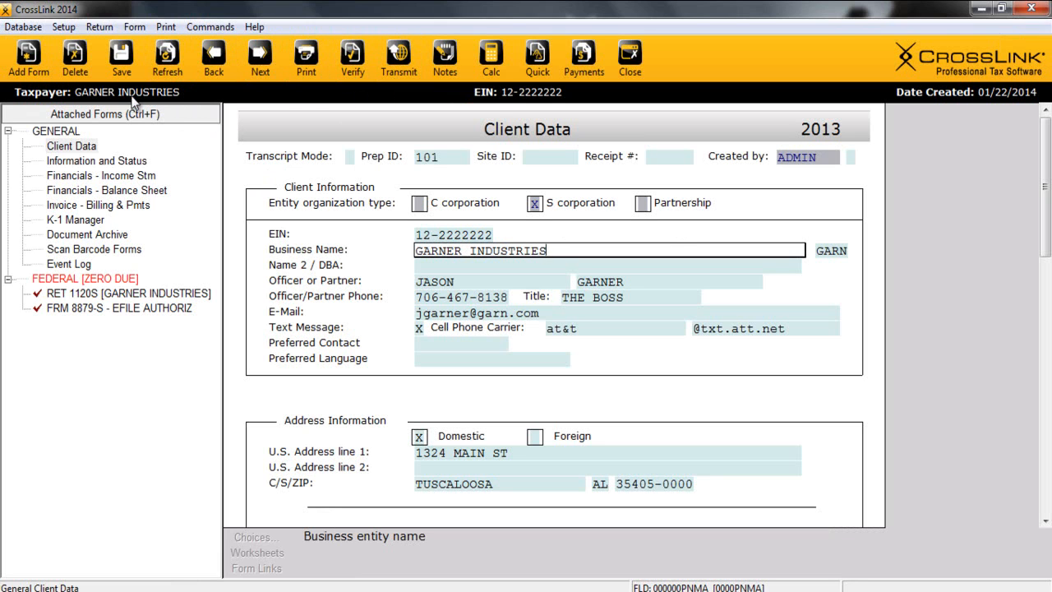
mouse_move(517, 113)
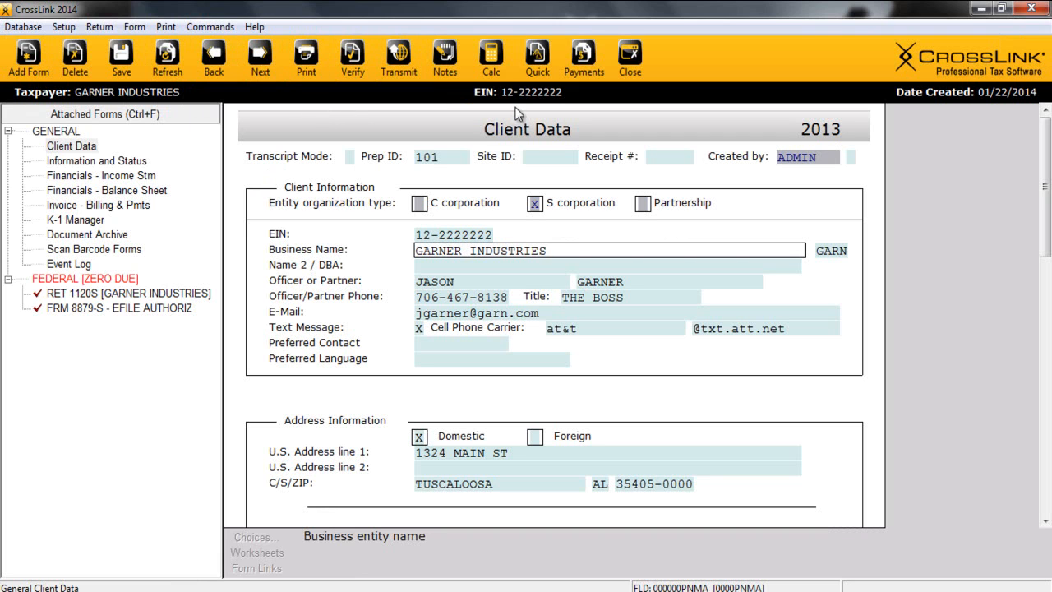
mouse_move(100, 222)
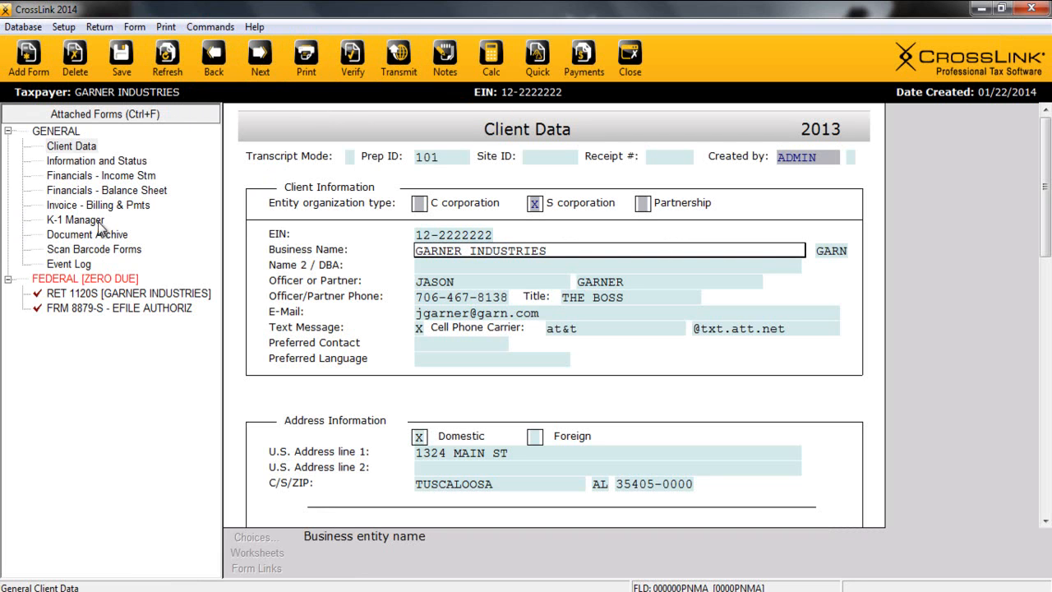
mouse_move(97, 232)
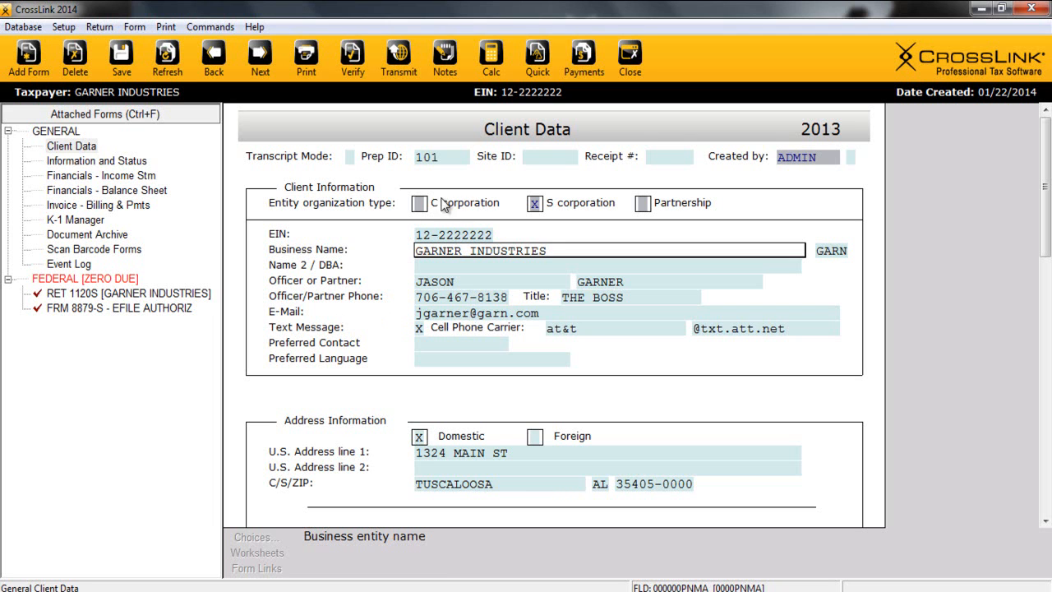
mouse_move(471, 235)
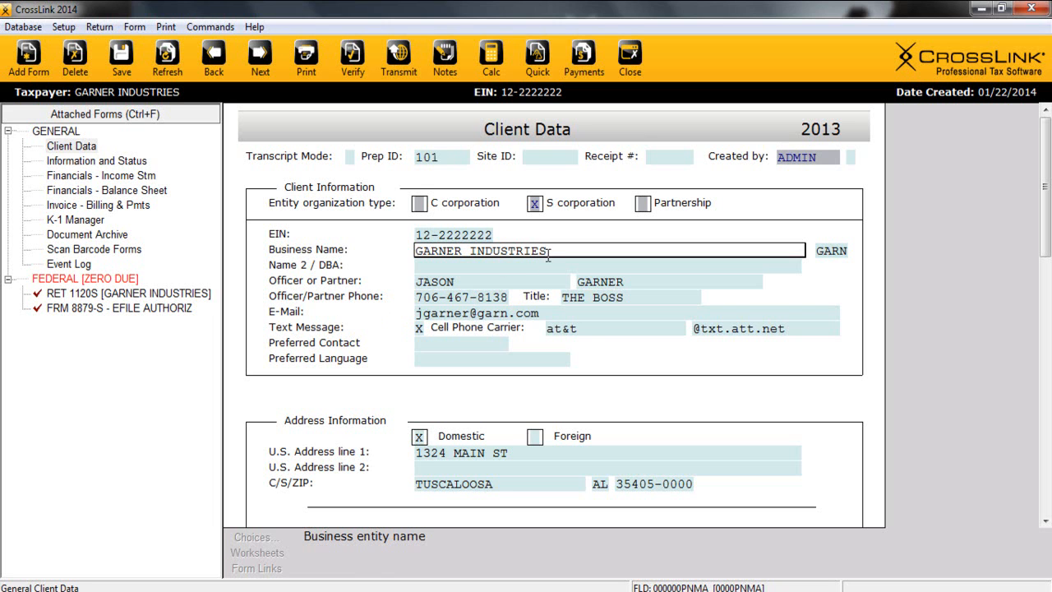
mouse_move(444, 559)
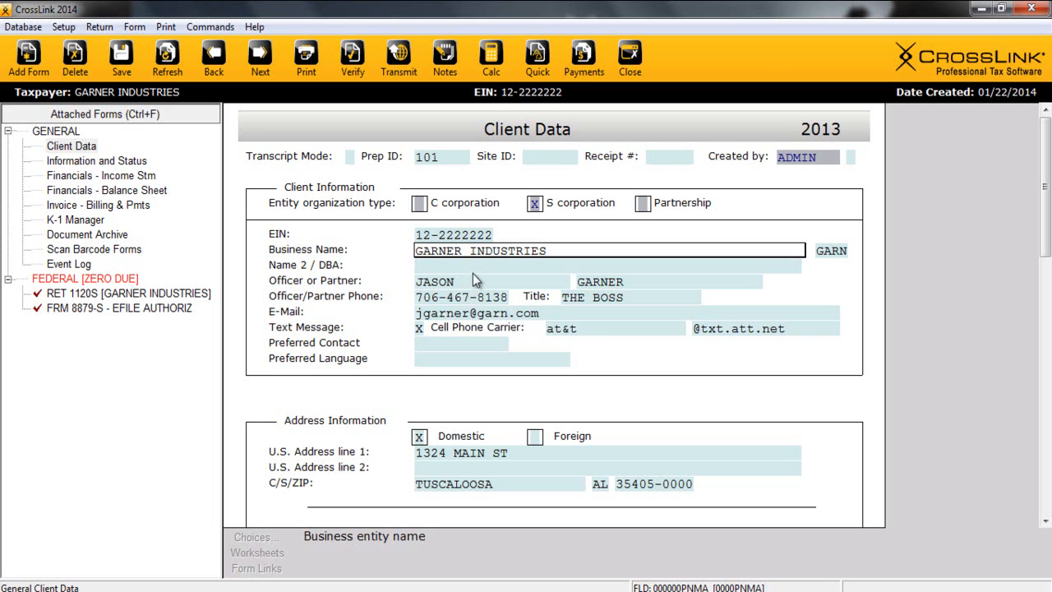
mouse_move(493, 315)
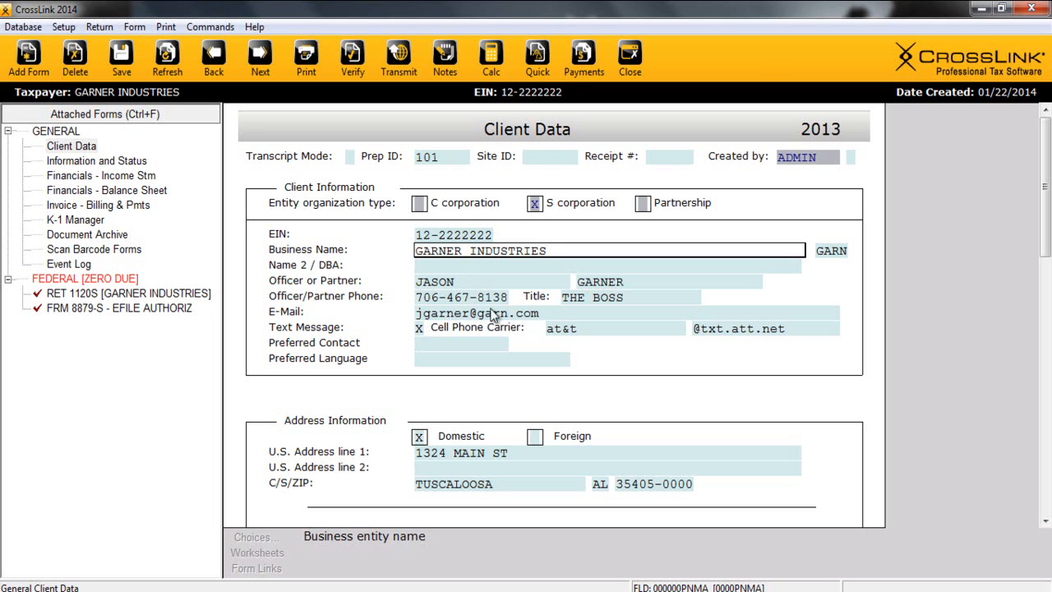
mouse_move(519, 326)
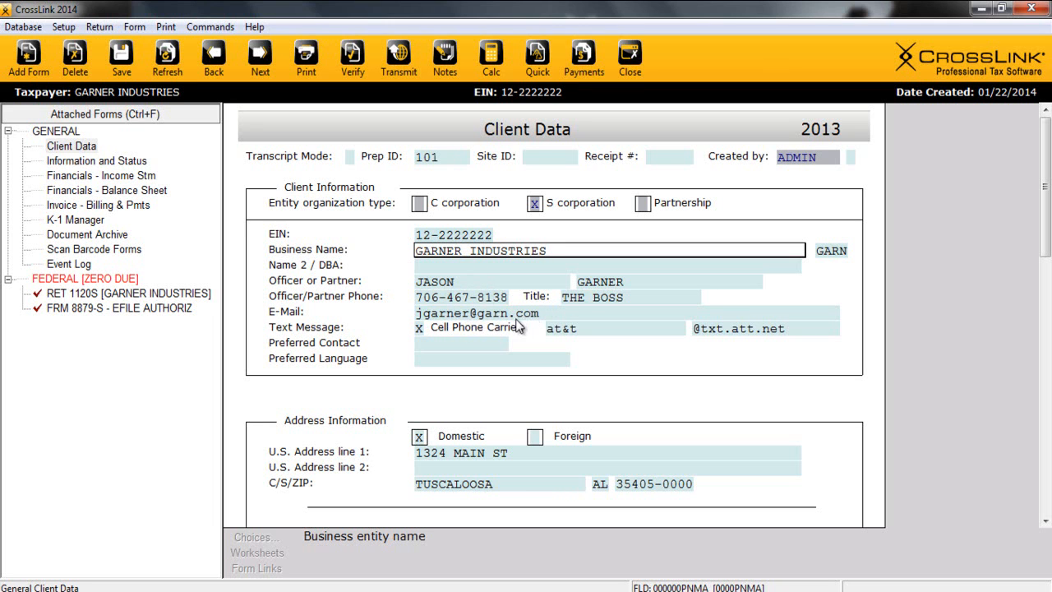
scroll("down", 3)
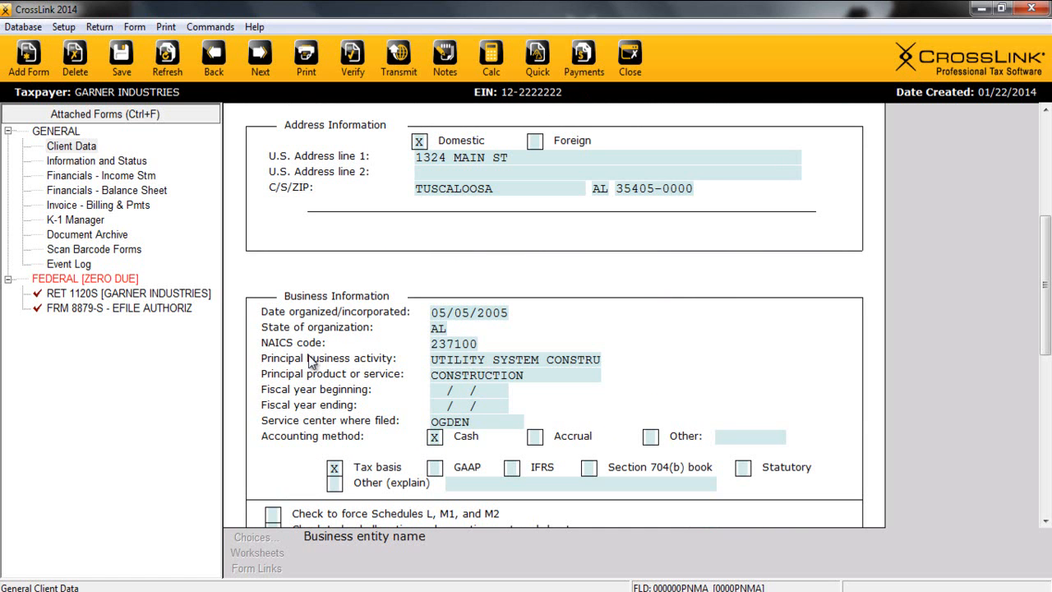
left_click(455, 343)
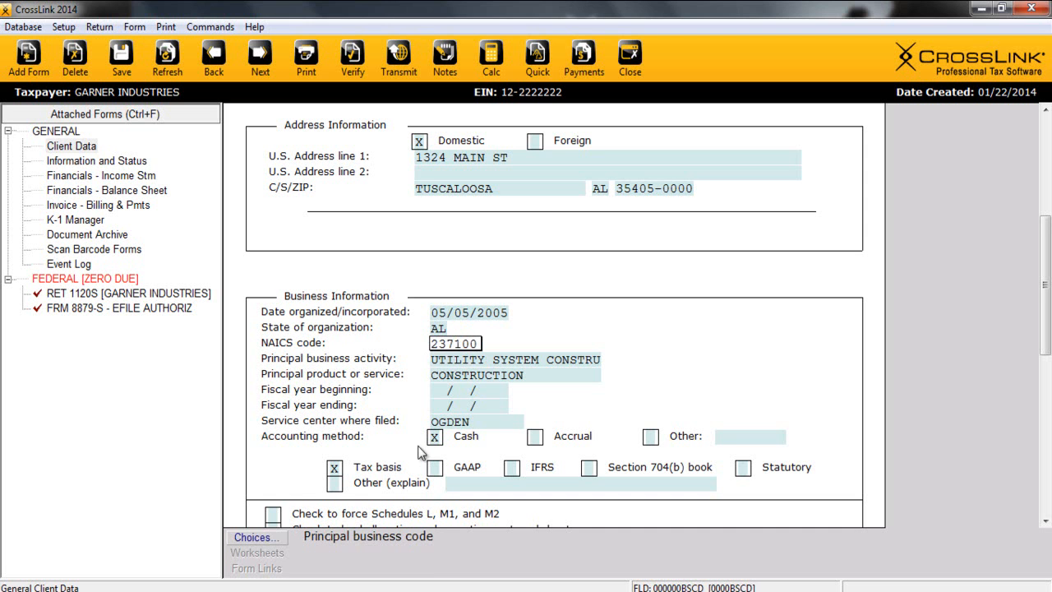
left_click(256, 537)
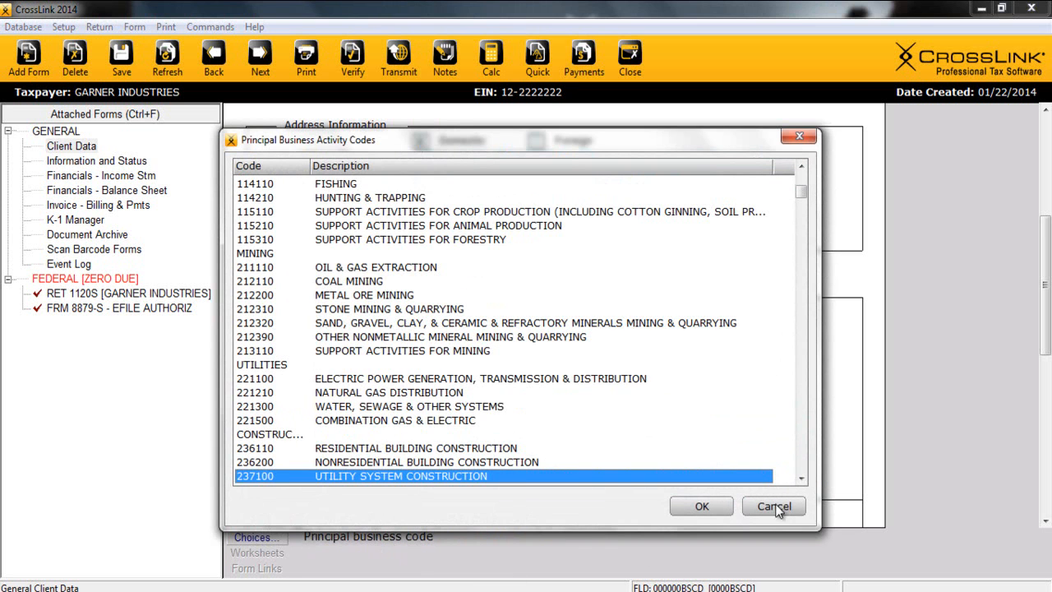
left_click(701, 506)
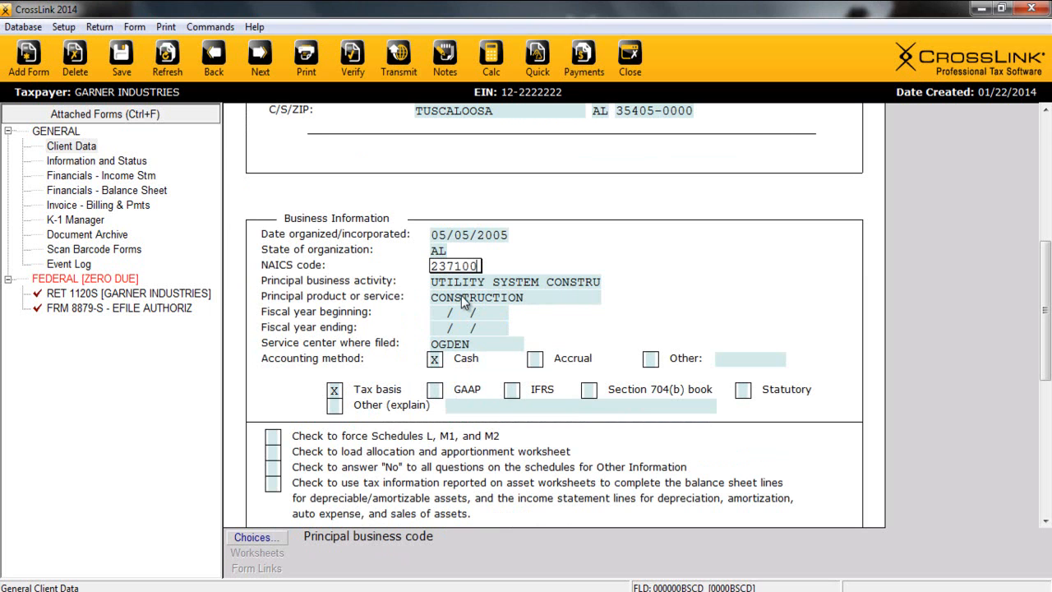
mouse_move(463, 308)
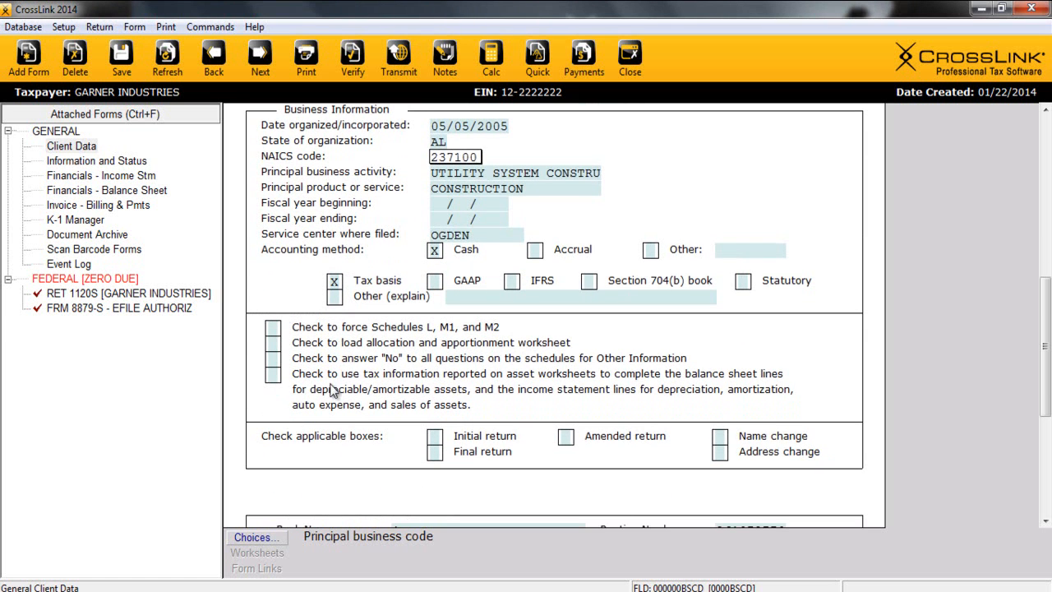
mouse_move(363, 340)
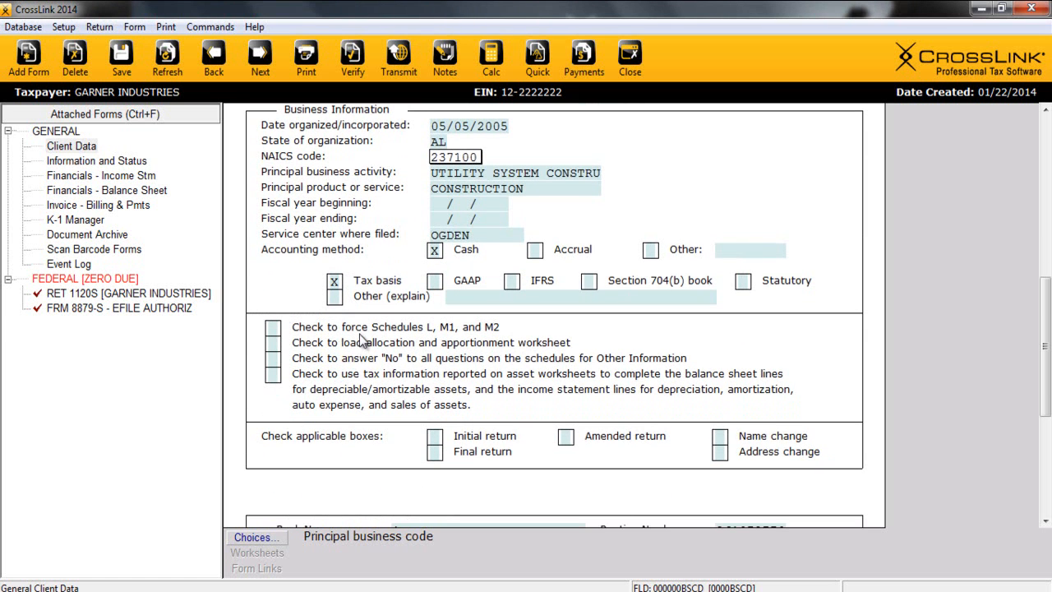
mouse_move(379, 347)
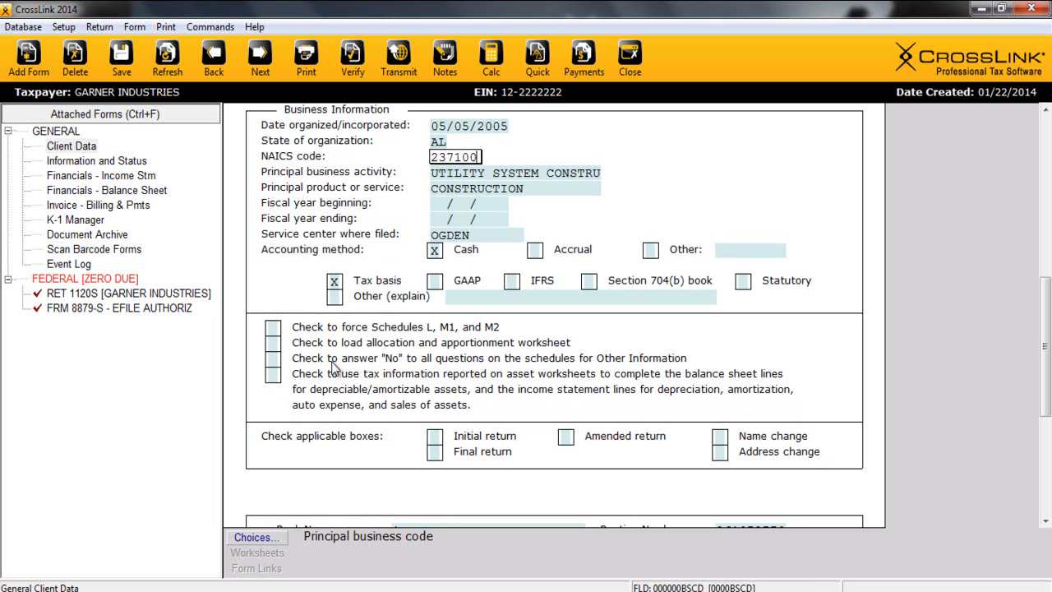
mouse_move(335, 384)
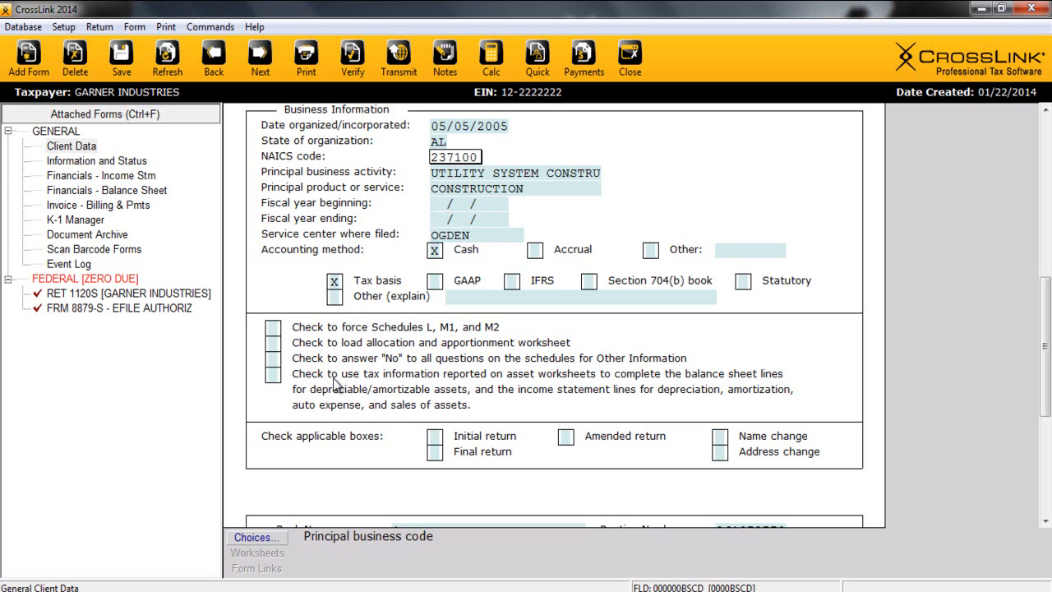
scroll("down", 3)
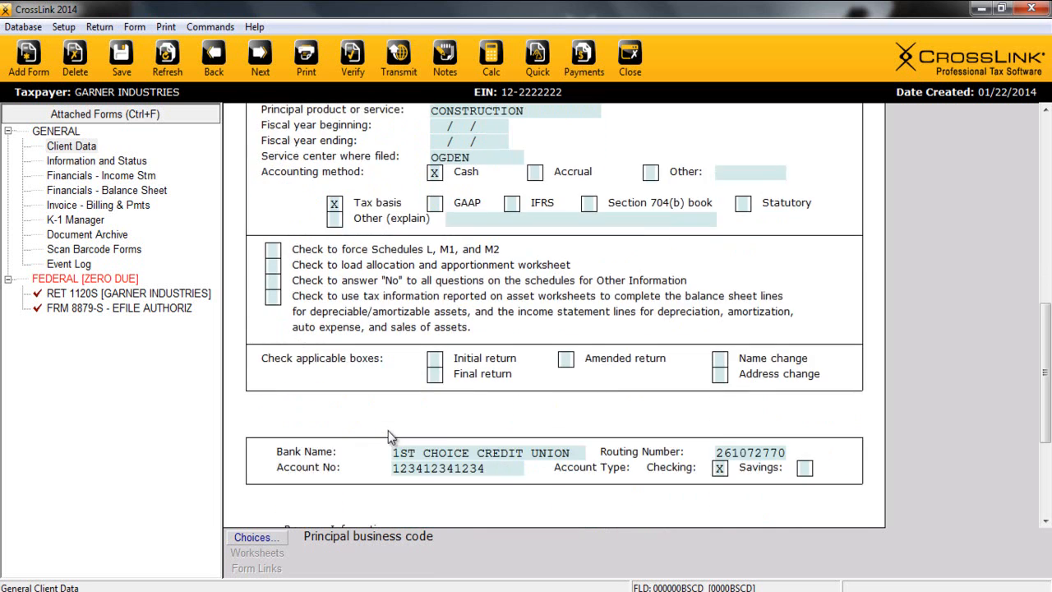
mouse_move(328, 377)
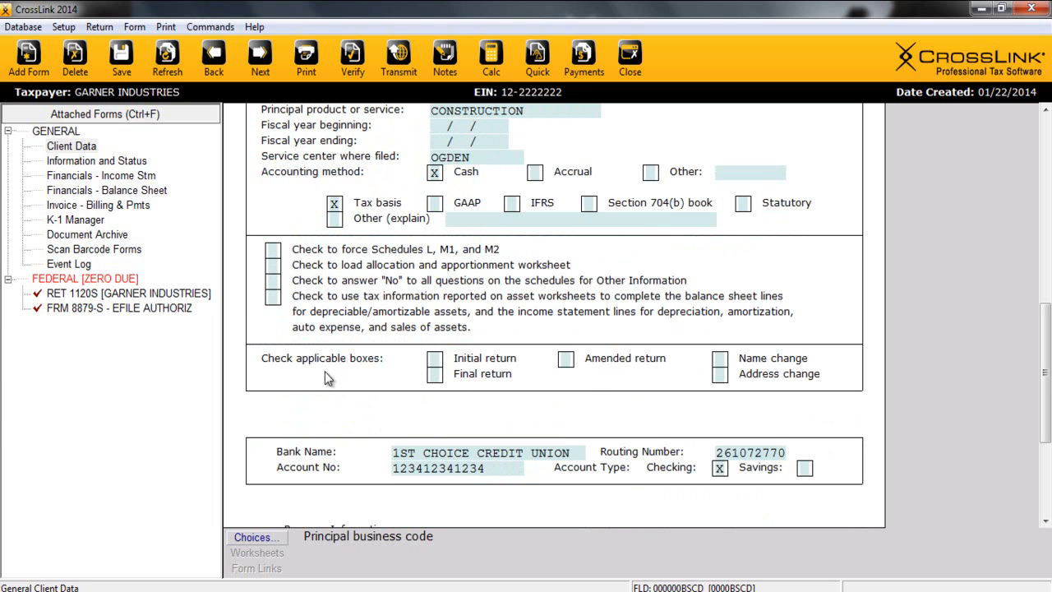
mouse_move(512, 353)
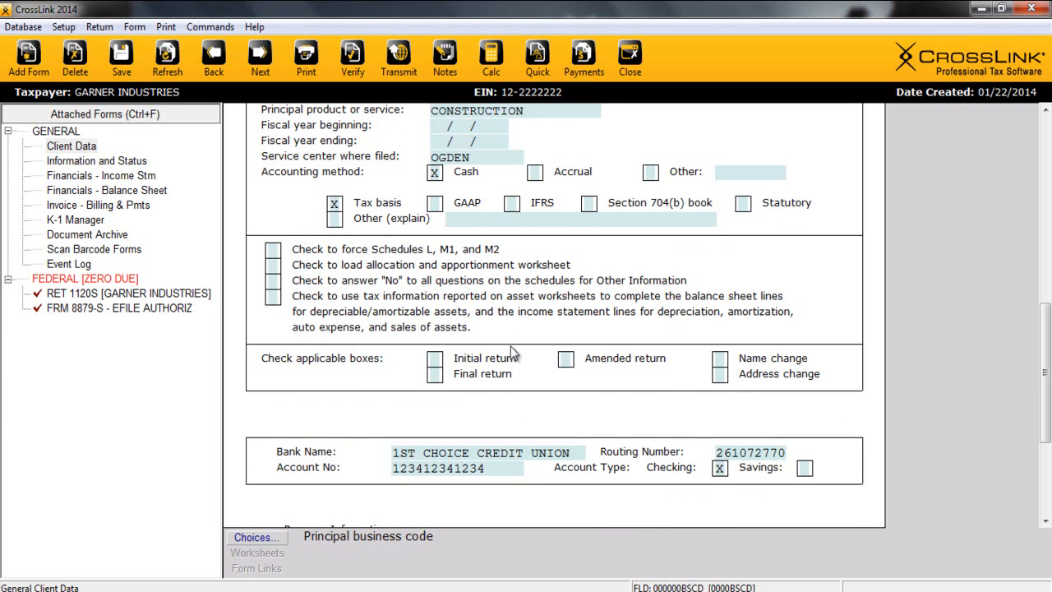
mouse_move(506, 352)
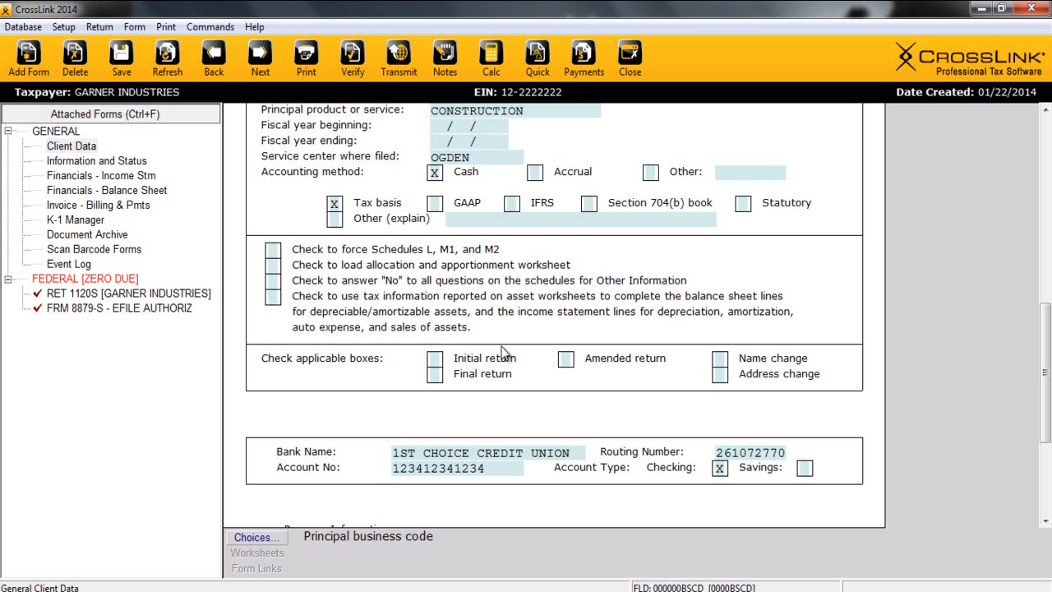
scroll("down", 3)
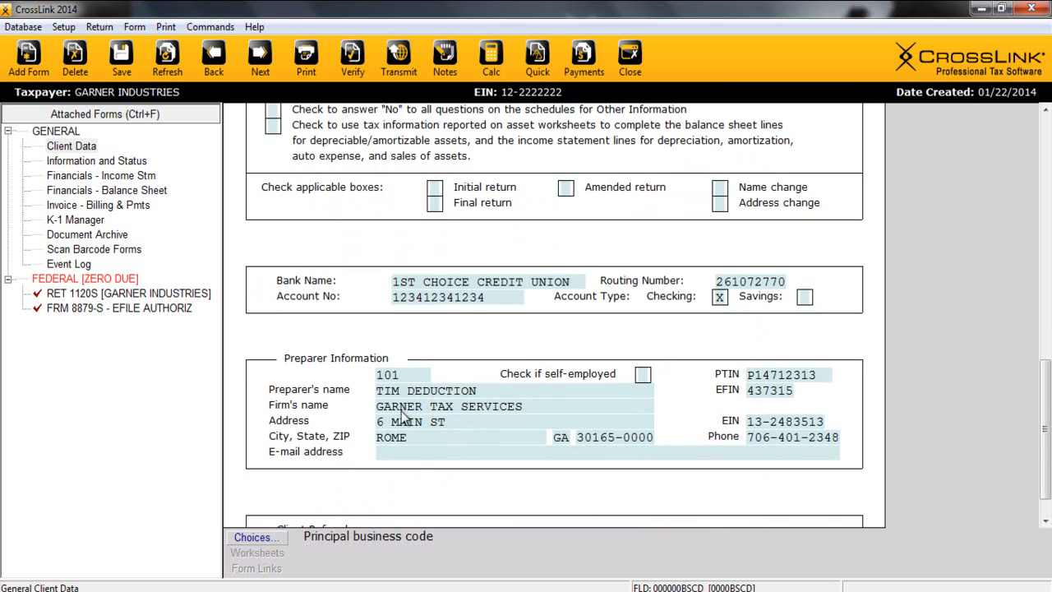
left_click(403, 374)
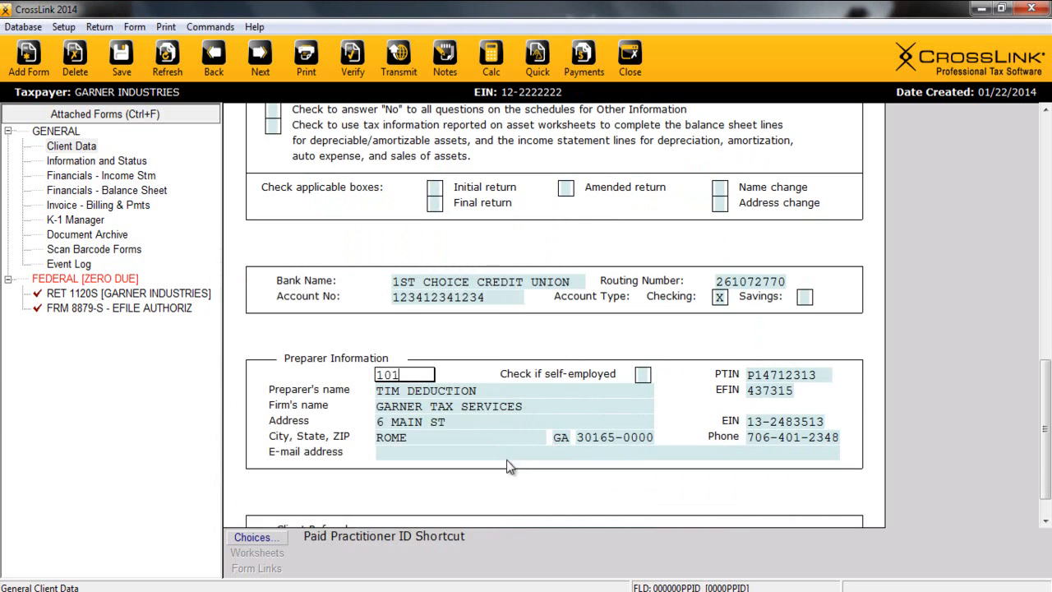
mouse_move(506, 471)
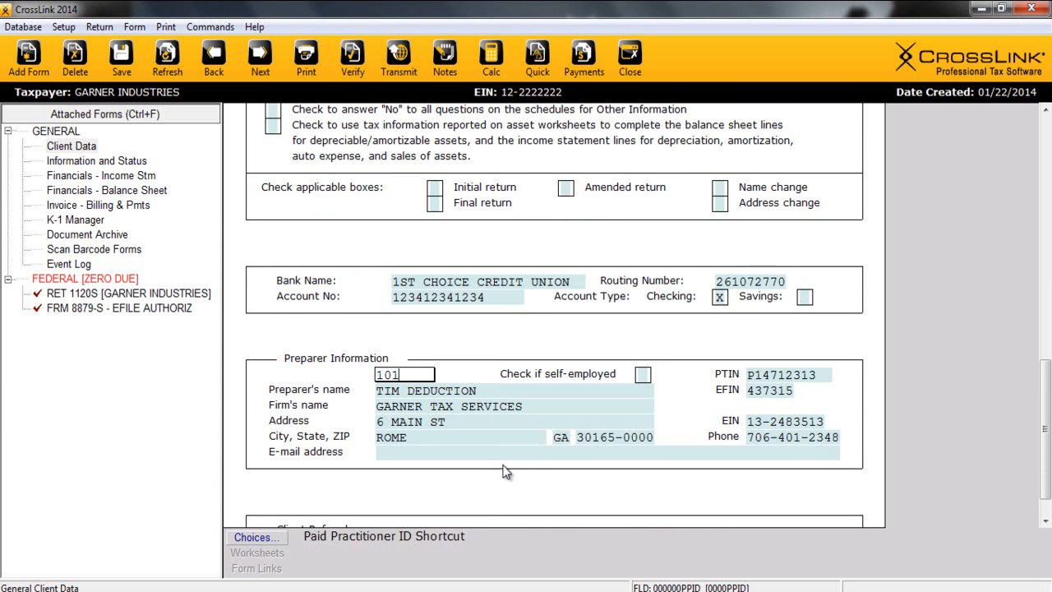
scroll("down", 3)
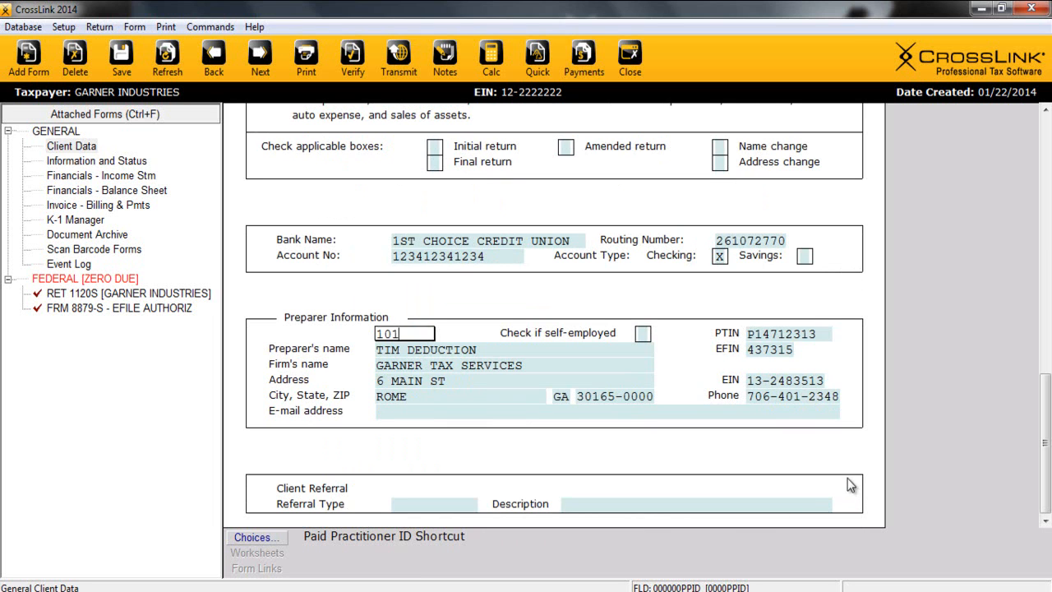
mouse_move(852, 485)
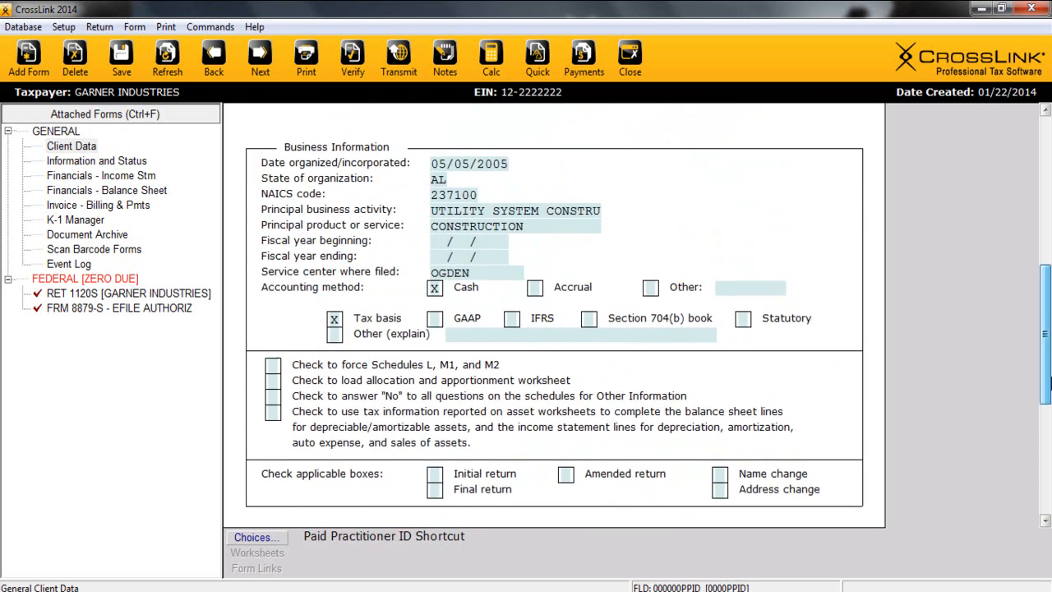
left_click(71, 146)
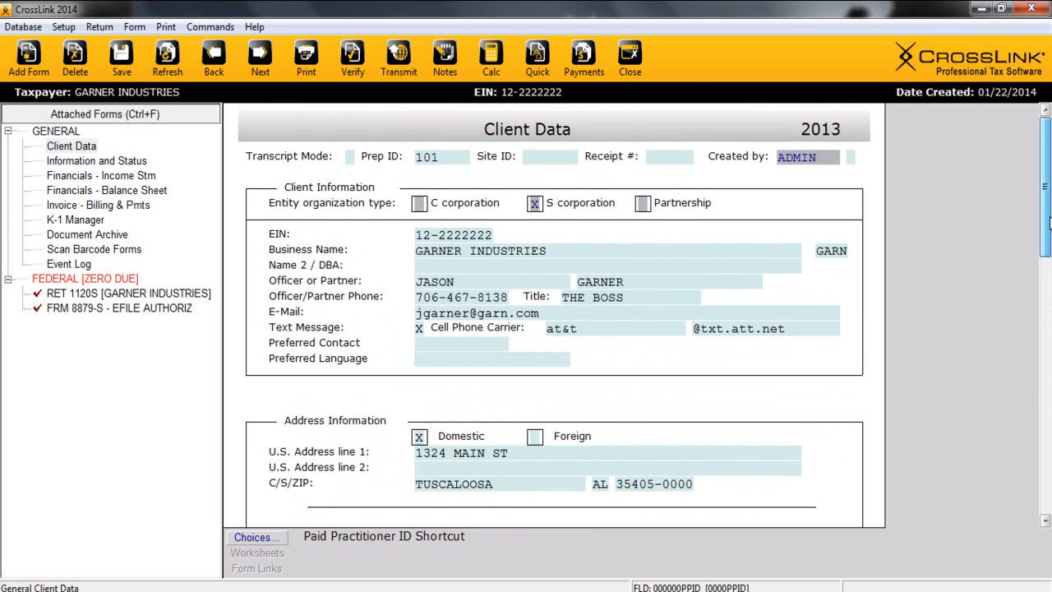
mouse_move(295, 284)
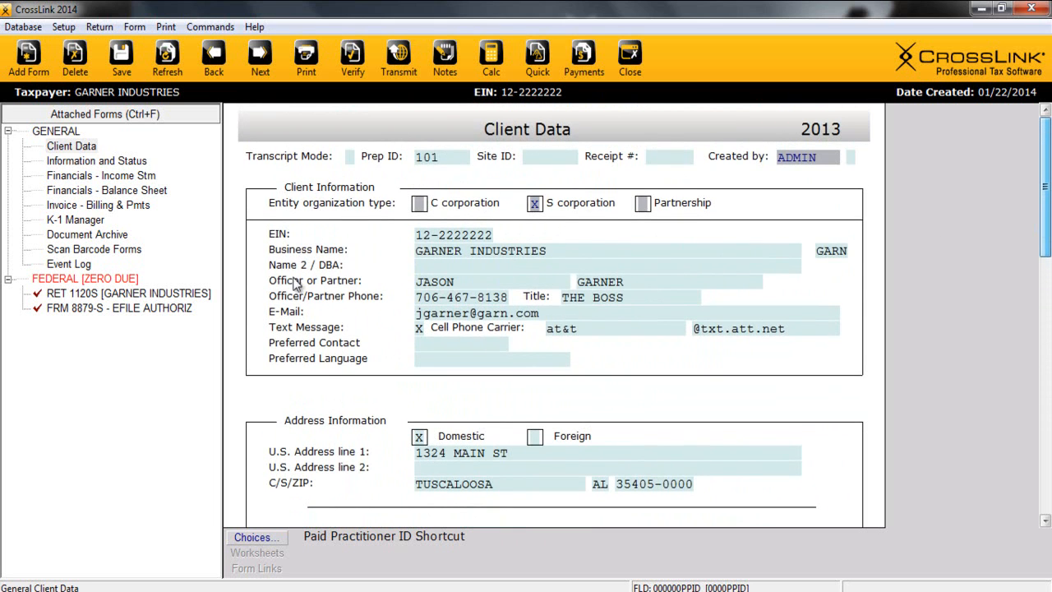
mouse_move(283, 370)
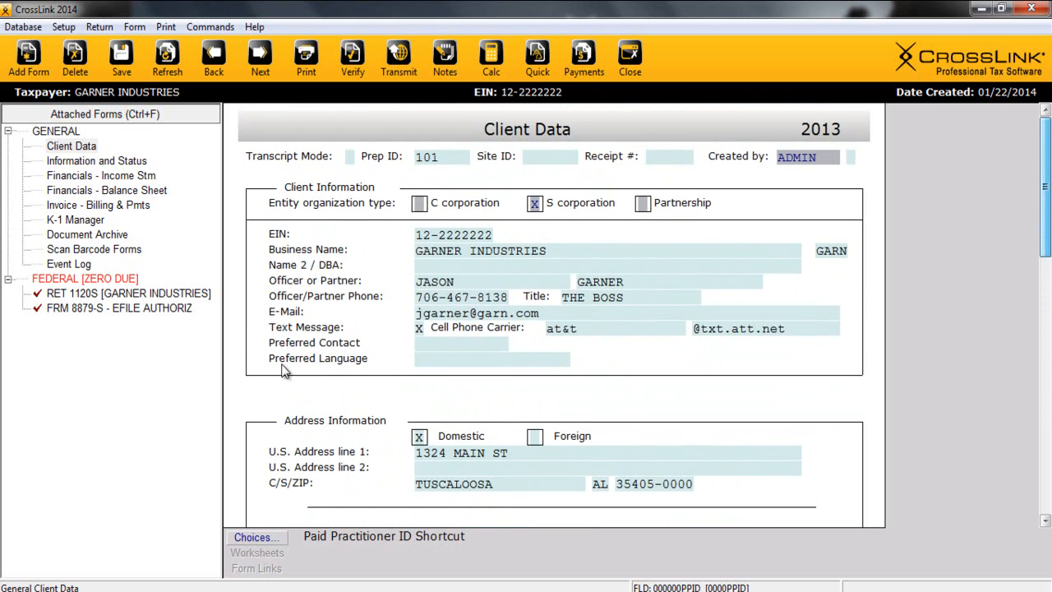
mouse_move(303, 365)
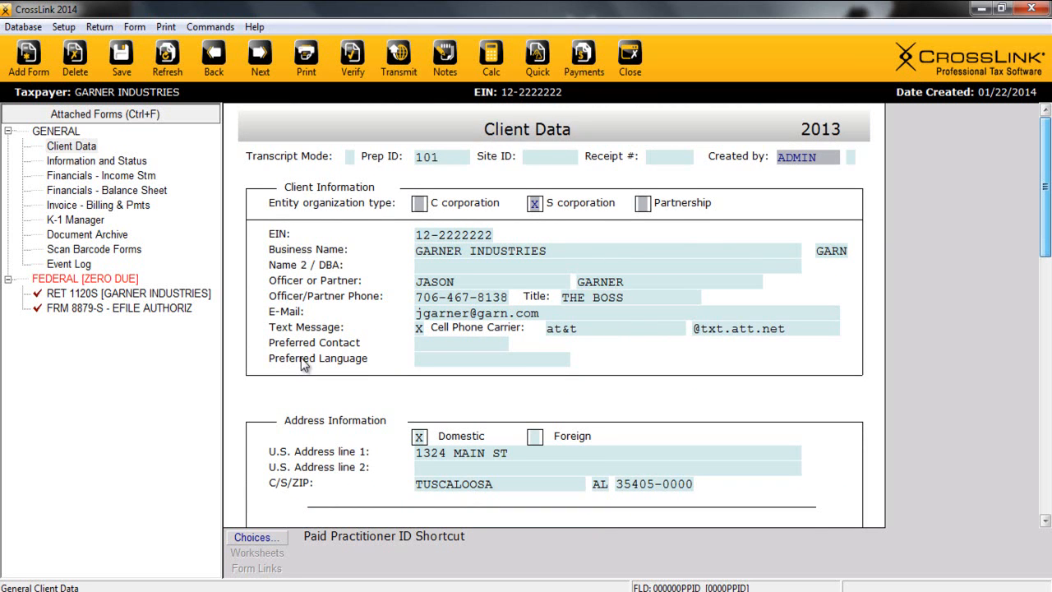
scroll("down", 3)
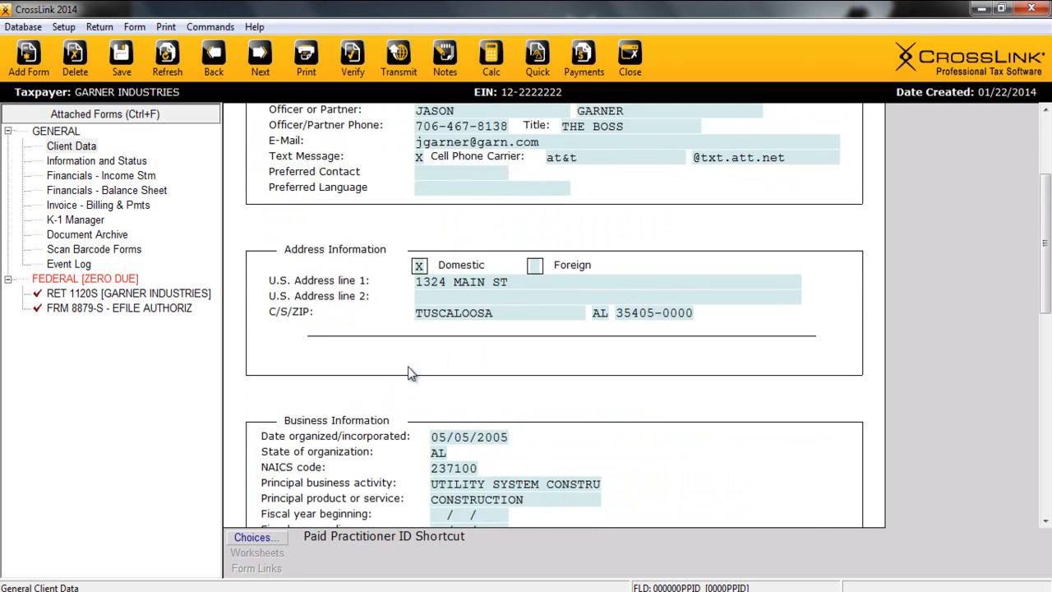
scroll("down", 3)
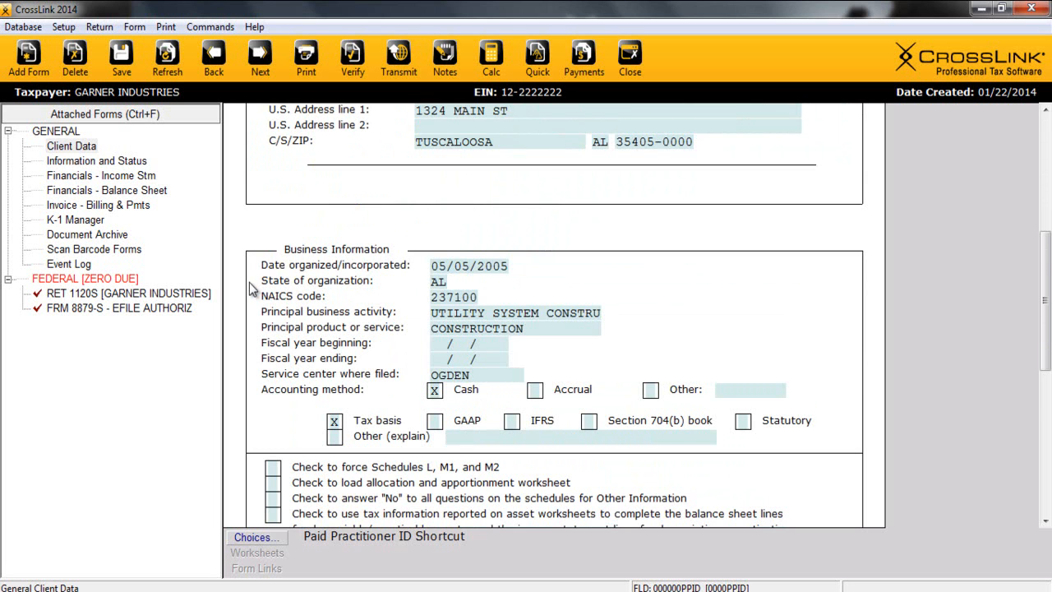
scroll("down", 3)
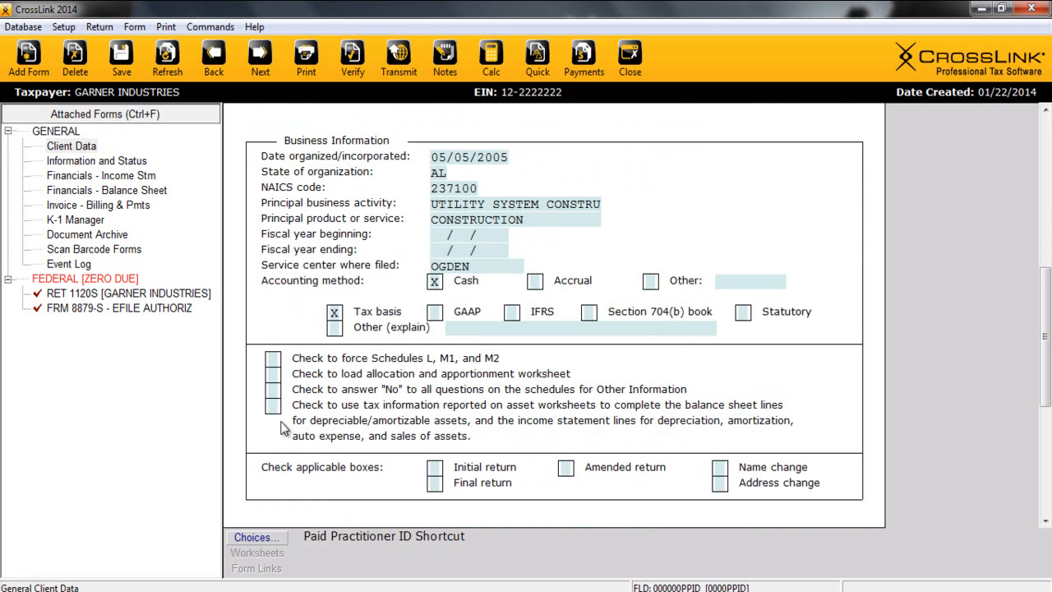
scroll("down", 3)
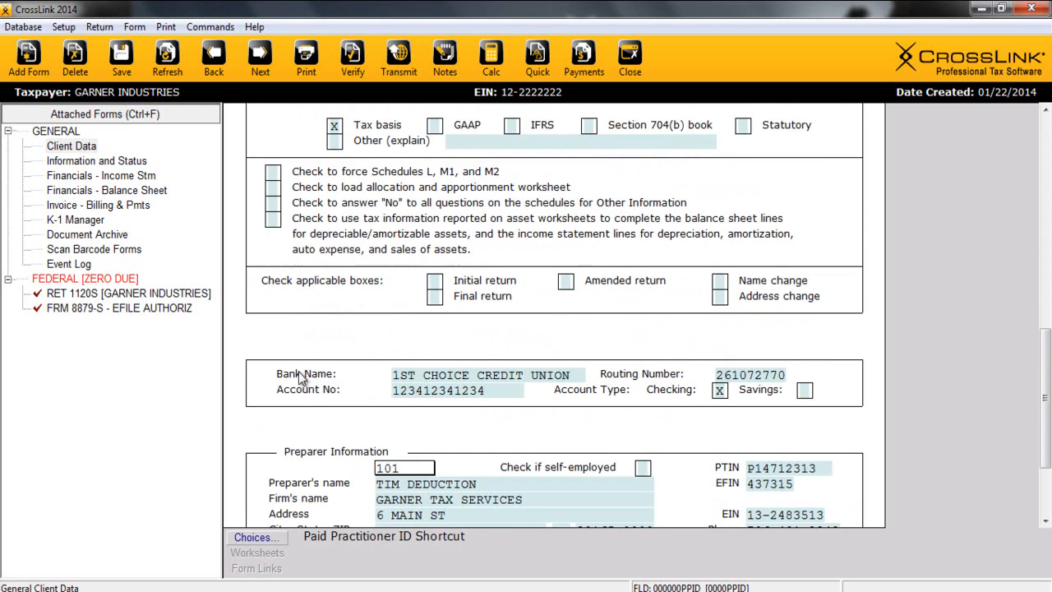
scroll("down", 3)
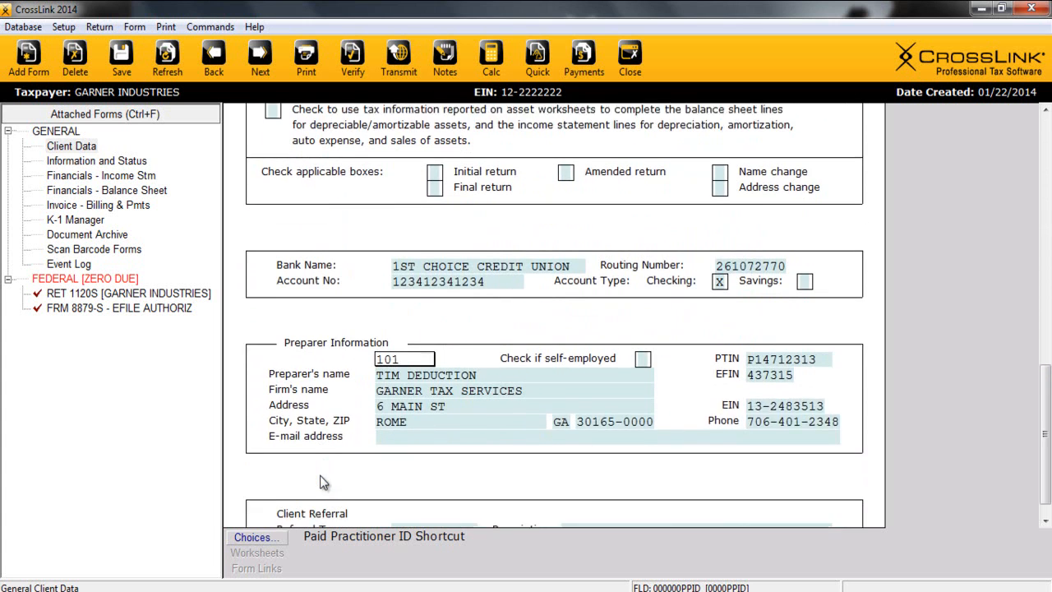
scroll("down", 3)
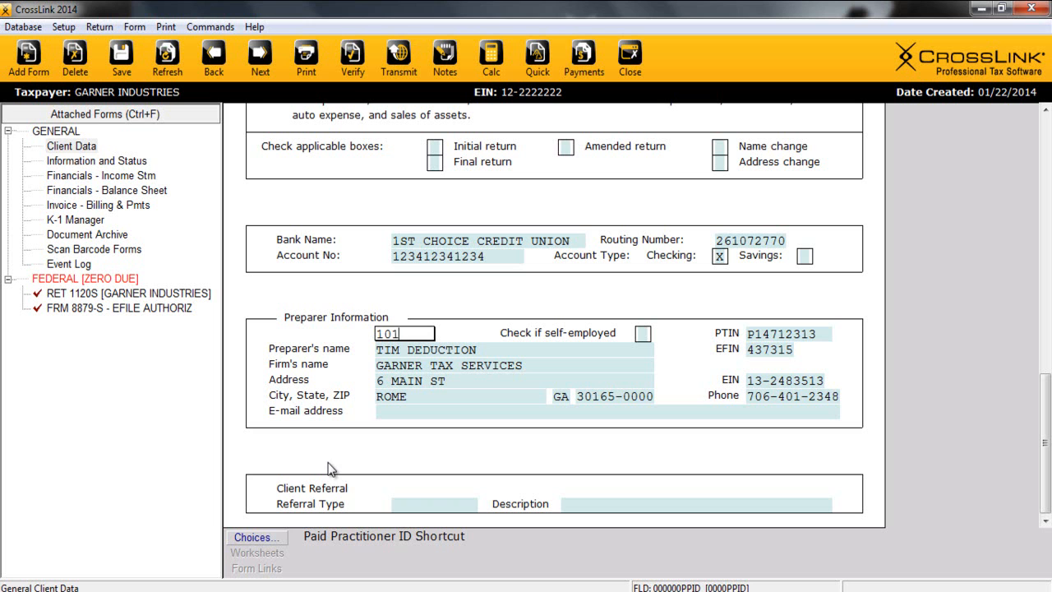
- Open RET 1120S for GARNER INDUSTRIES and review its main page from top to bottom
left_click(124, 293)
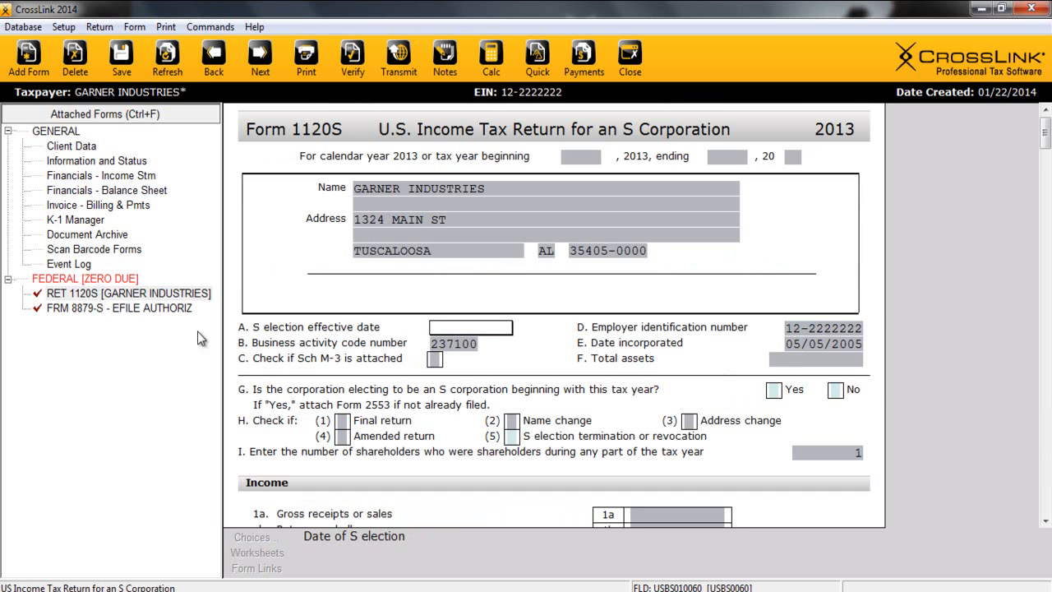
mouse_move(551, 267)
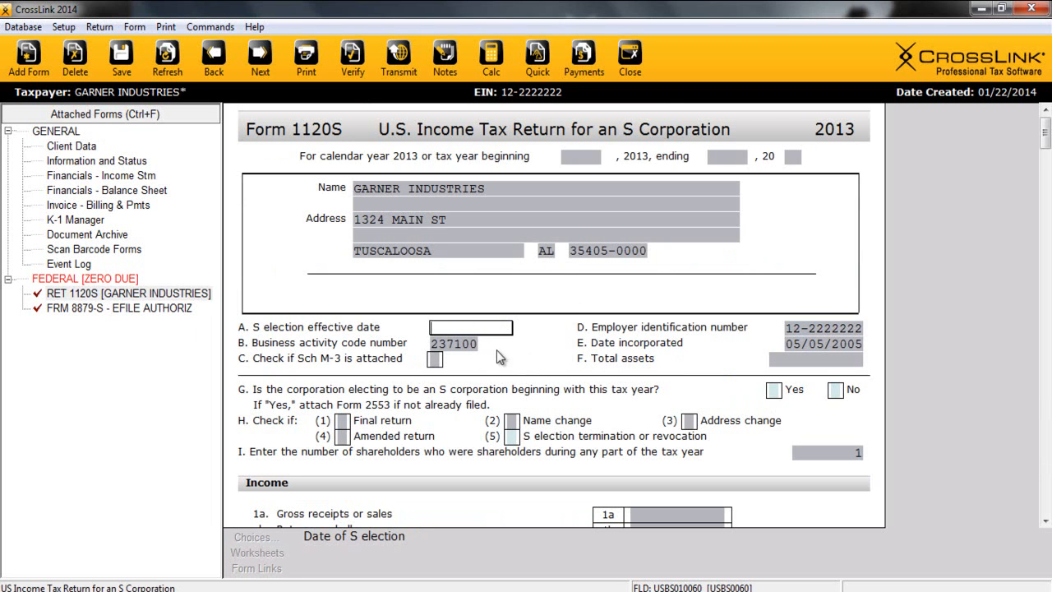
mouse_move(403, 204)
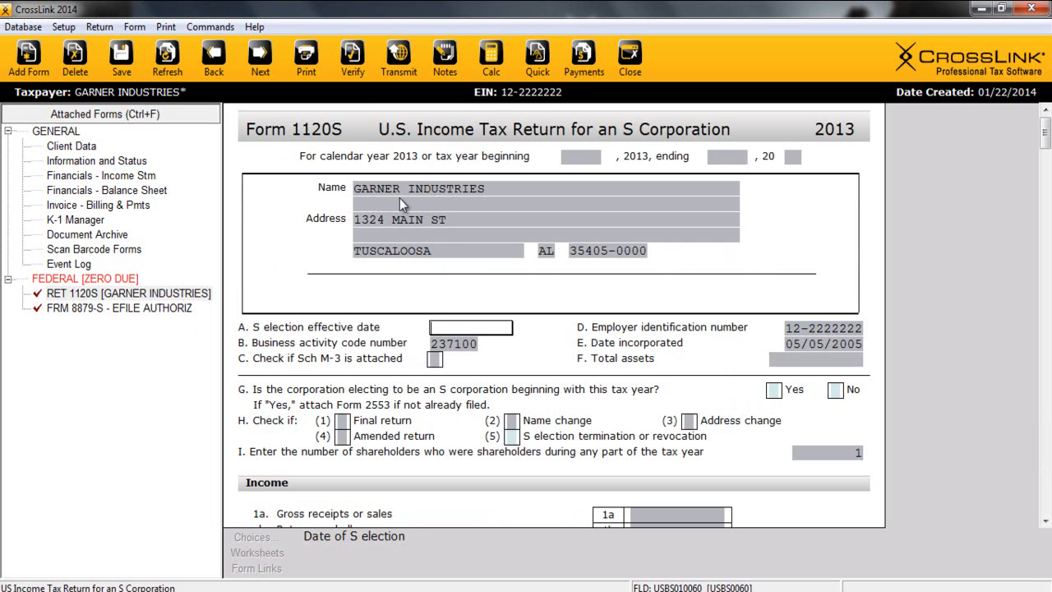
mouse_move(376, 357)
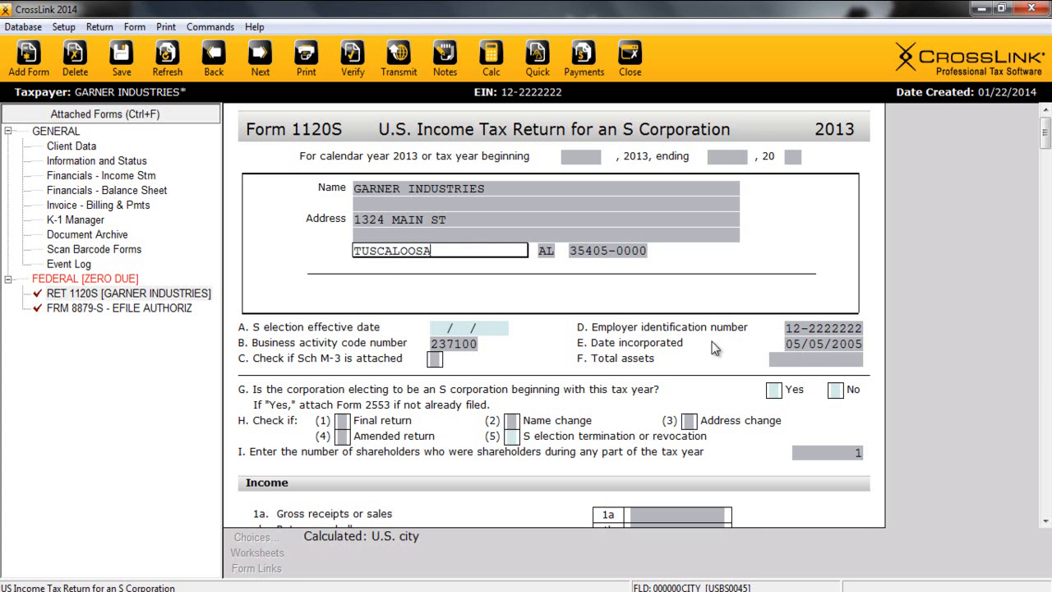
scroll("down", 3)
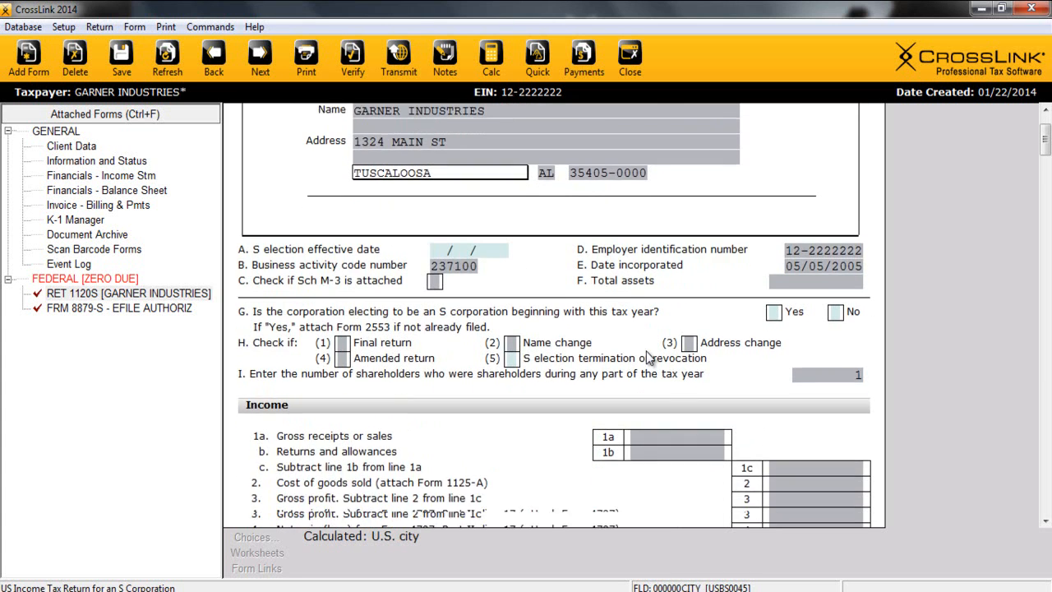
scroll("down", 3)
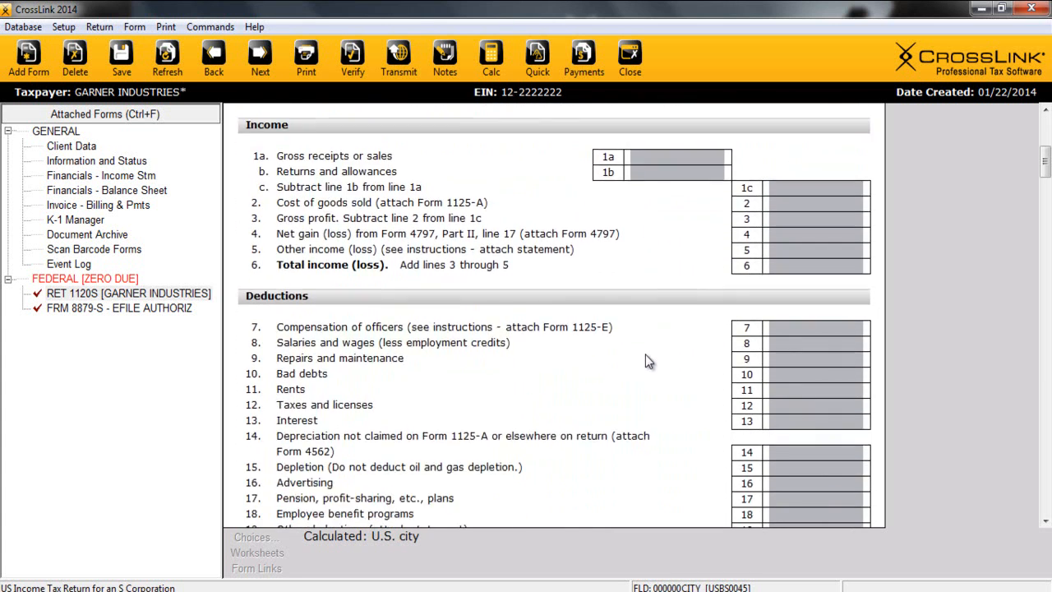
scroll("down", 3)
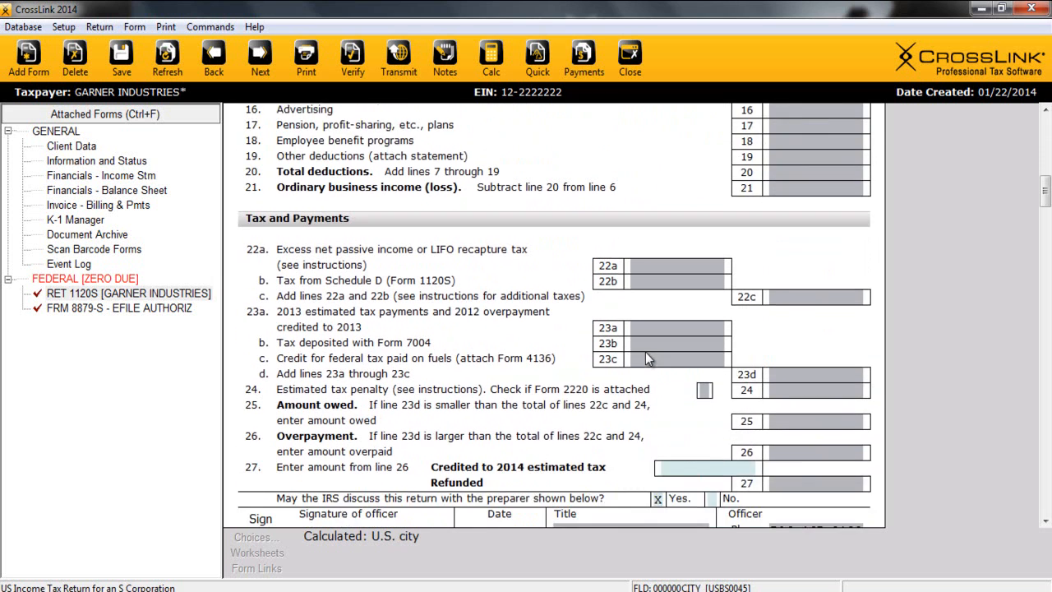
scroll("up", 3)
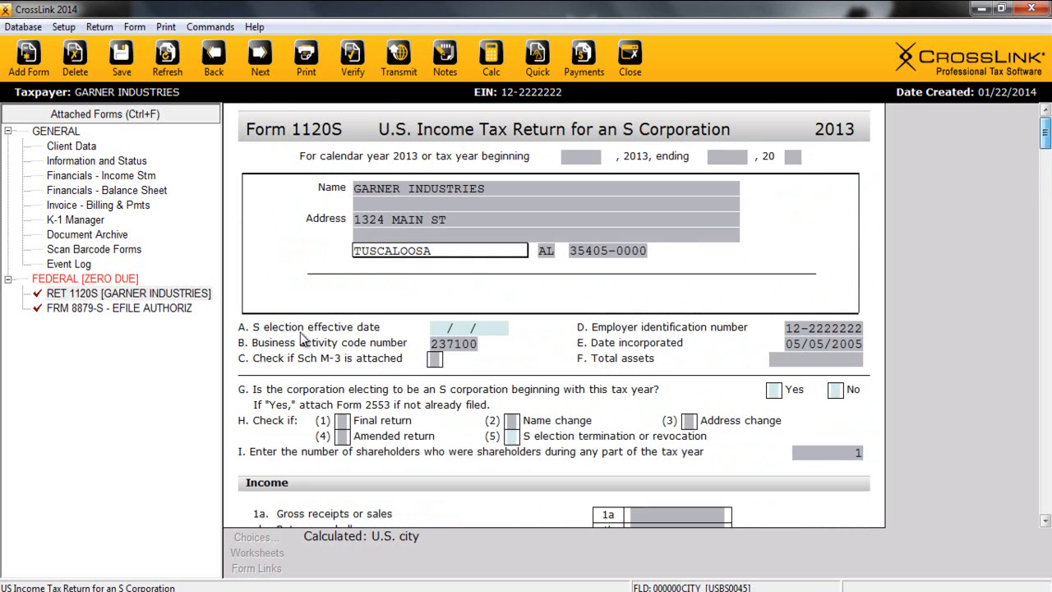
- Enter S election date 05/05/2005 on Form 1120S, then open the Financials Income Statement
left_click(469, 327)
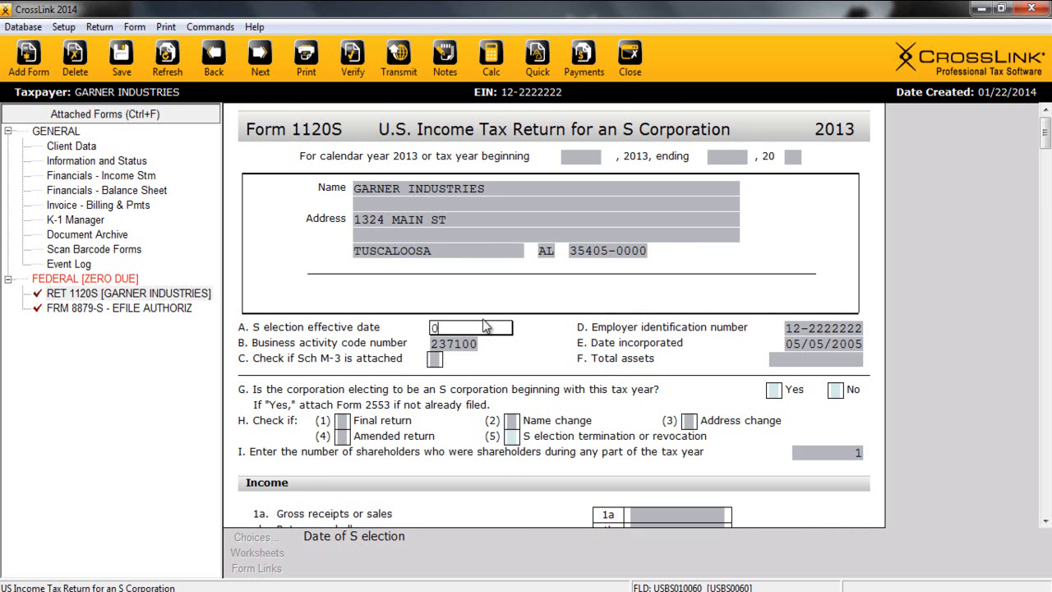
type("05/05/05")
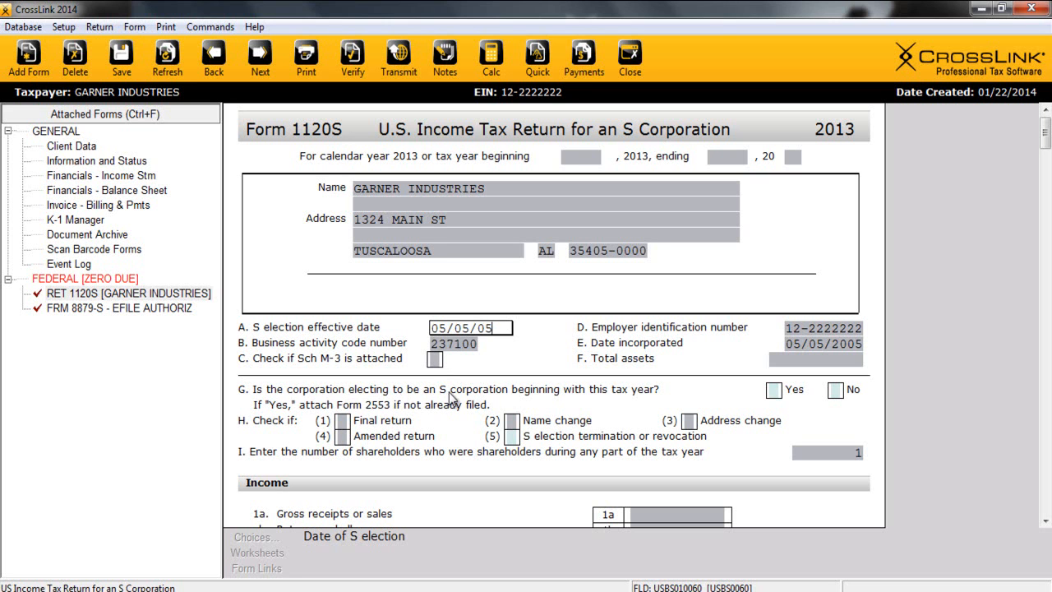
left_click(836, 390)
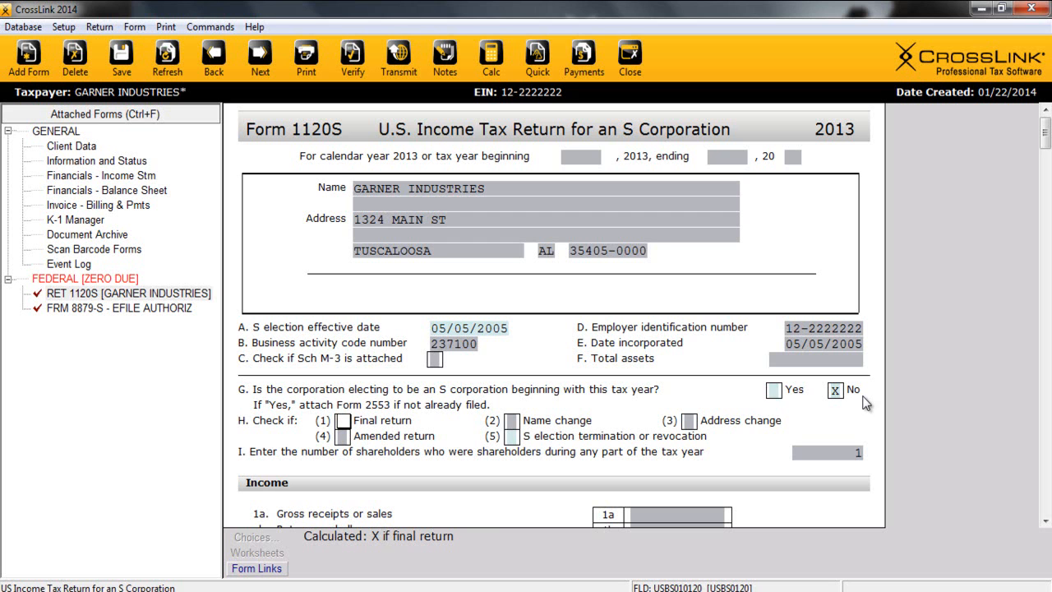
left_click(102, 176)
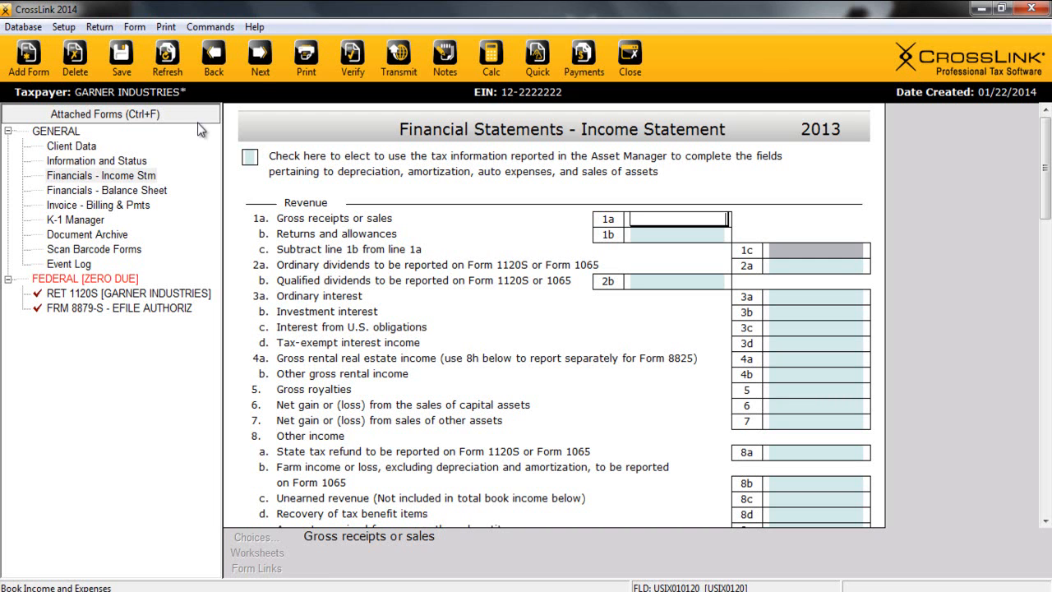
left_click(99, 26)
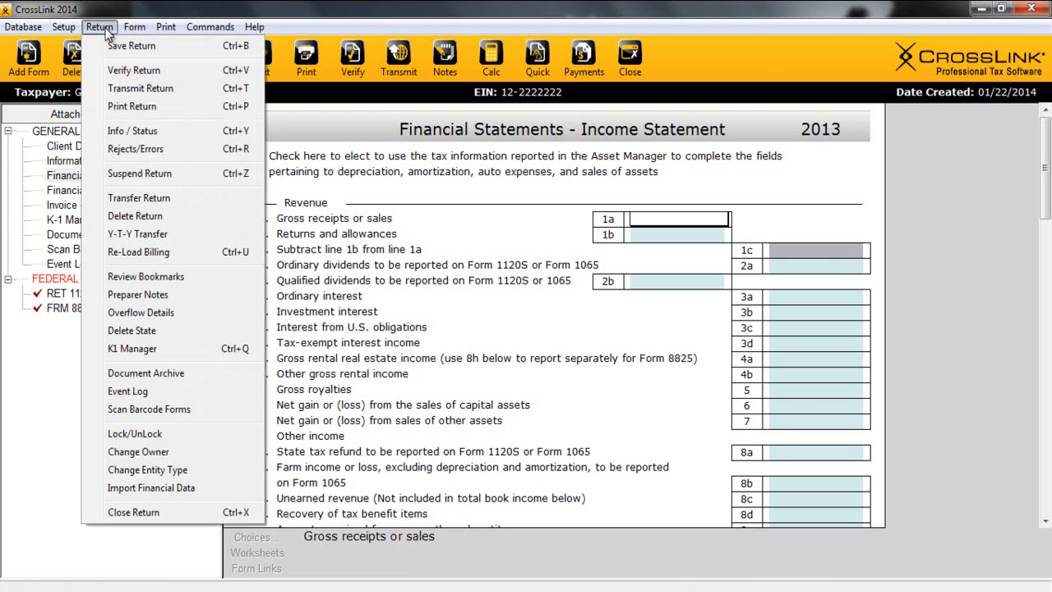
mouse_move(148, 470)
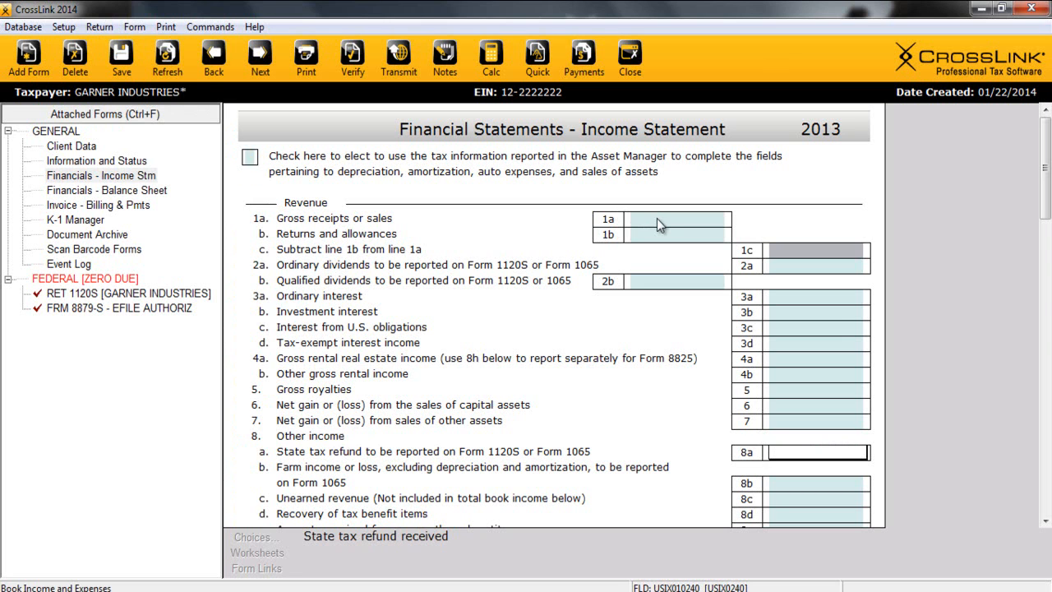
- Enter 150,000 gross receipts on line 1a and advance to the line 2a dividends field
left_click(662, 219)
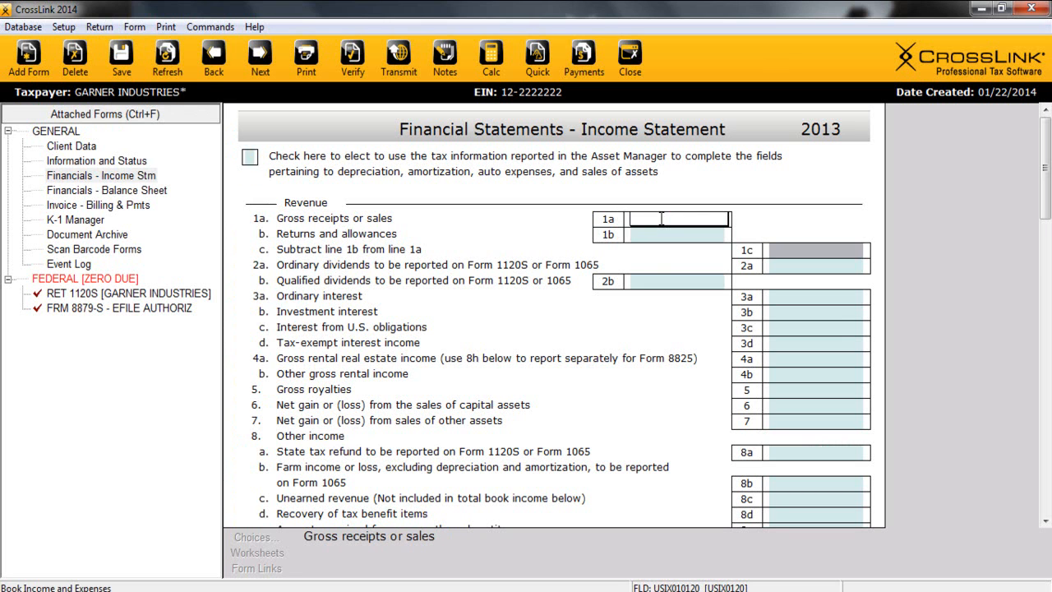
type("1500000")
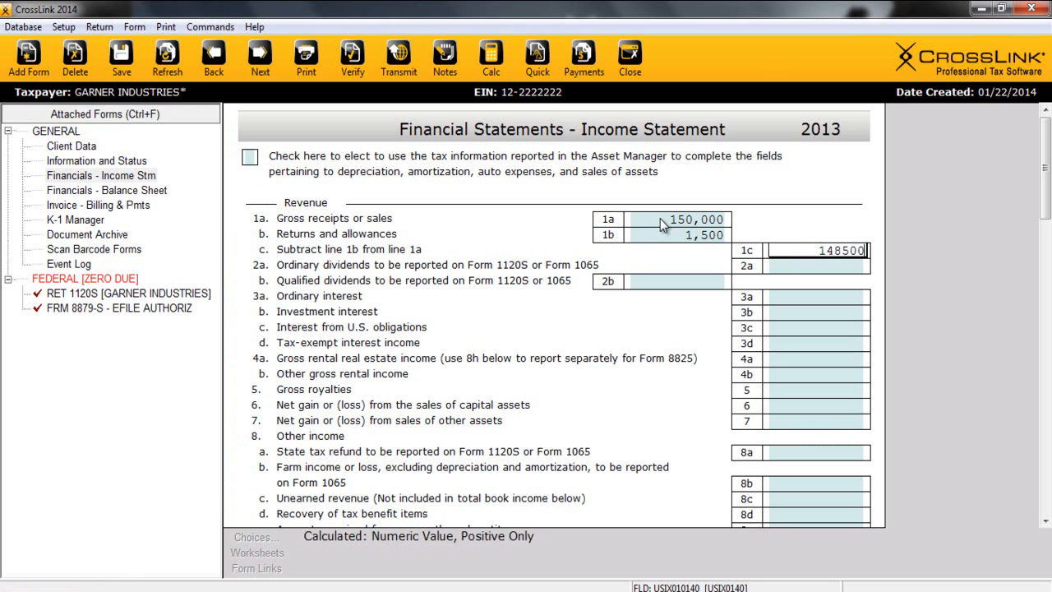
left_click(816, 266)
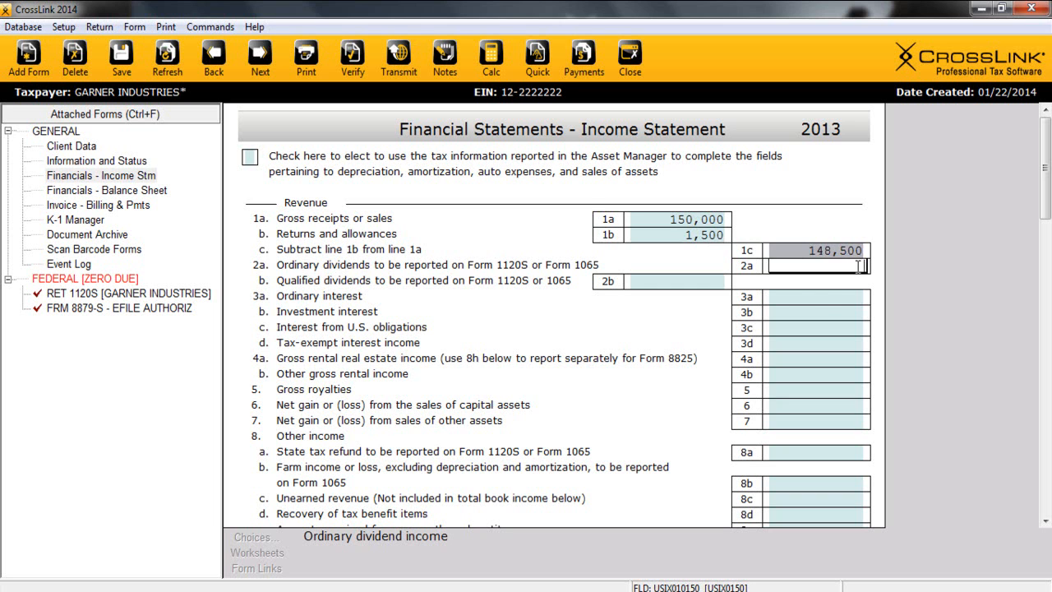
scroll("down", 3)
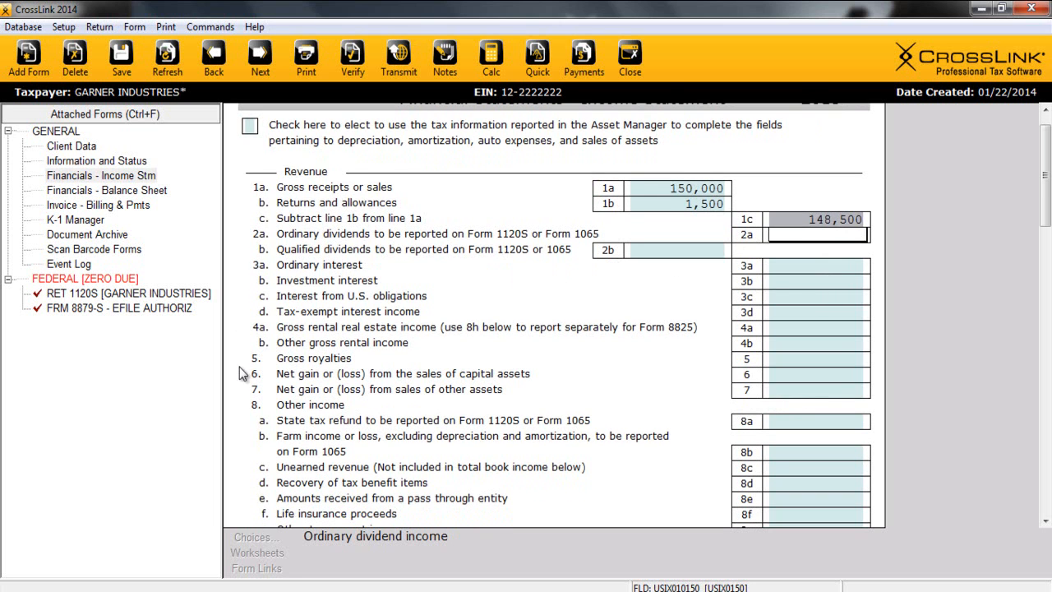
mouse_move(712, 506)
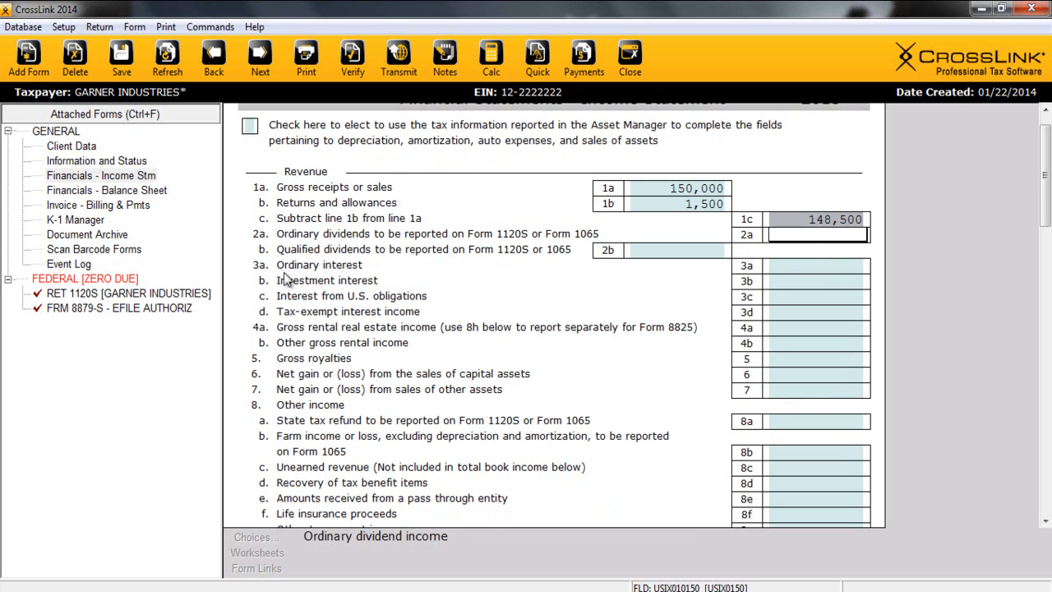
- Itemize line 3a ordinary interest with a BANK detail entry totalling 350
left_click(817, 265)
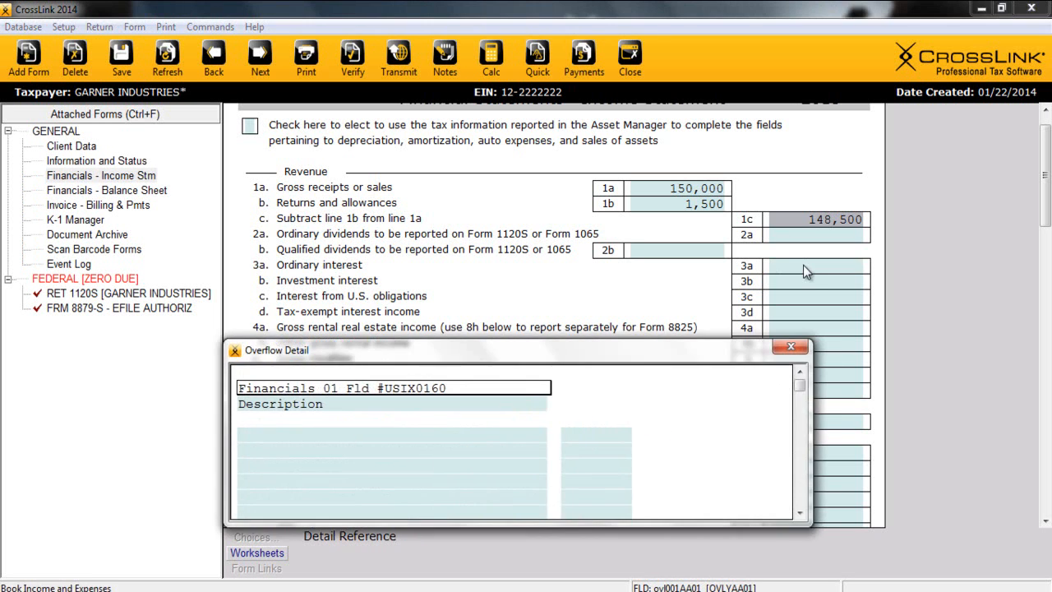
type("BANK")
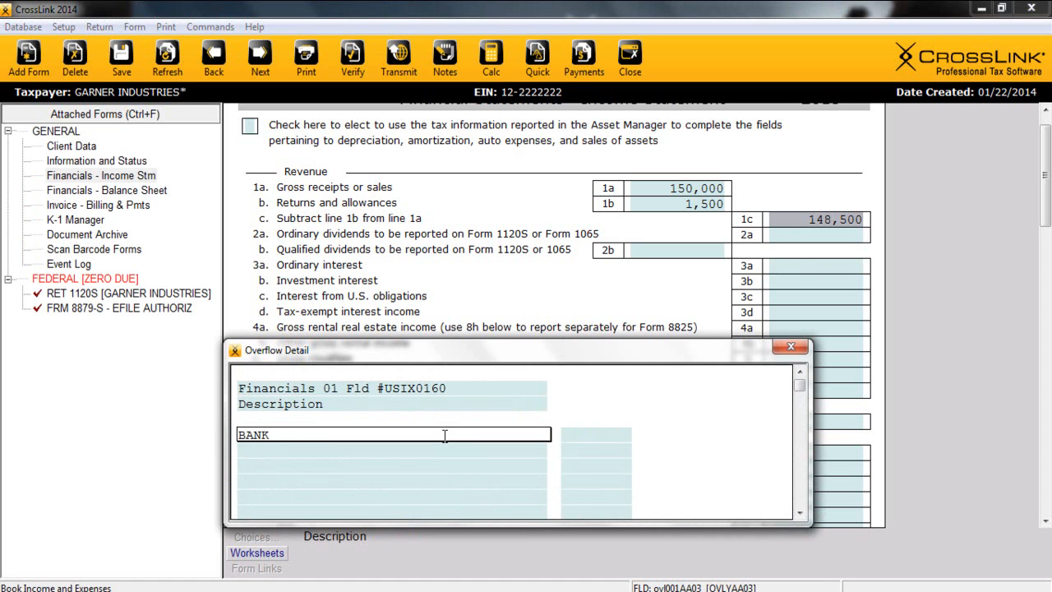
type("1")
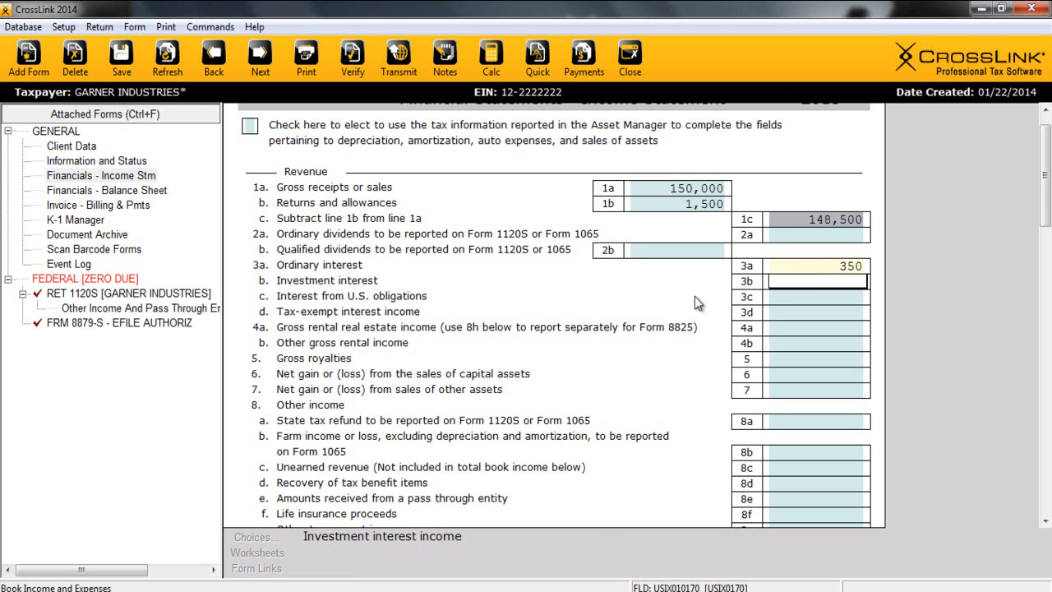
- Scroll to line 8h and begin the first other-income description entry
scroll("down", 3)
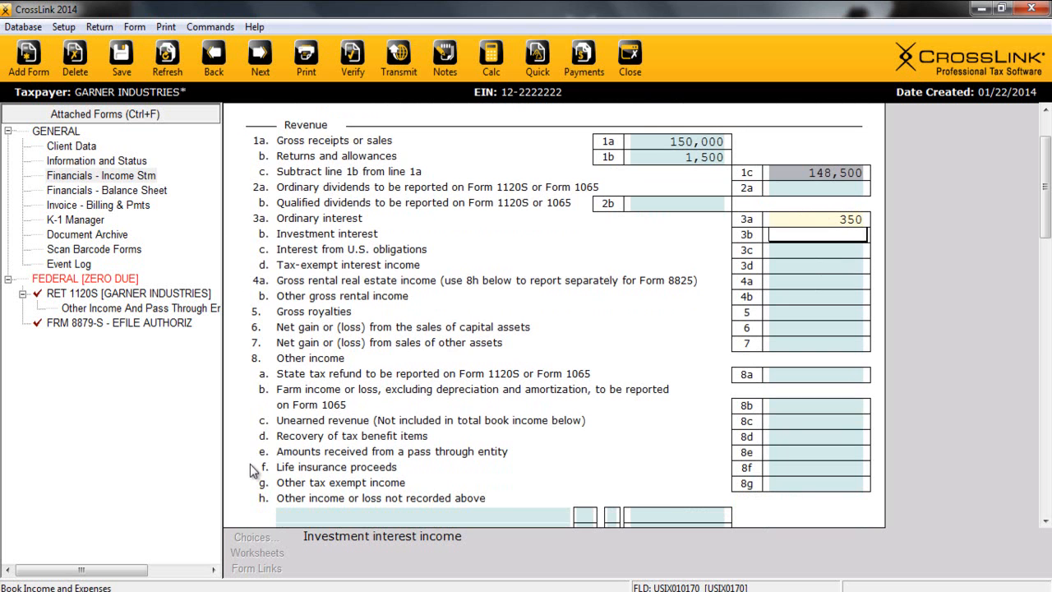
scroll("down", 3)
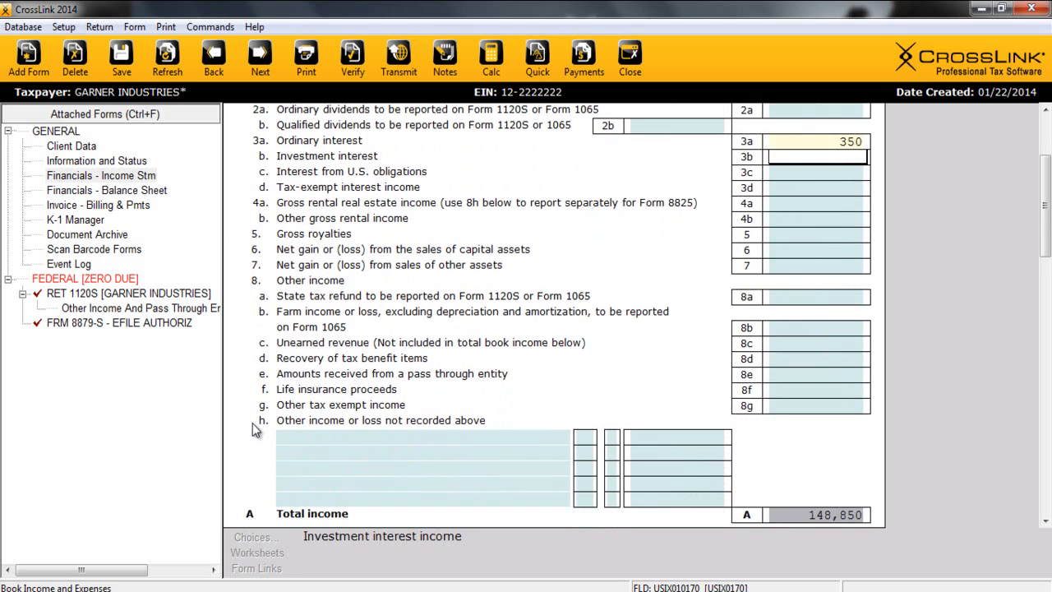
scroll("down", 3)
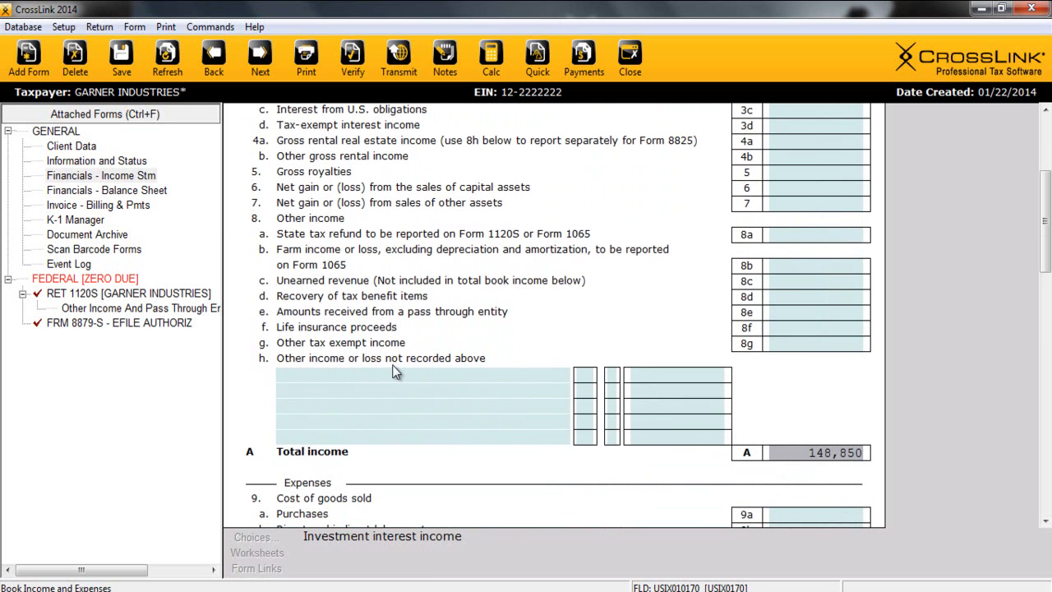
left_click(423, 374)
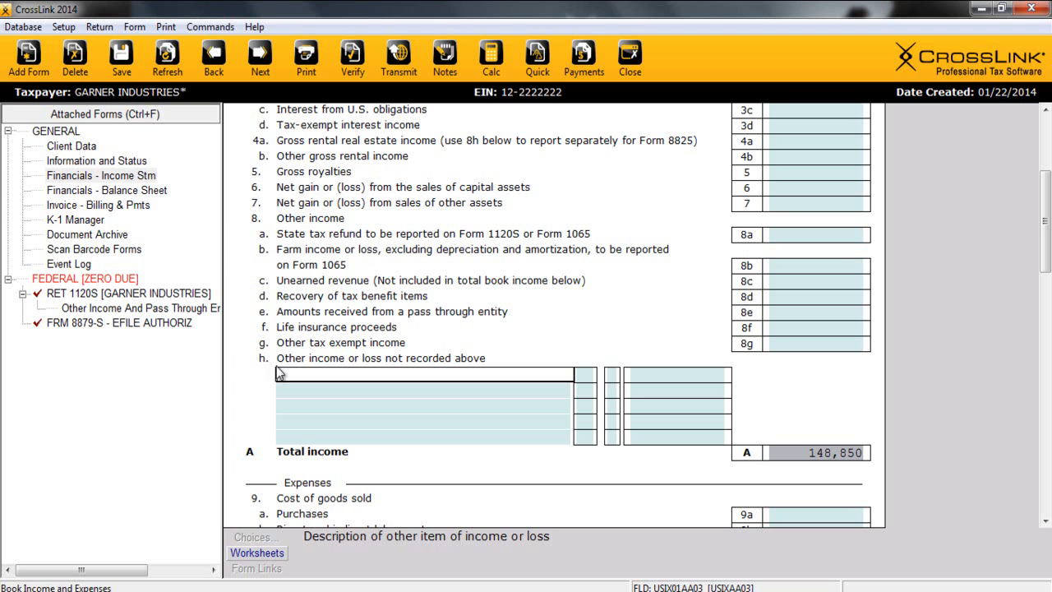
mouse_move(399, 387)
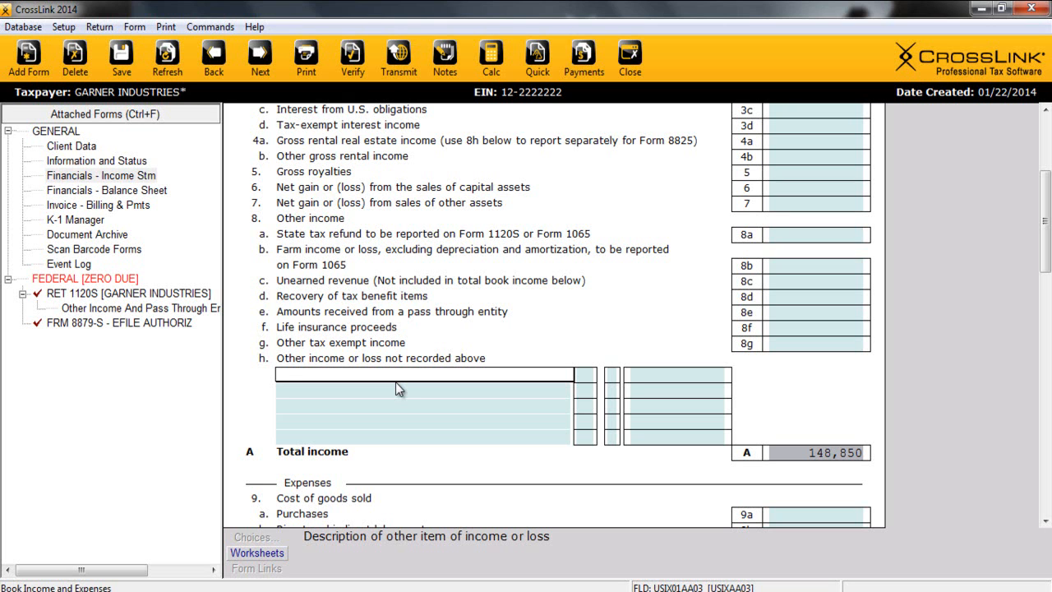
- Label the first line 8h item OFFICE RENTAL and bring up its income code choices
type("OFFICE RENTAL")
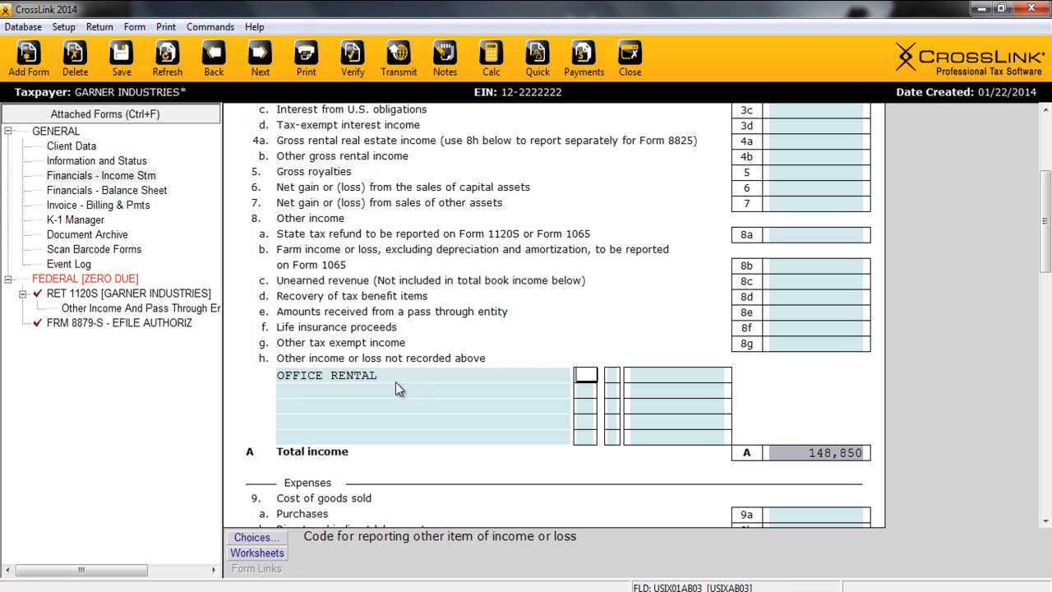
left_click(584, 375)
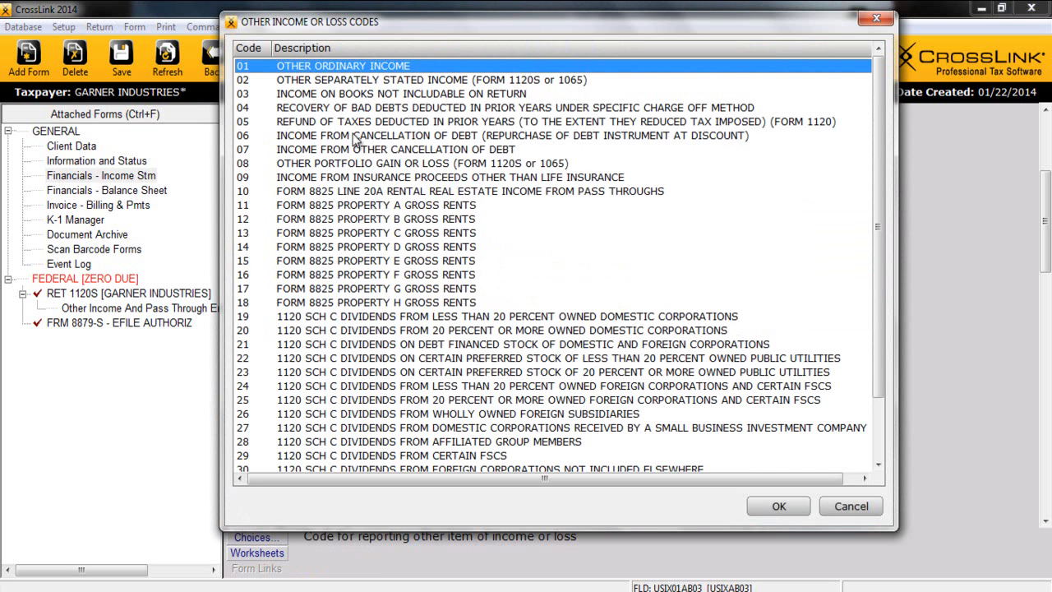
mouse_move(294, 202)
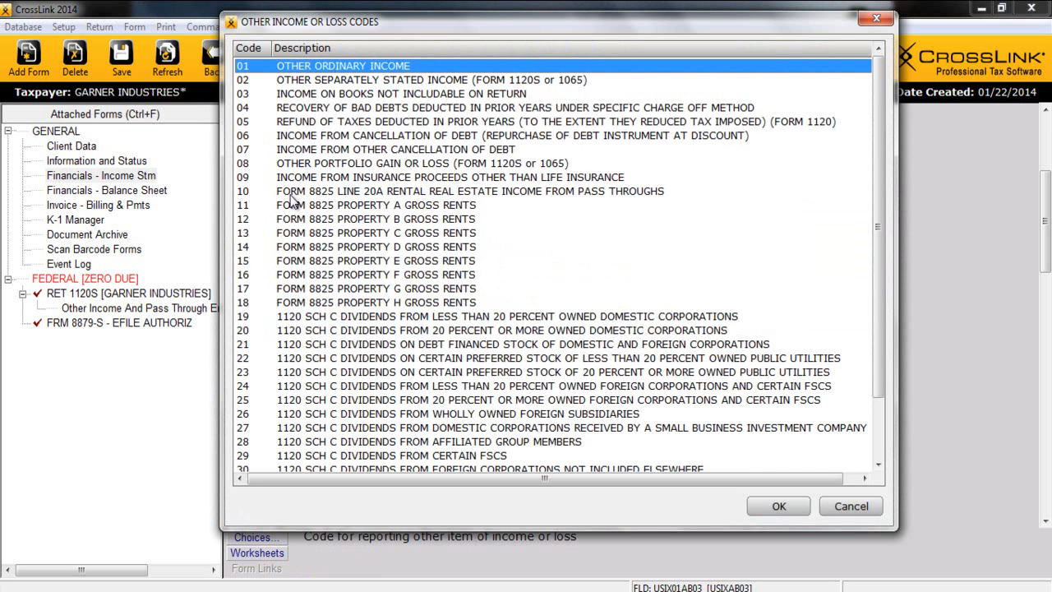
- Code OFFICE RENTAL as 11, Form 8825 property A gross rents, with 12,000
left_click(375, 205)
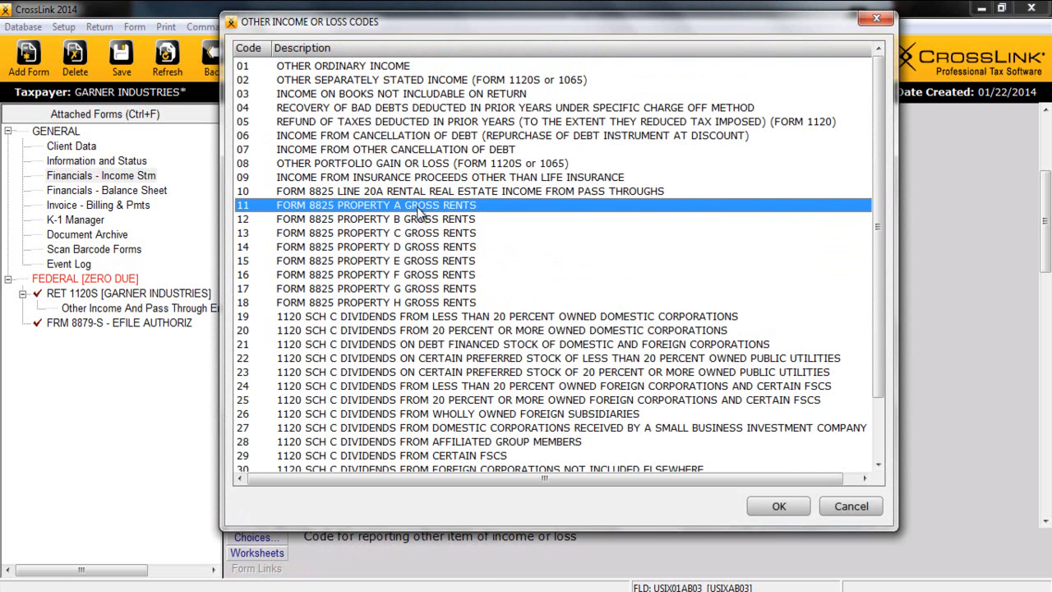
mouse_move(296, 212)
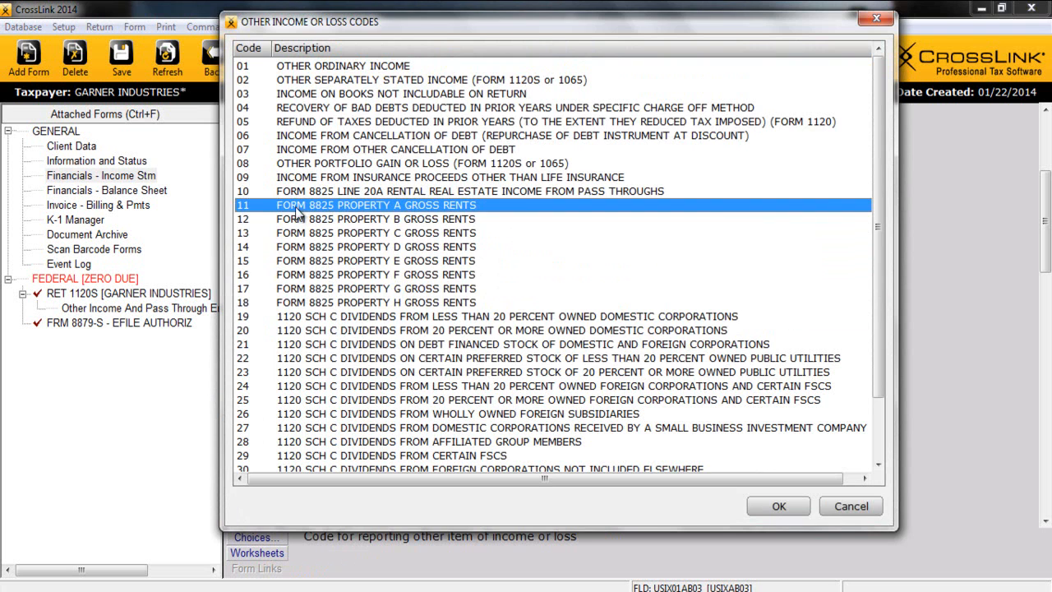
left_click(777, 506)
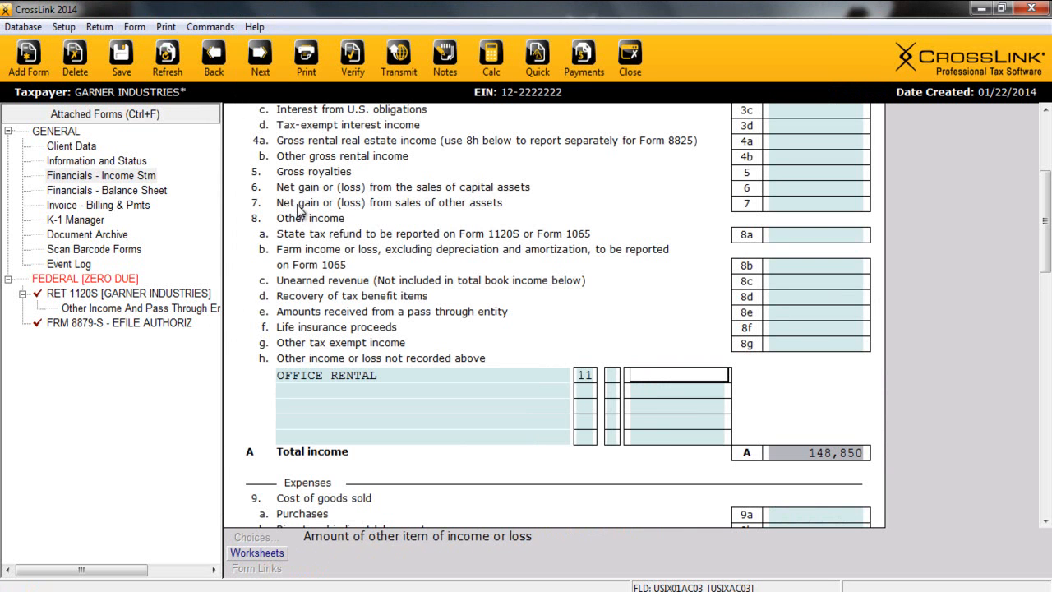
type("120000")
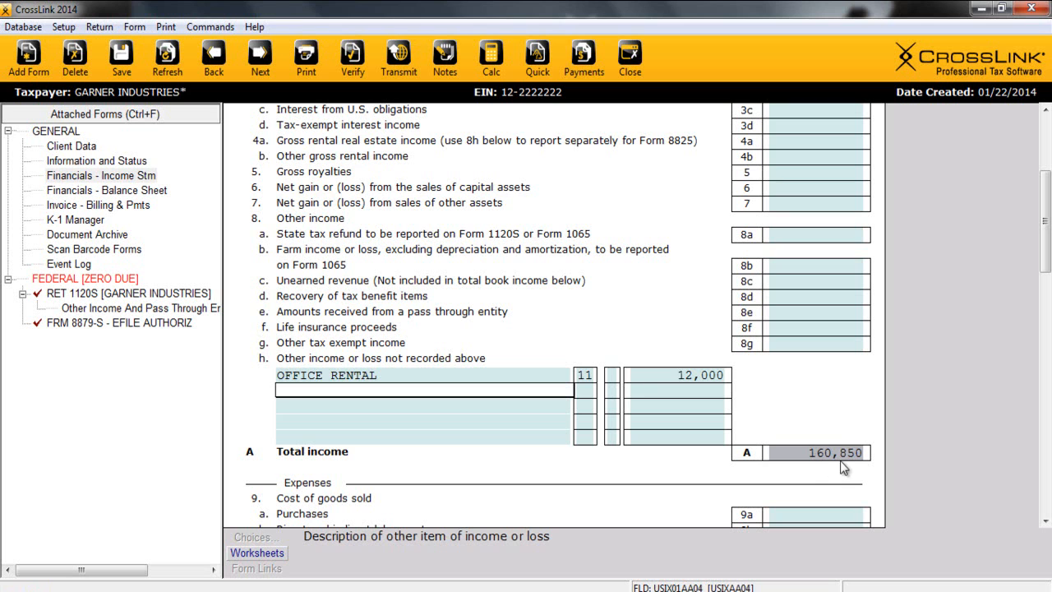
mouse_move(814, 467)
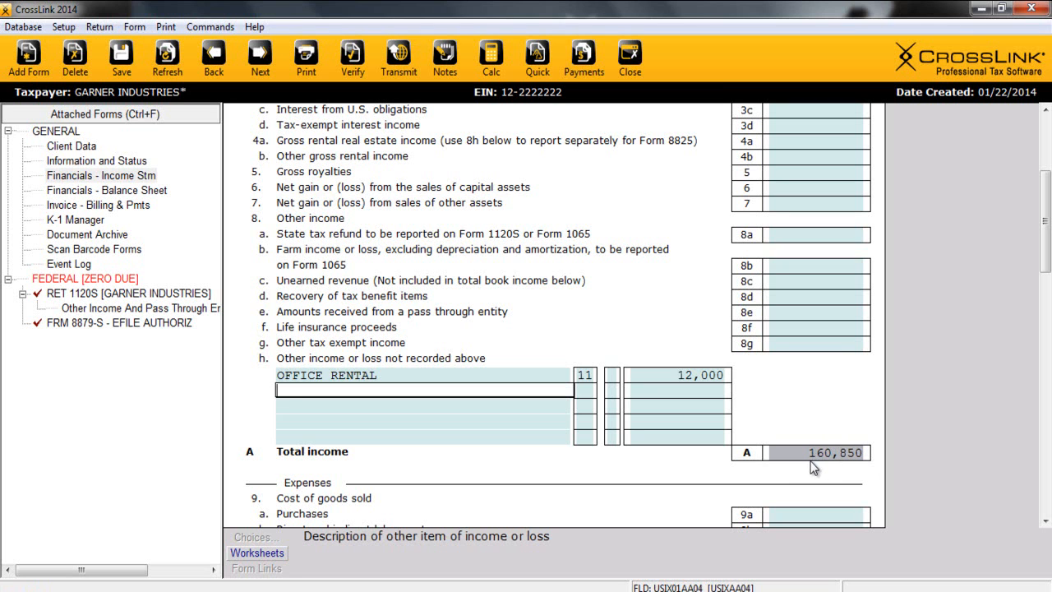
- Enter 1,500 as the line 10 Accounting expense on the Income Statement
scroll("down", 3)
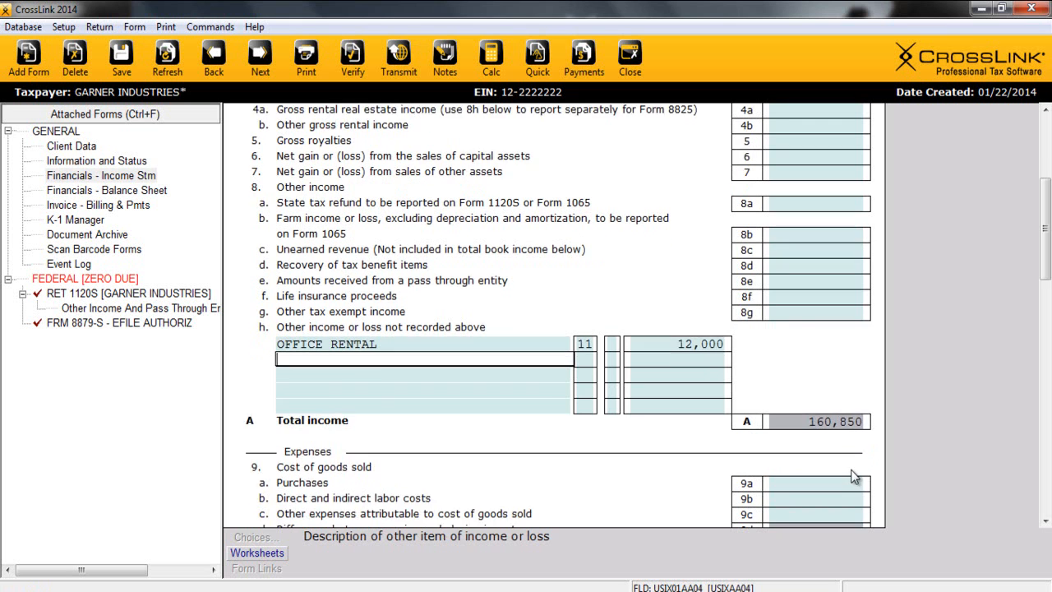
scroll("down", 3)
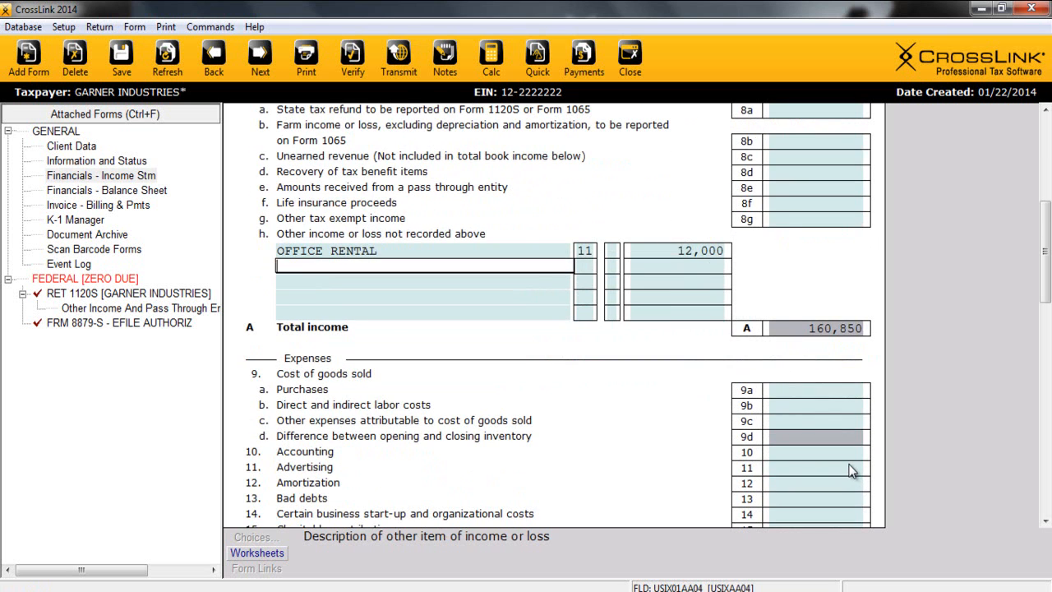
scroll("down", 3)
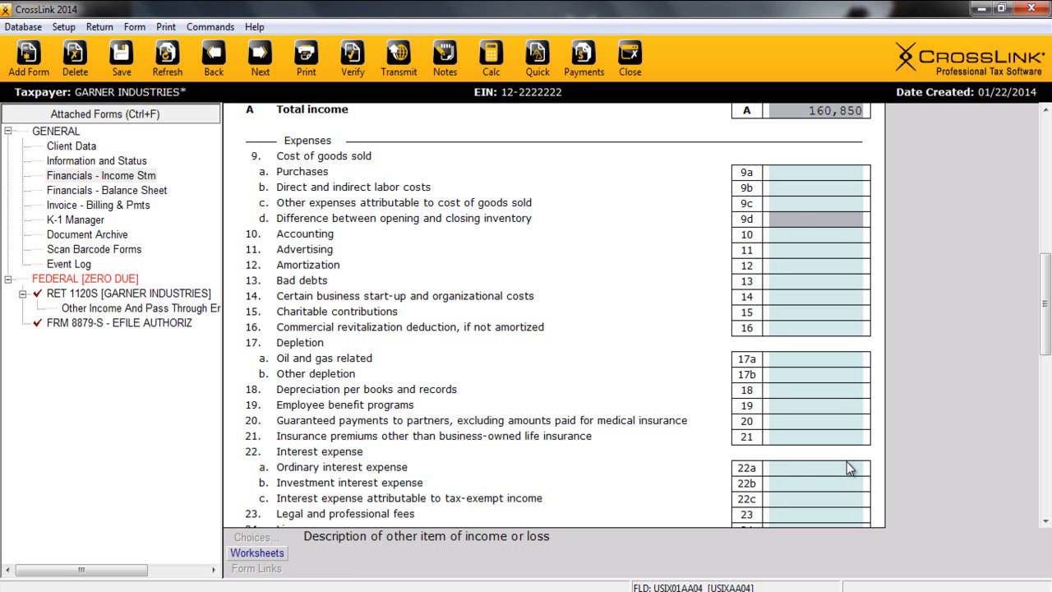
mouse_move(413, 230)
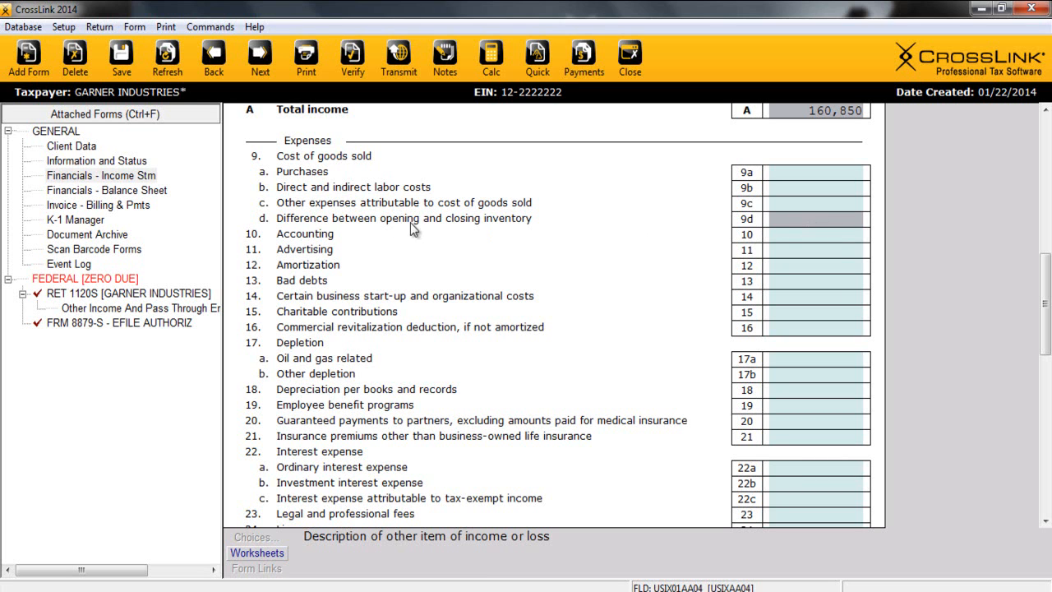
mouse_move(691, 228)
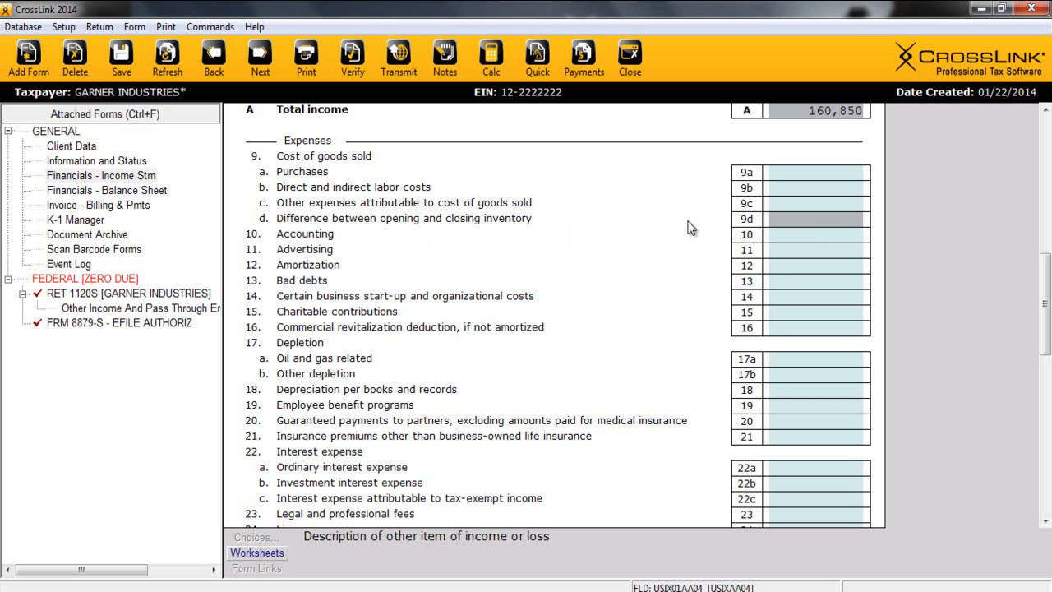
mouse_move(801, 223)
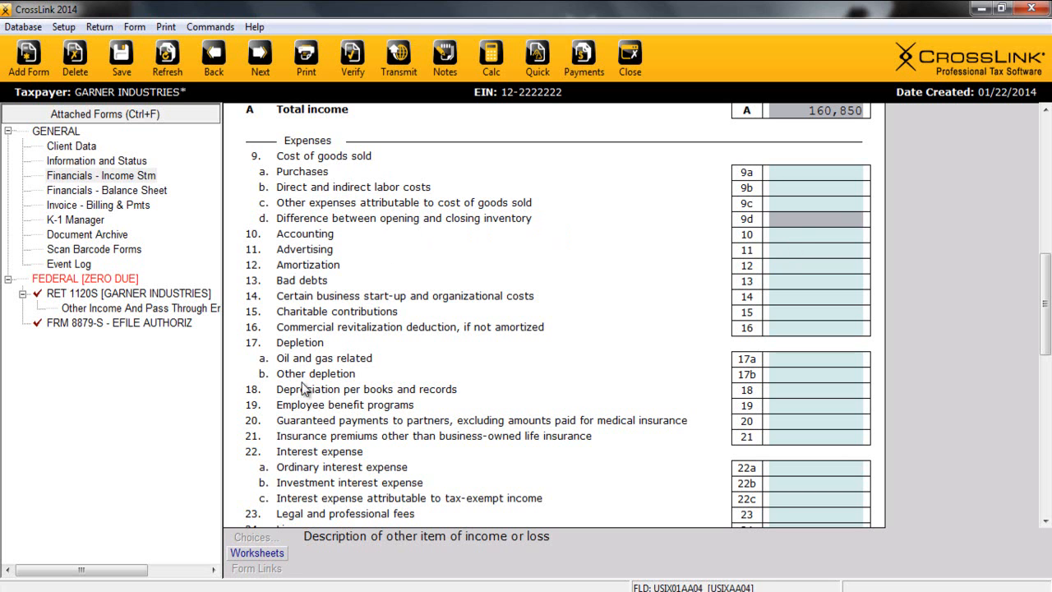
left_click(813, 235)
type("1,500")
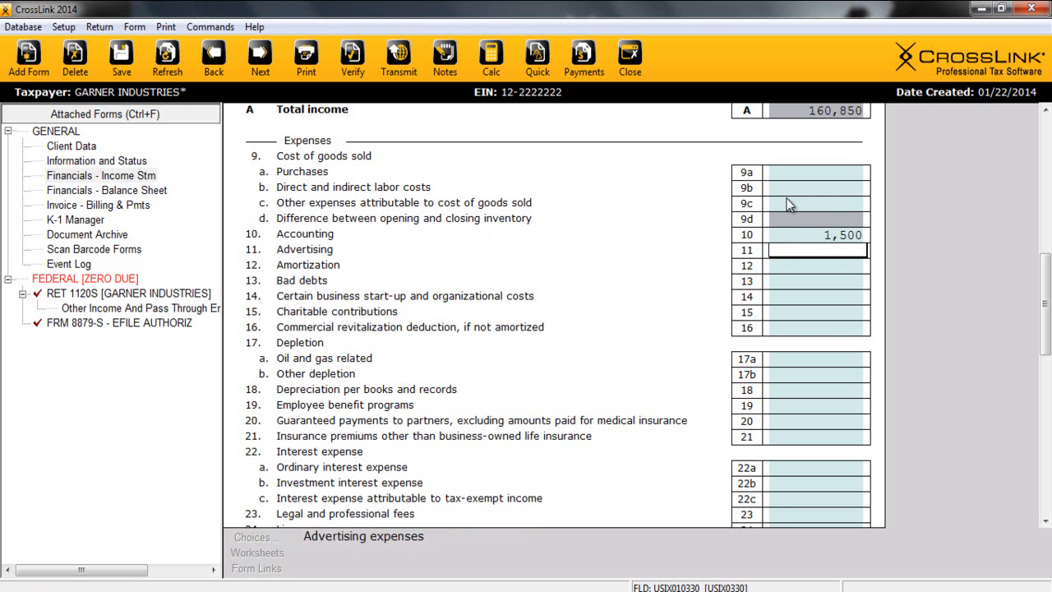
scroll("down", 3)
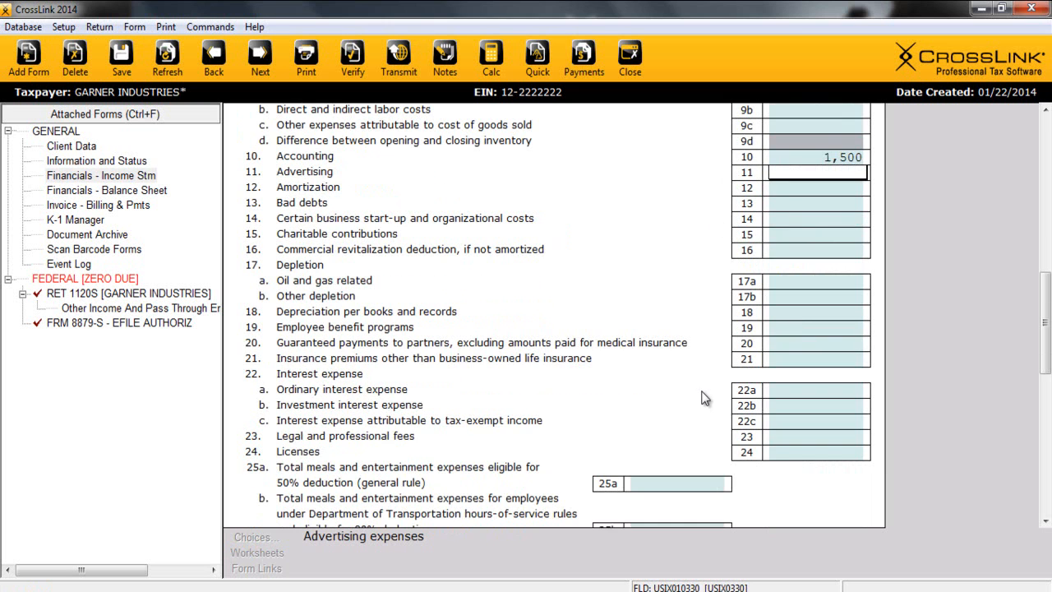
scroll("down", 3)
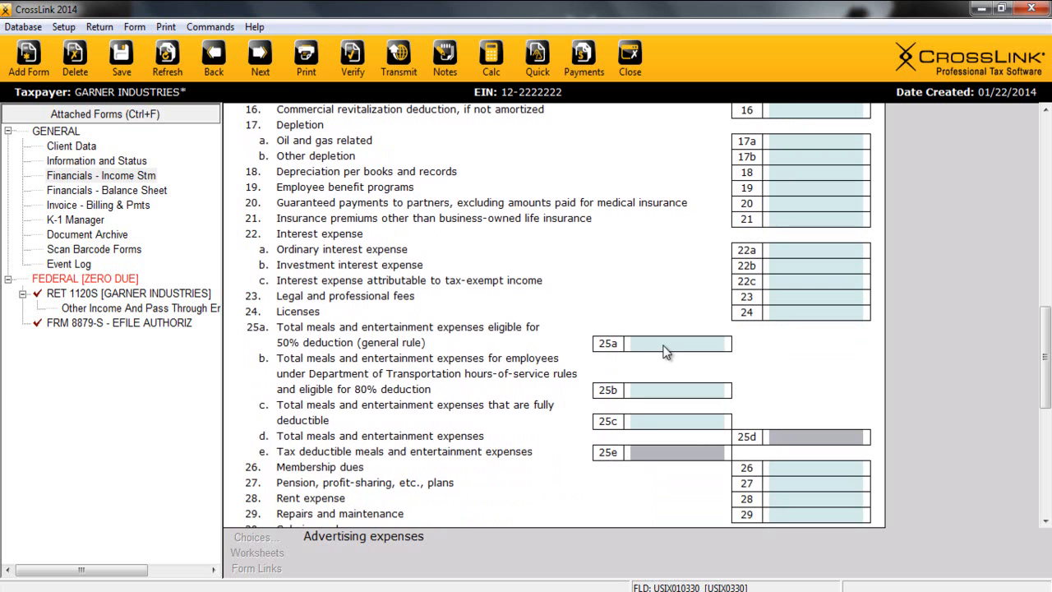
- Enter 6,000 of 50%-deductible meals and entertainment on line 25a
left_click(661, 343)
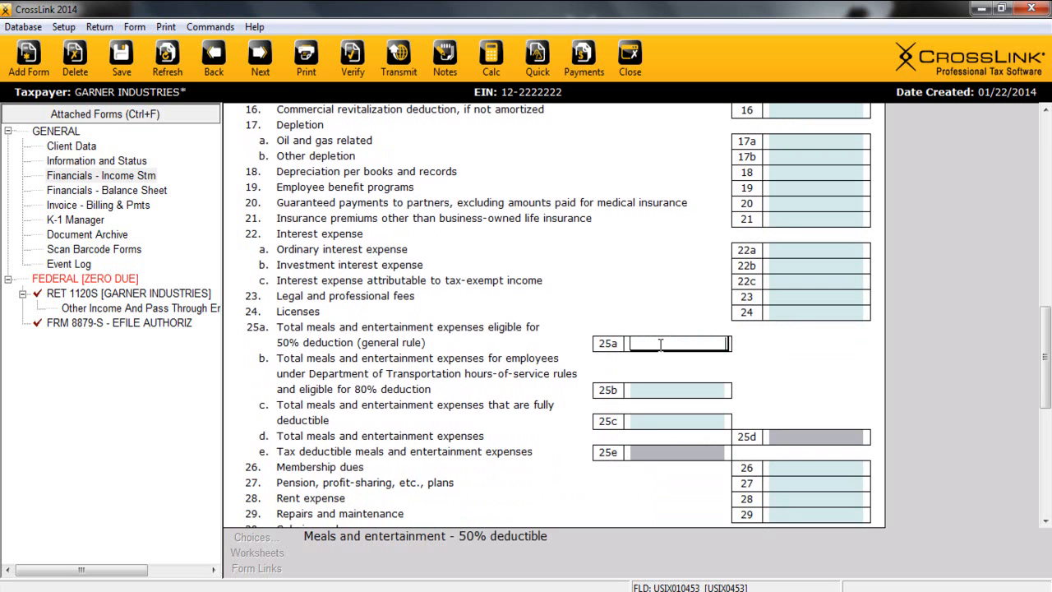
type("6")
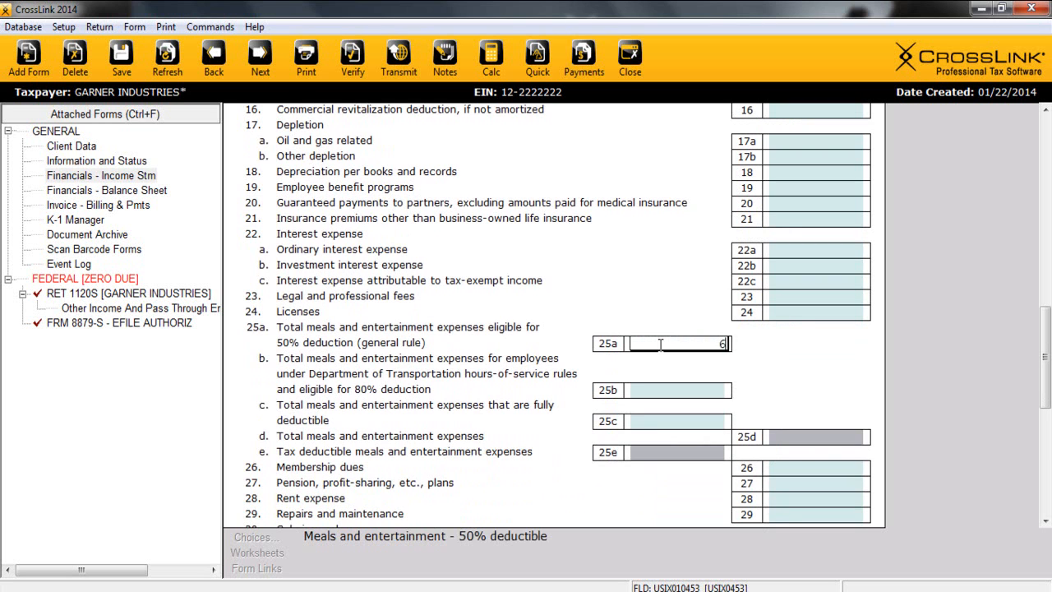
type("000")
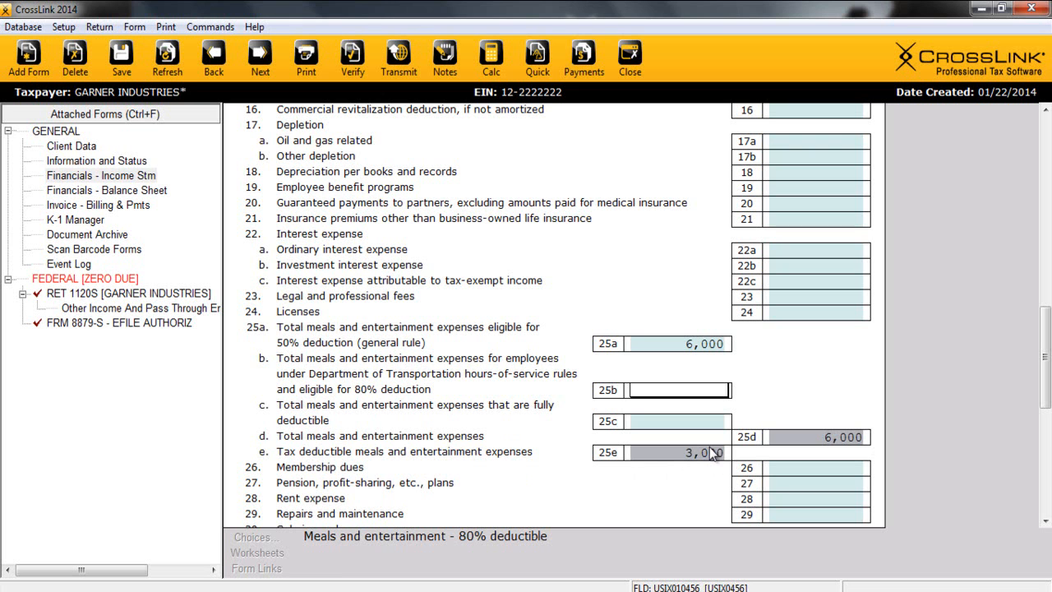
scroll("down", 3)
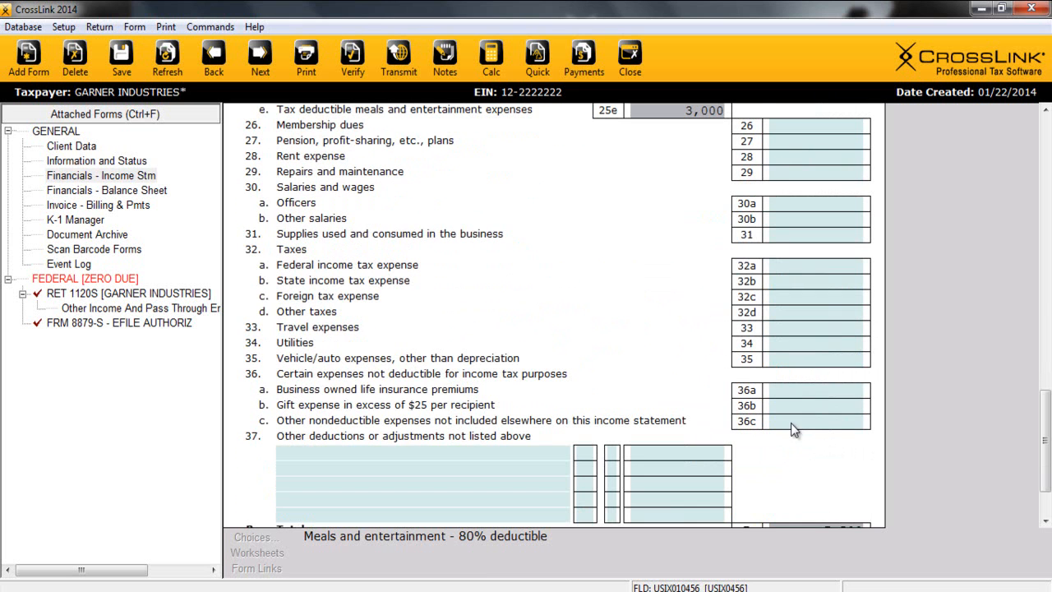
scroll("down", 3)
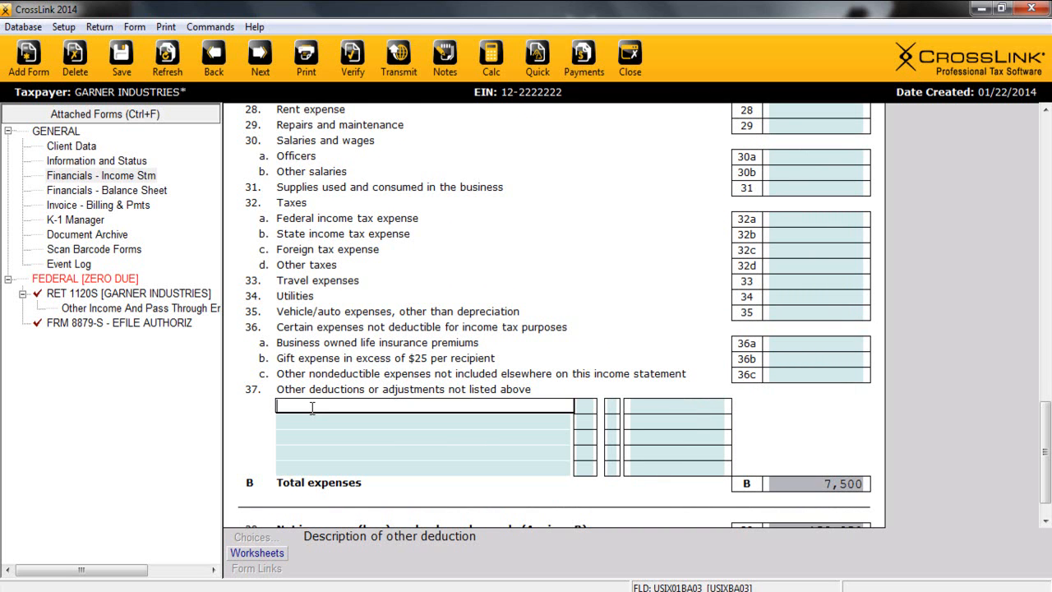
- Add OFFICE INSURANCE on line 37 with code 22 Property A Insurance and 600
type("OFFICE IN")
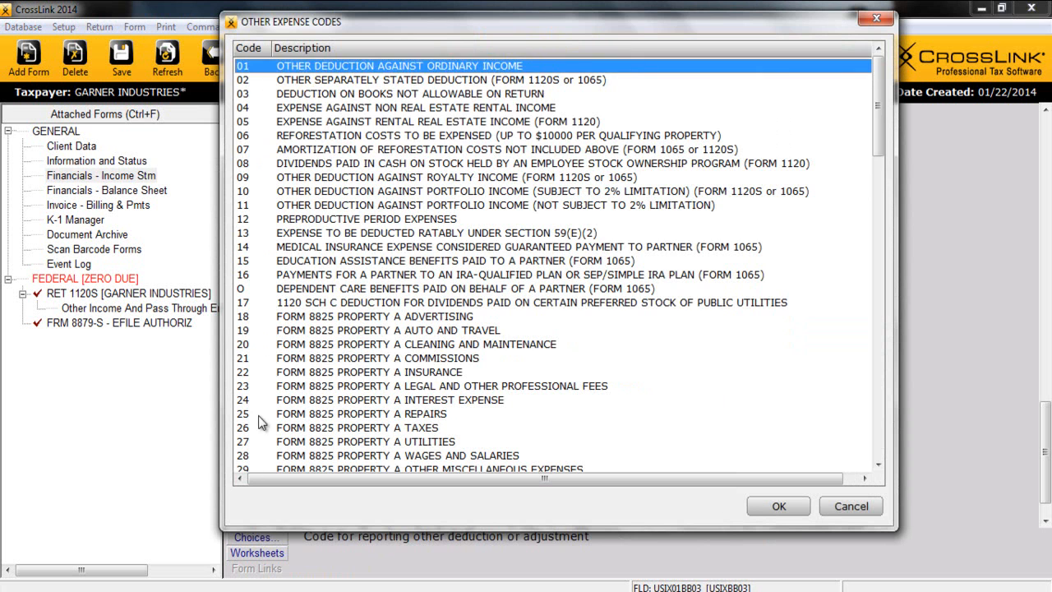
scroll("down", 3)
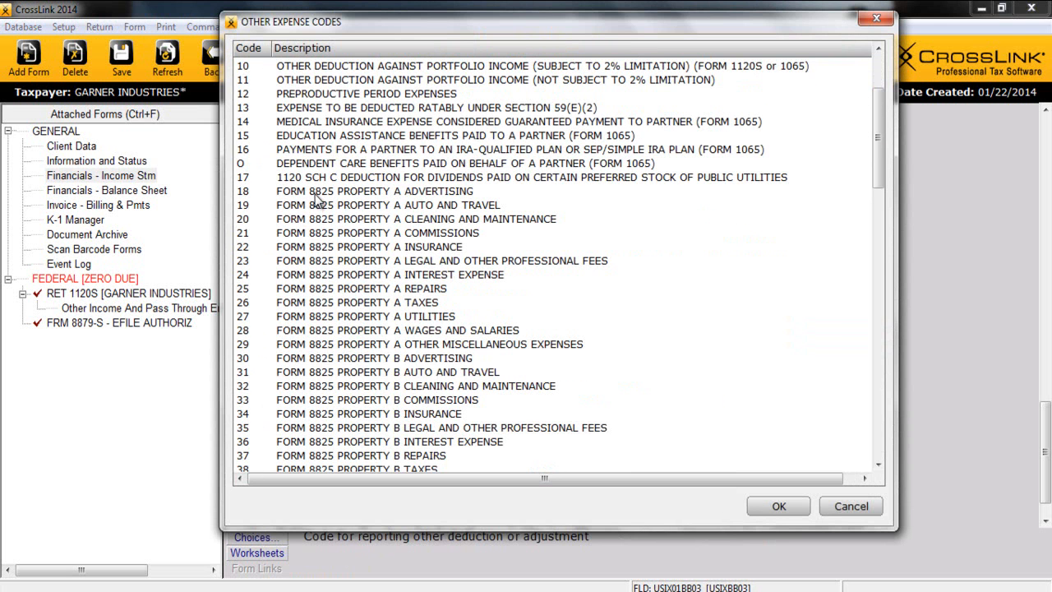
left_click(371, 190)
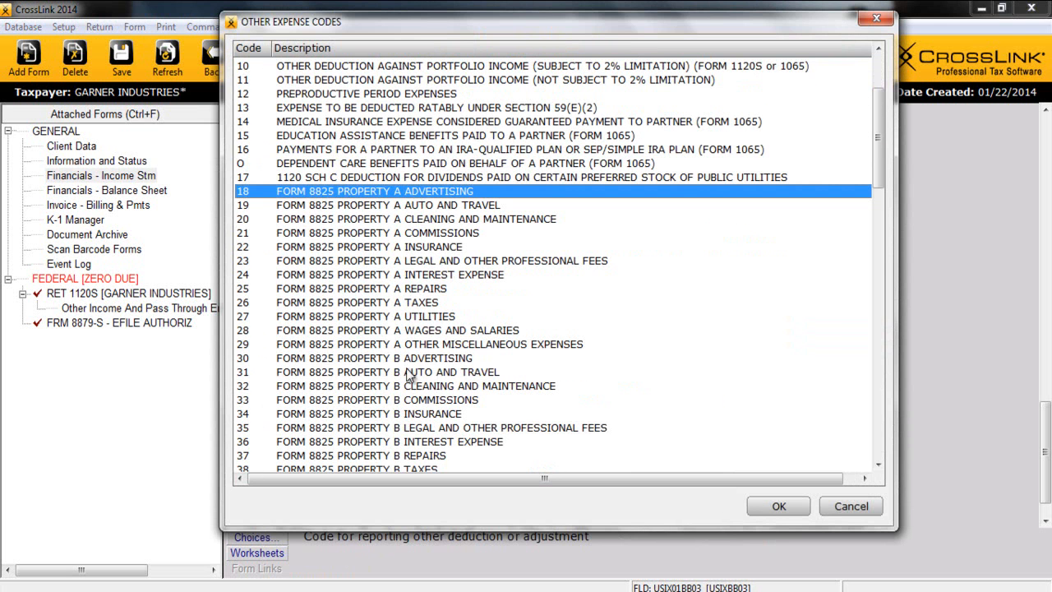
mouse_move(425, 249)
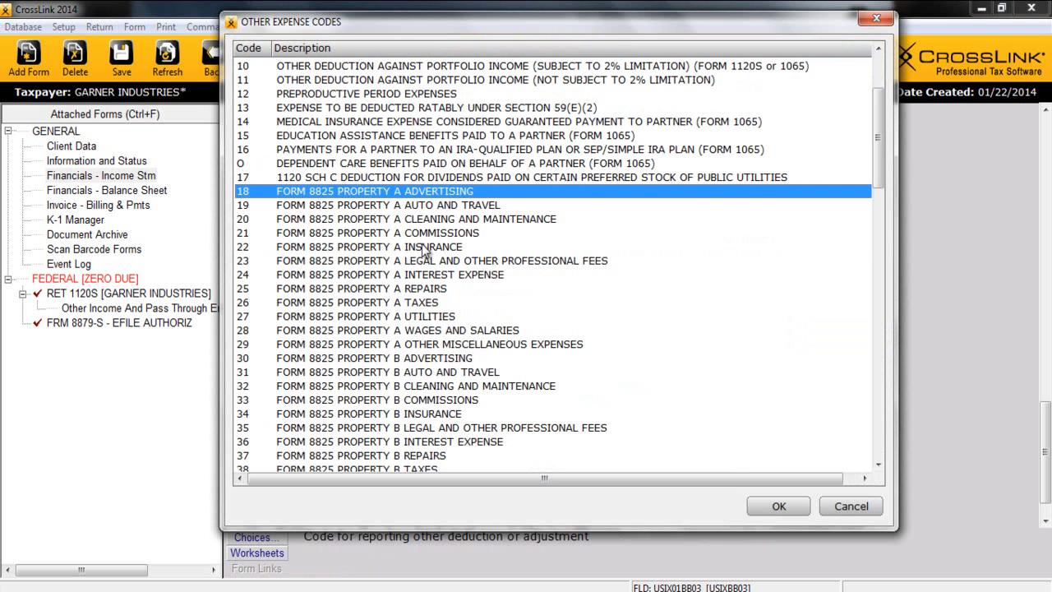
left_click(778, 506)
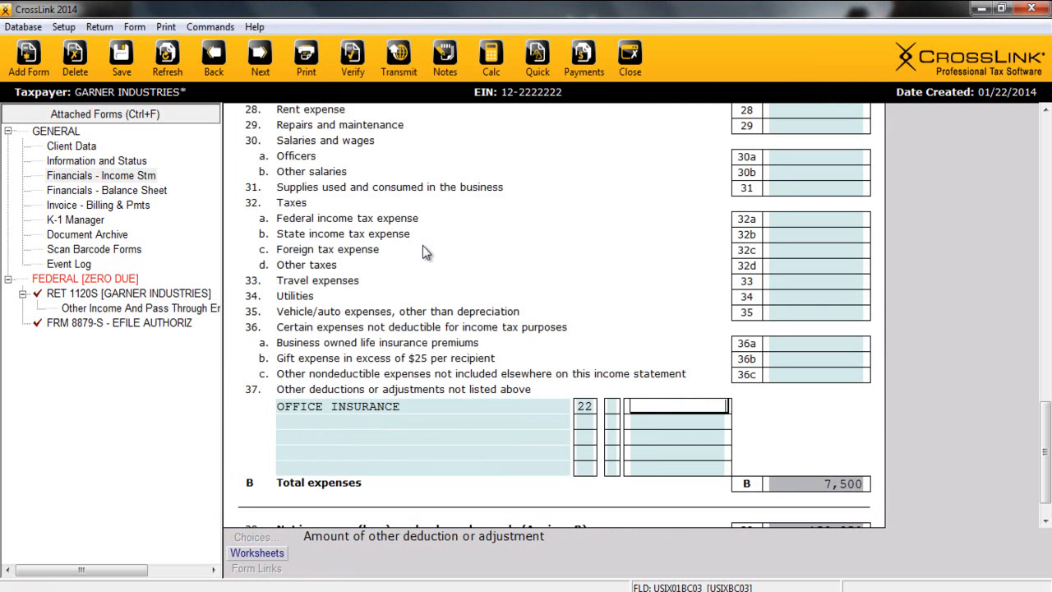
type("600")
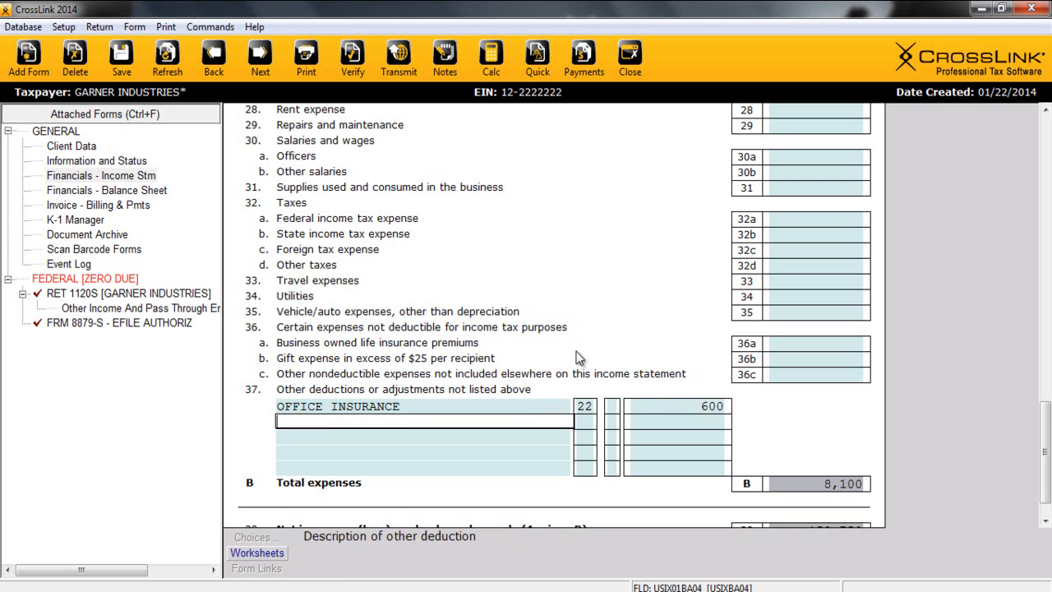
scroll("down", 3)
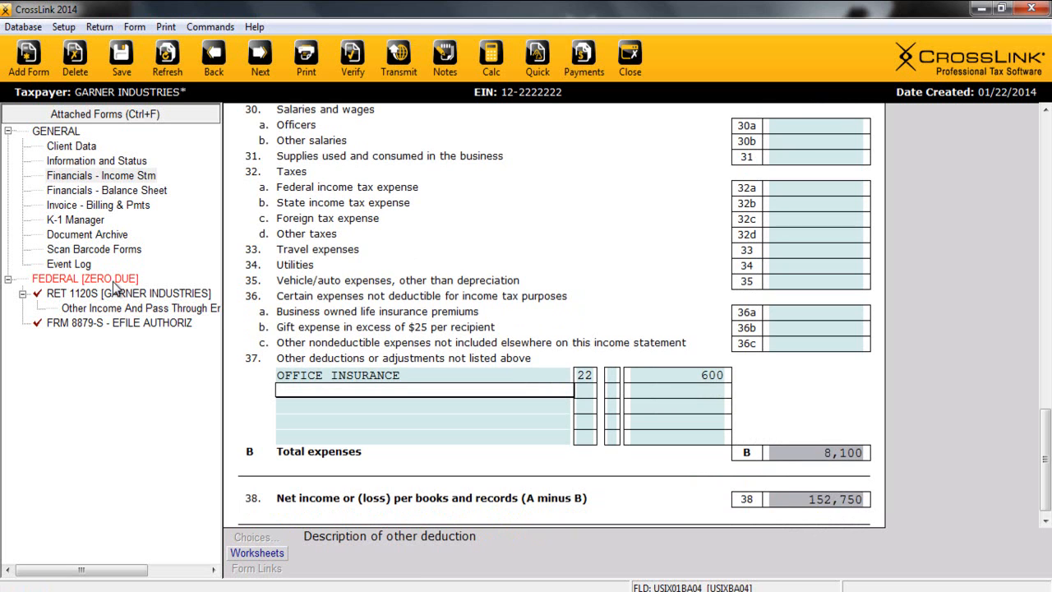
left_click(106, 190)
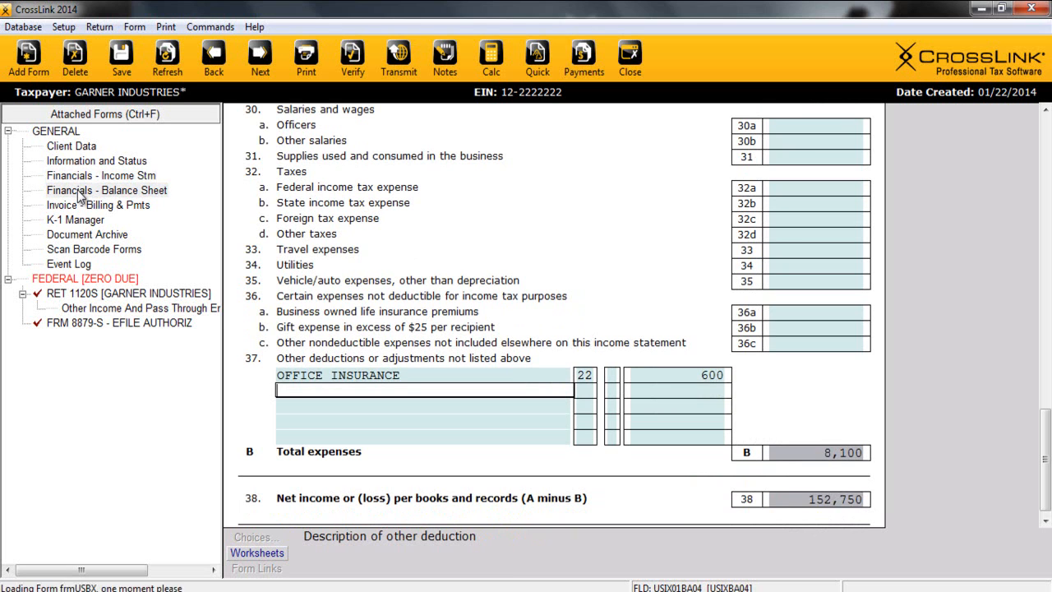
left_click(107, 190)
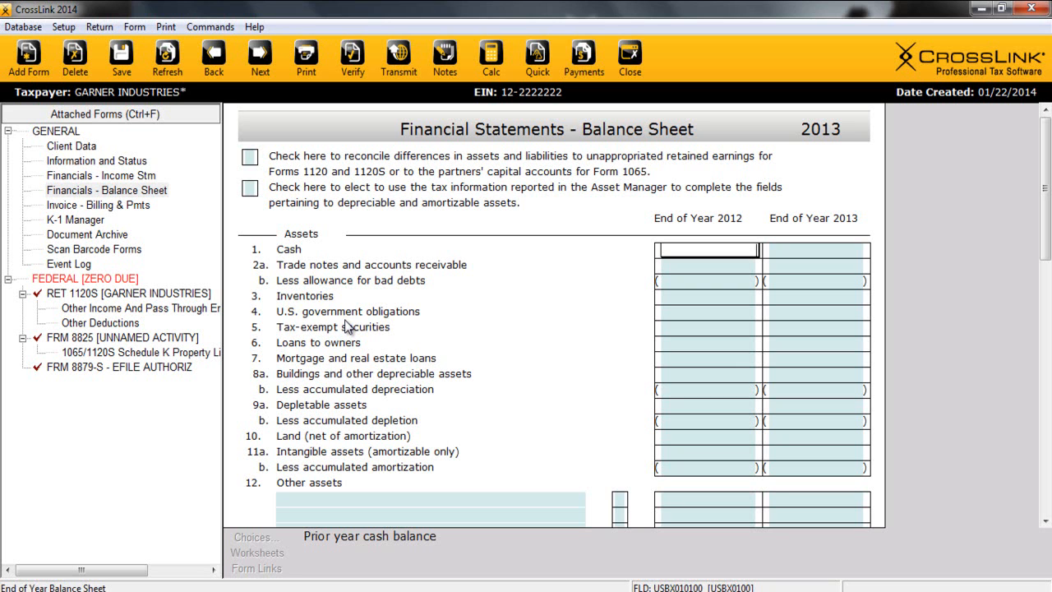
mouse_move(389, 165)
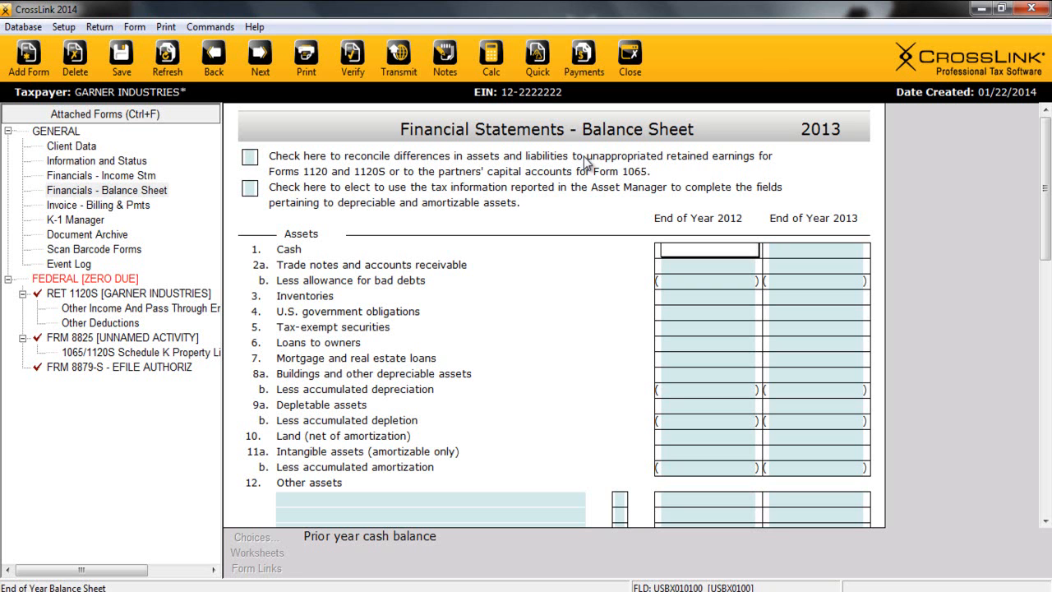
left_click(250, 156)
type("7000")
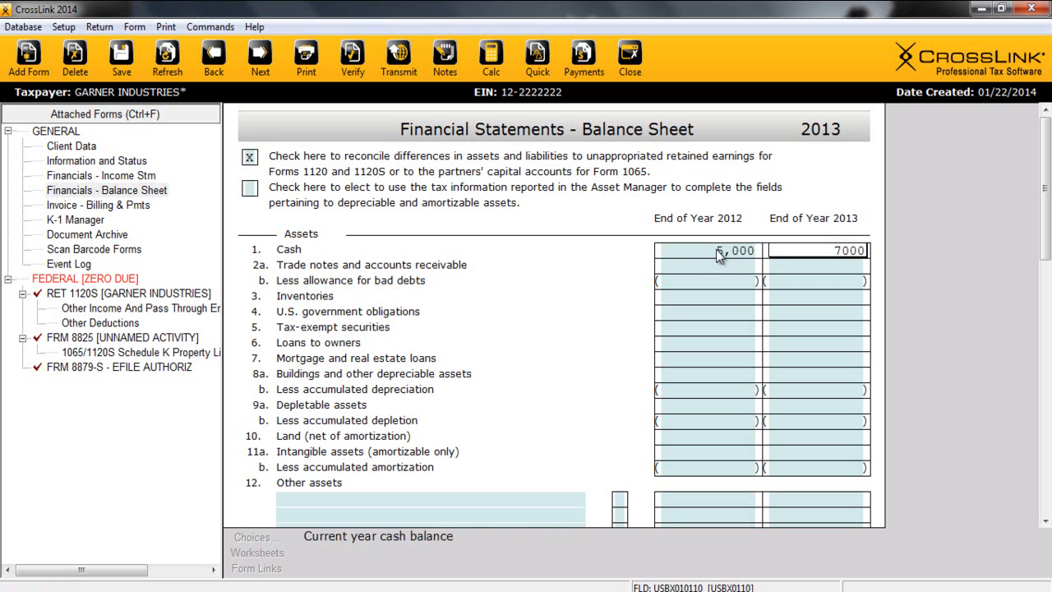
left_click(707, 265)
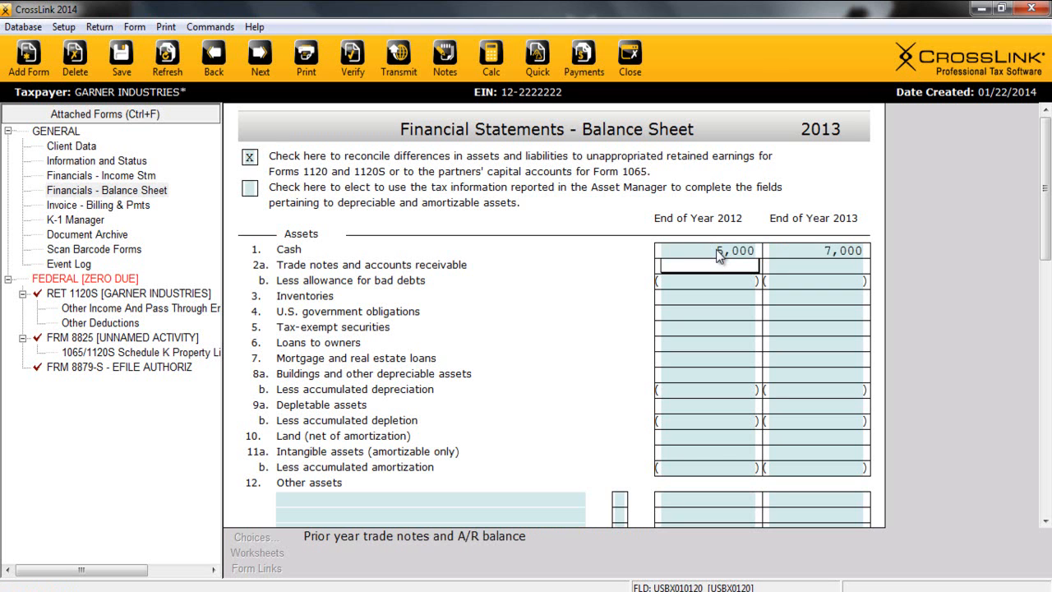
scroll("down", 3)
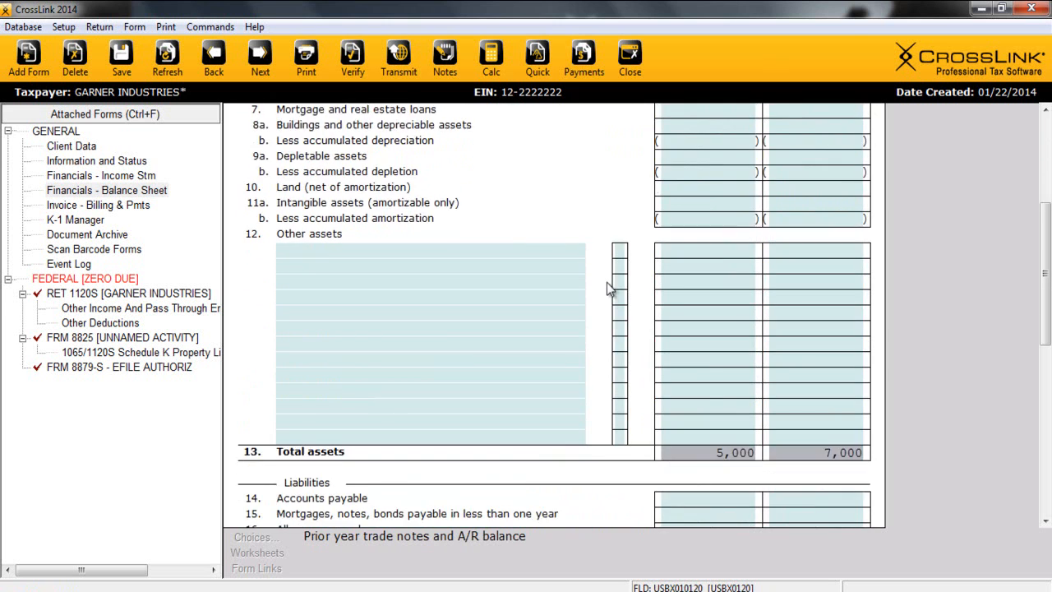
scroll("down", 3)
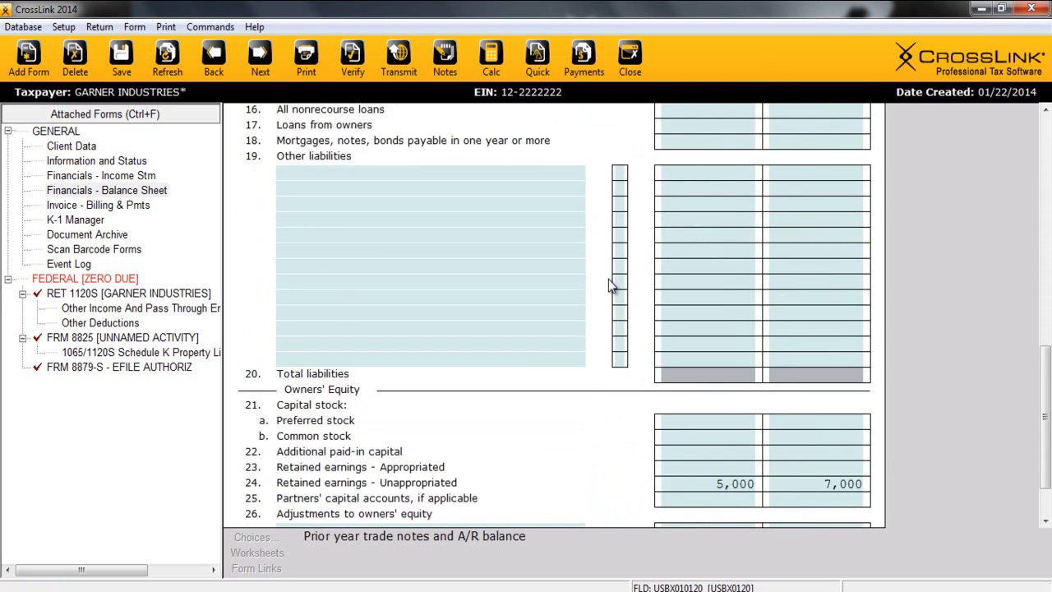
scroll("down", 3)
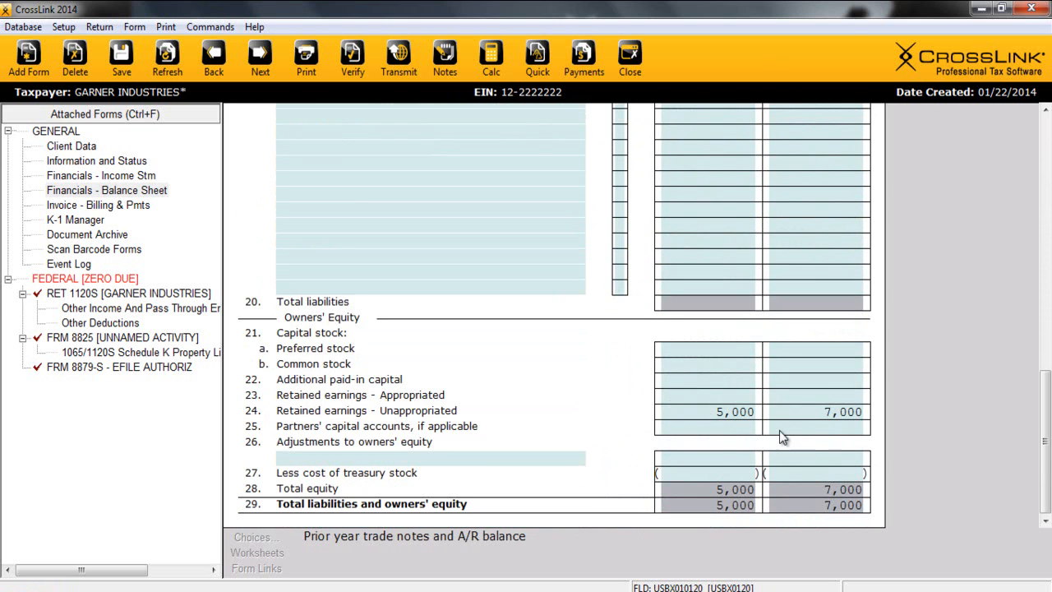
mouse_move(717, 516)
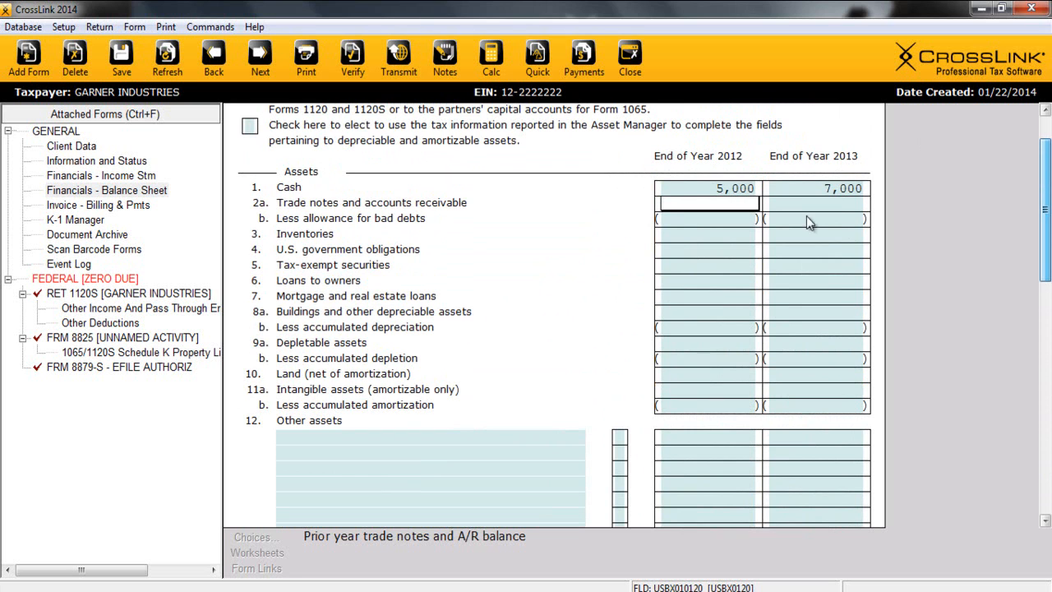
mouse_move(744, 337)
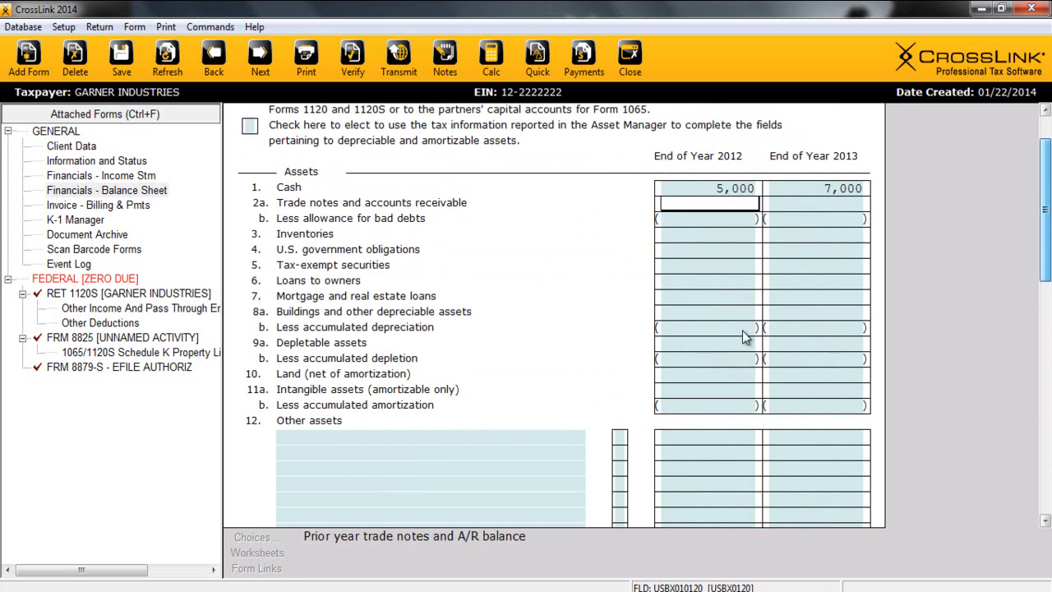
scroll("down", 3)
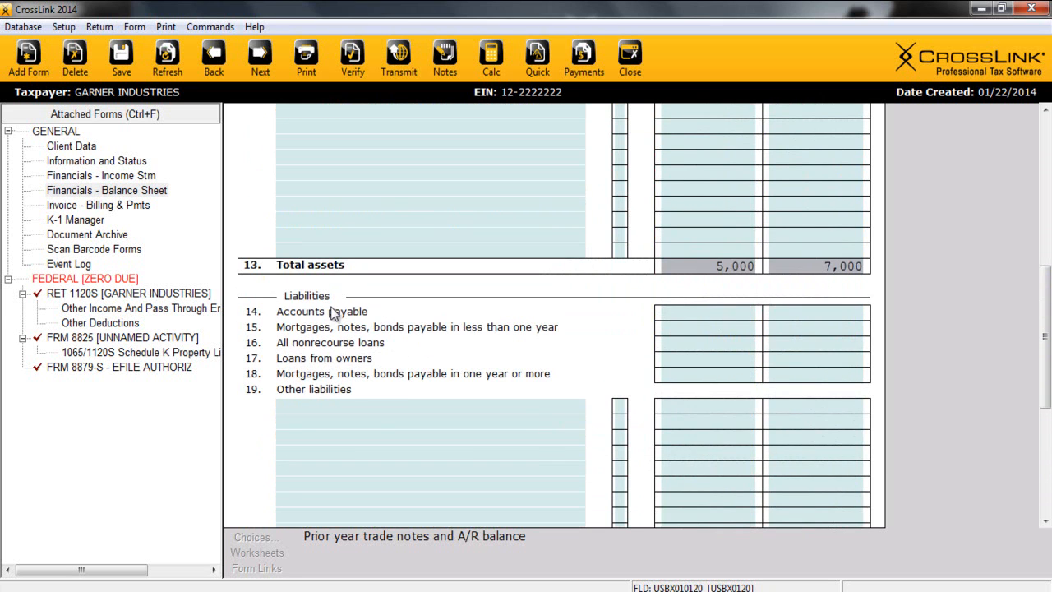
scroll("down", 3)
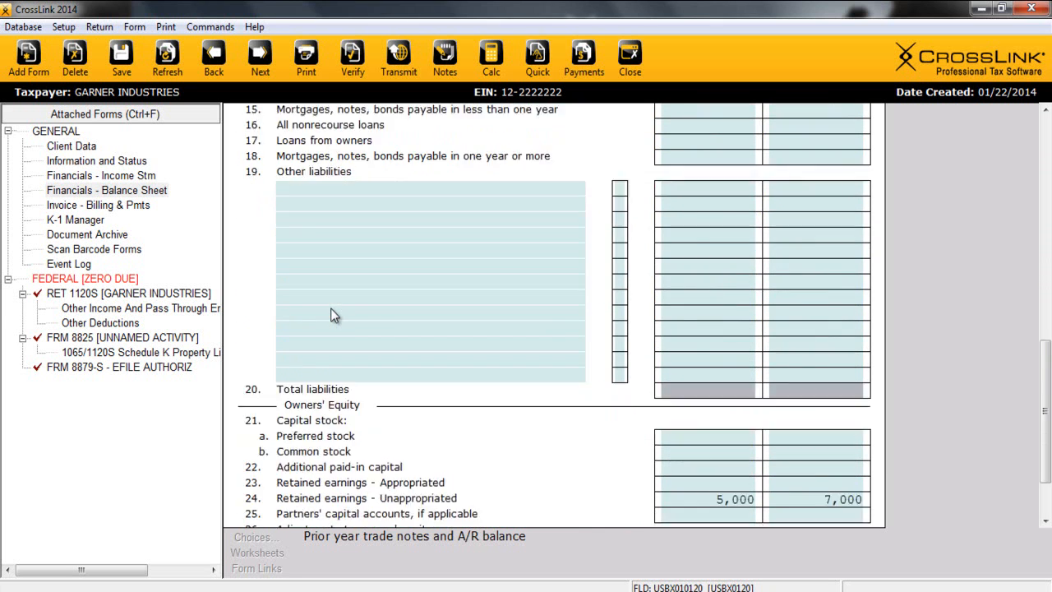
scroll("down", 3)
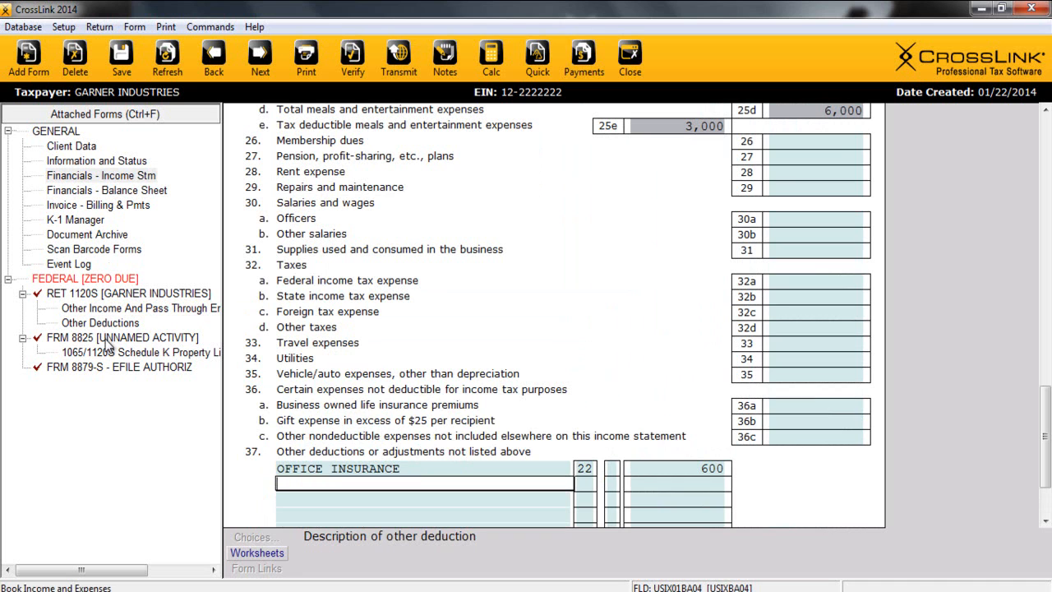
mouse_move(122, 346)
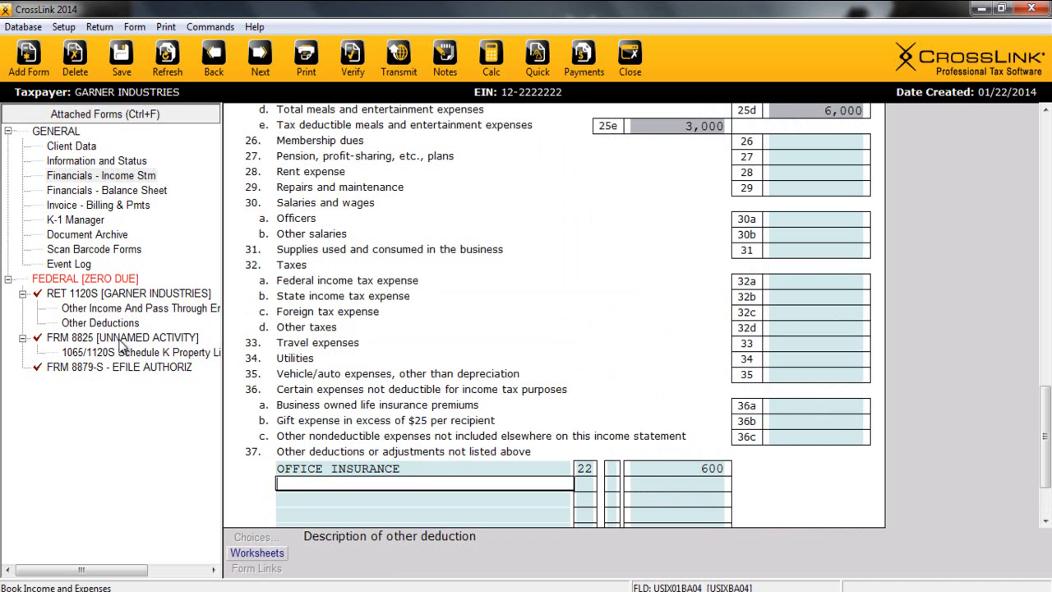
mouse_move(358, 471)
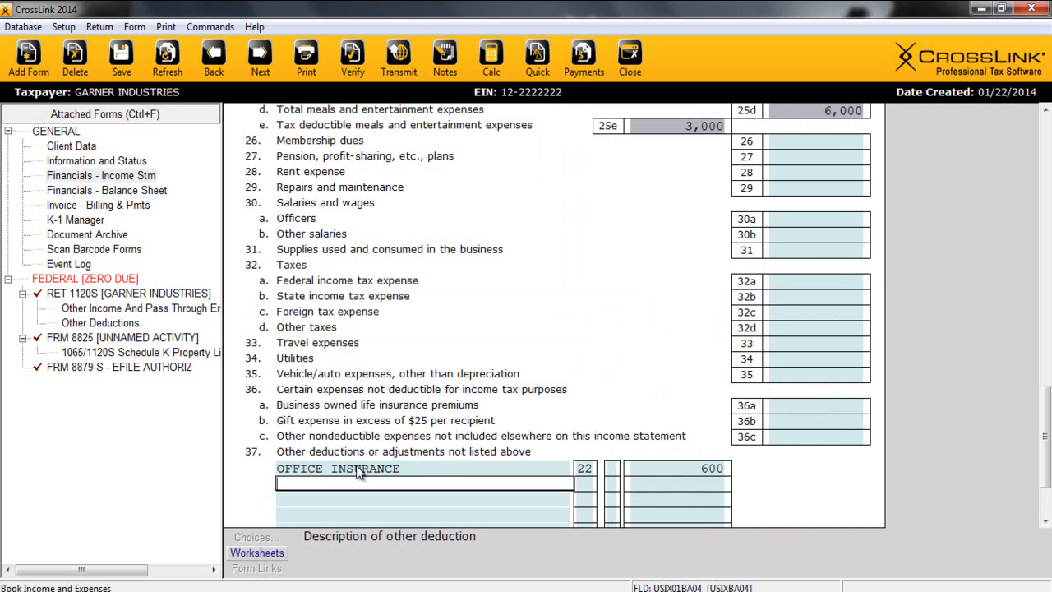
mouse_move(405, 467)
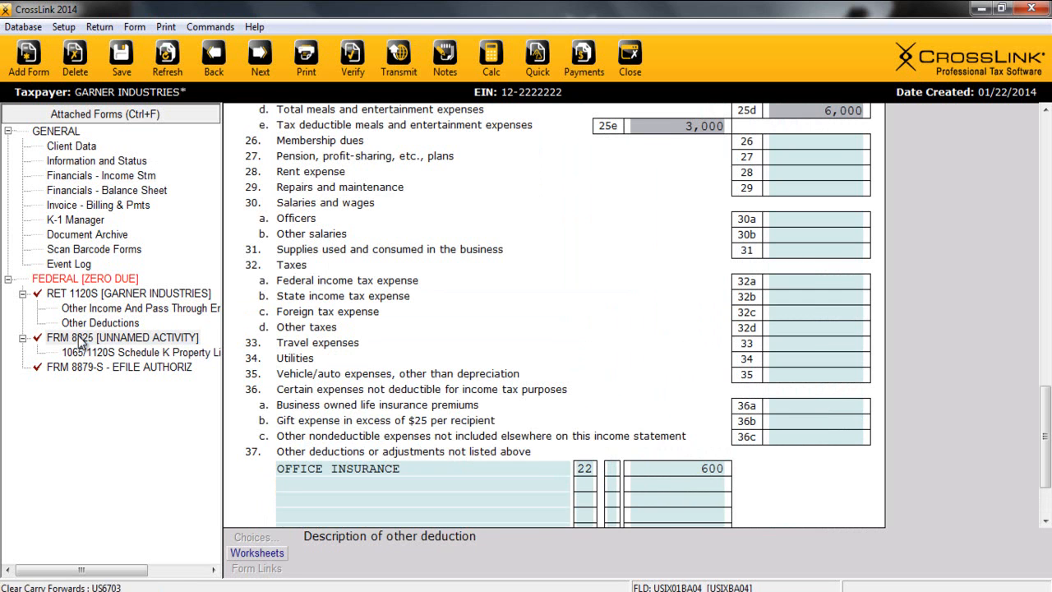
- Open FRM 8825 [UNNAMED ACTIVITY] from the Attached Forms tree
left_click(123, 337)
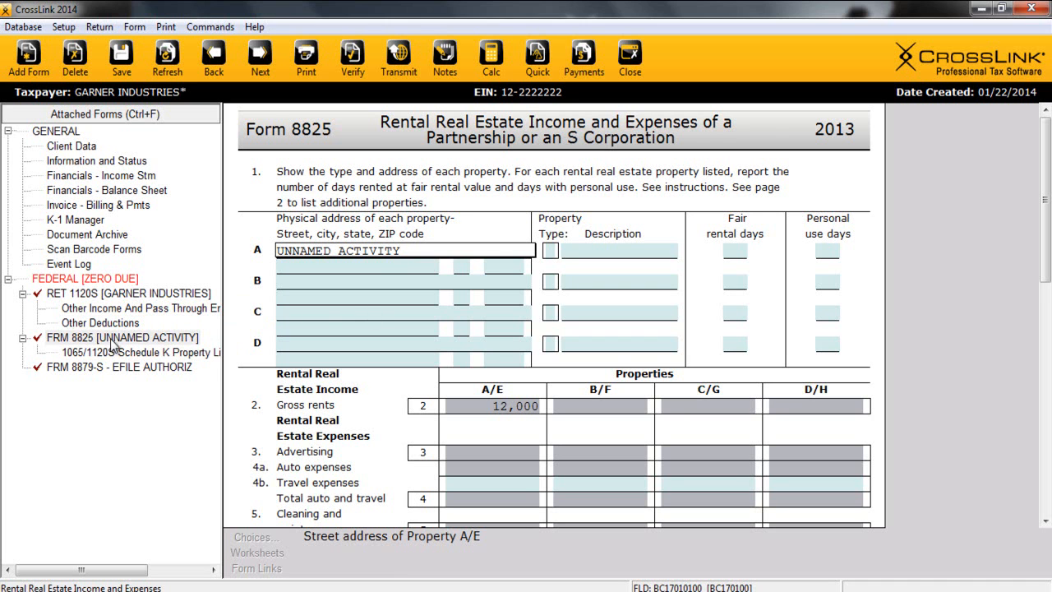
scroll("down", 3)
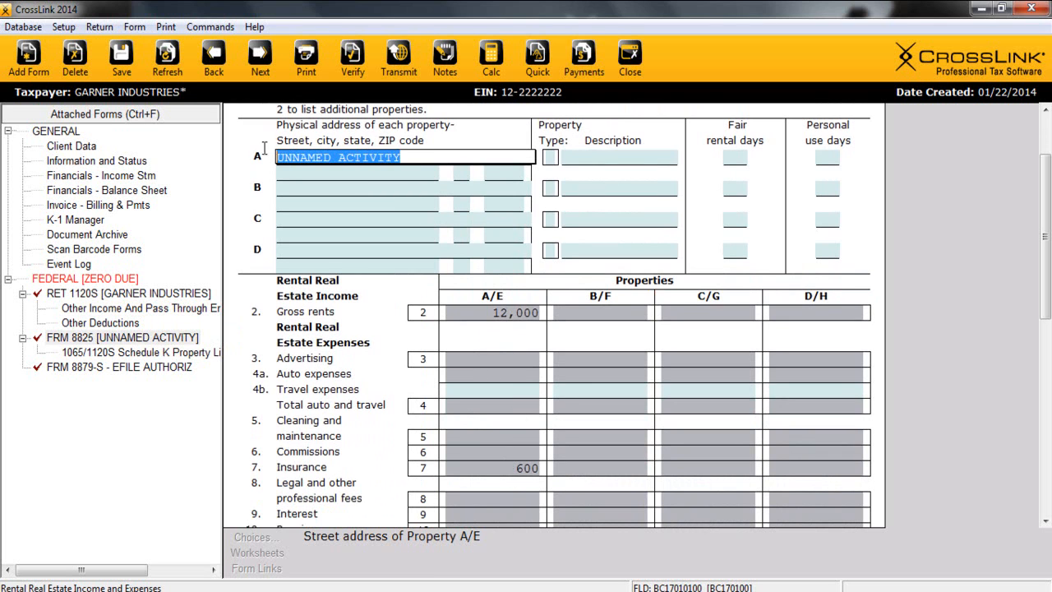
type("132 MI")
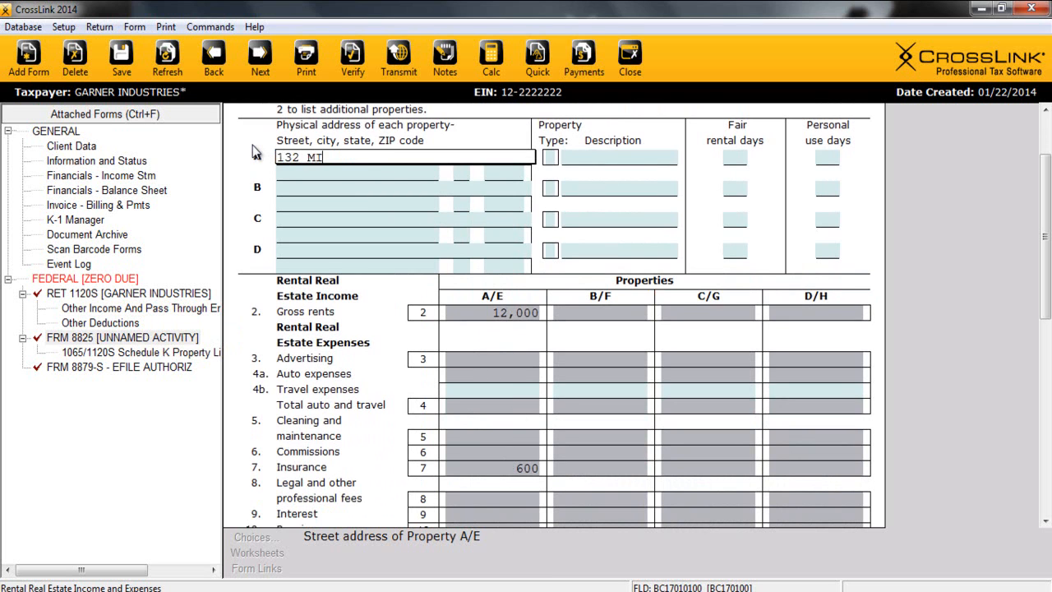
type("AIN ST")
left_click(504, 173)
type("30165")
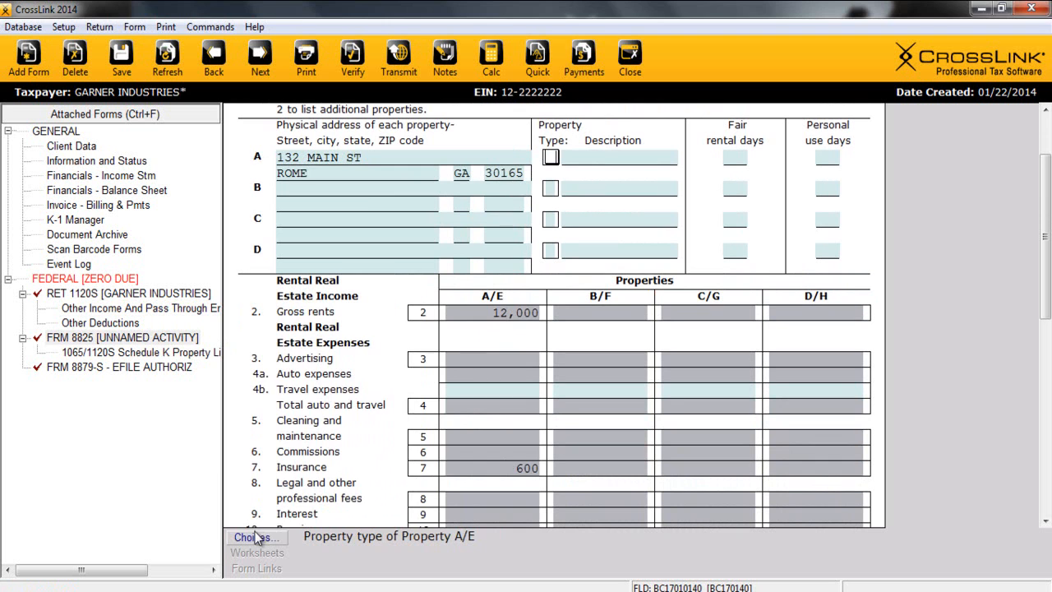
left_click(256, 537)
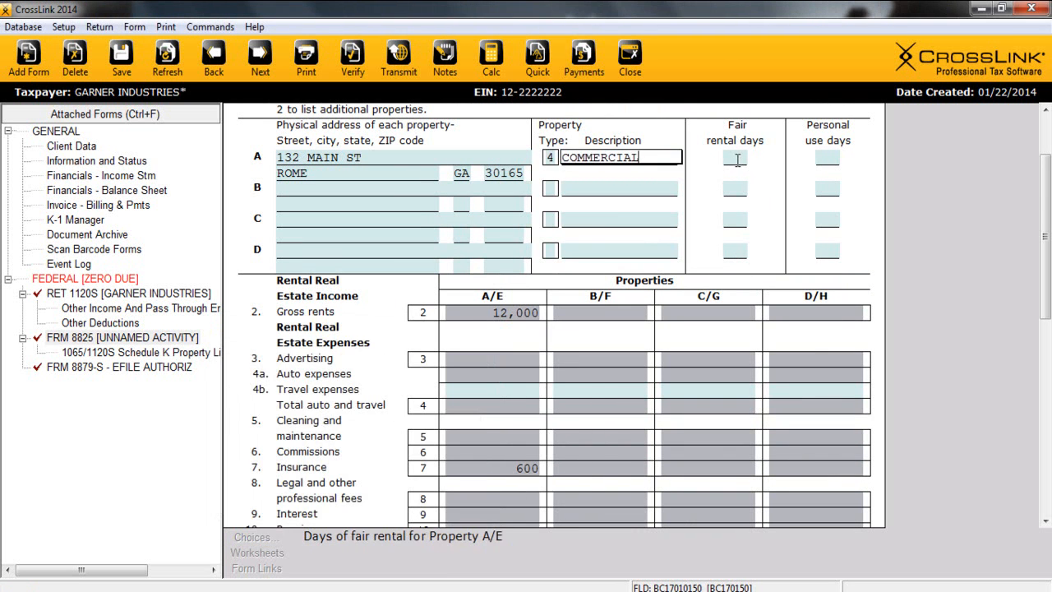
type("365")
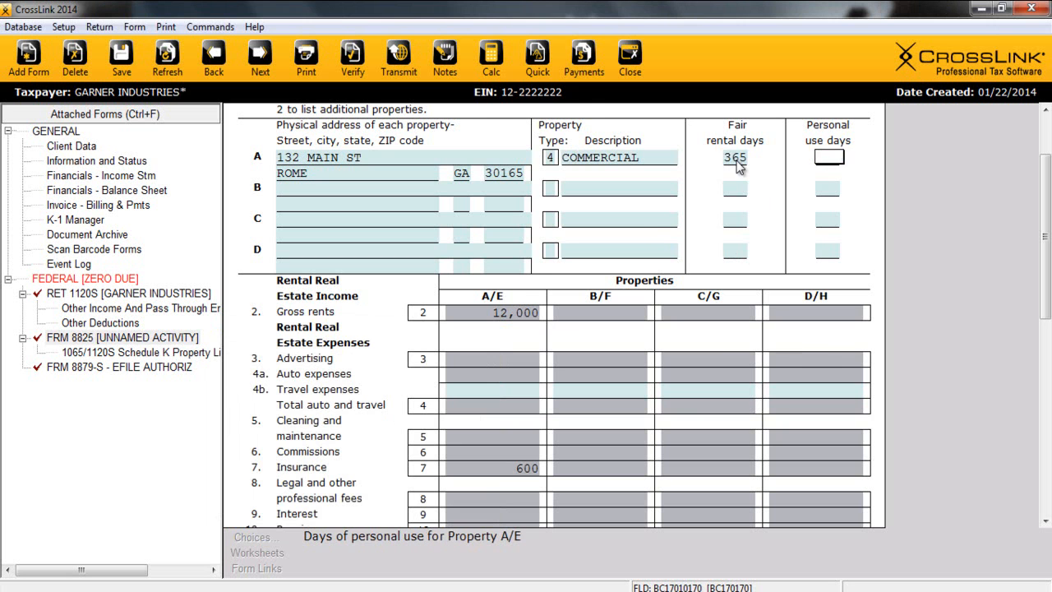
scroll("up", 3)
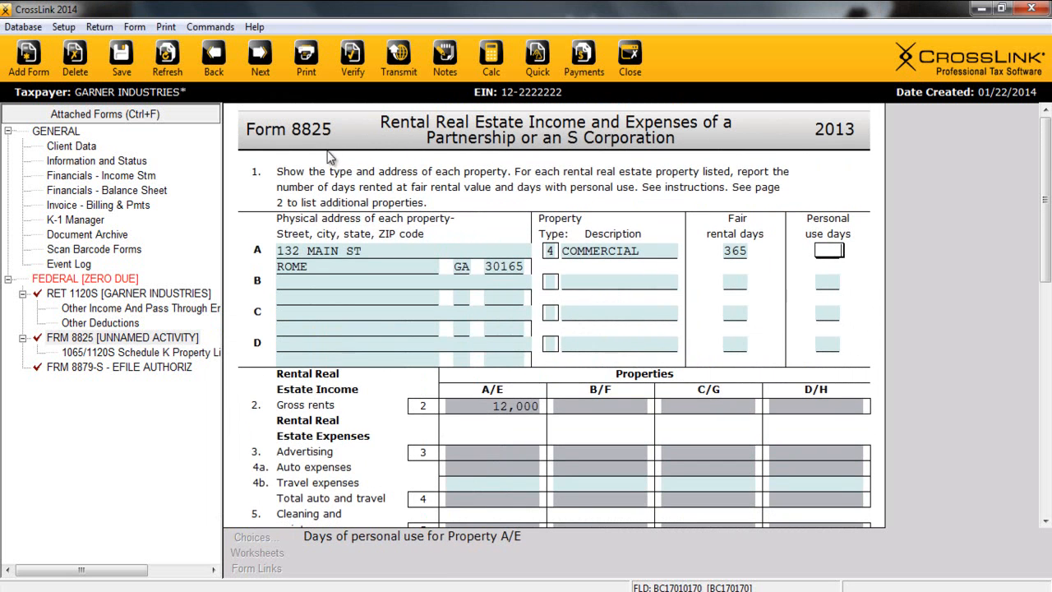
mouse_move(360, 157)
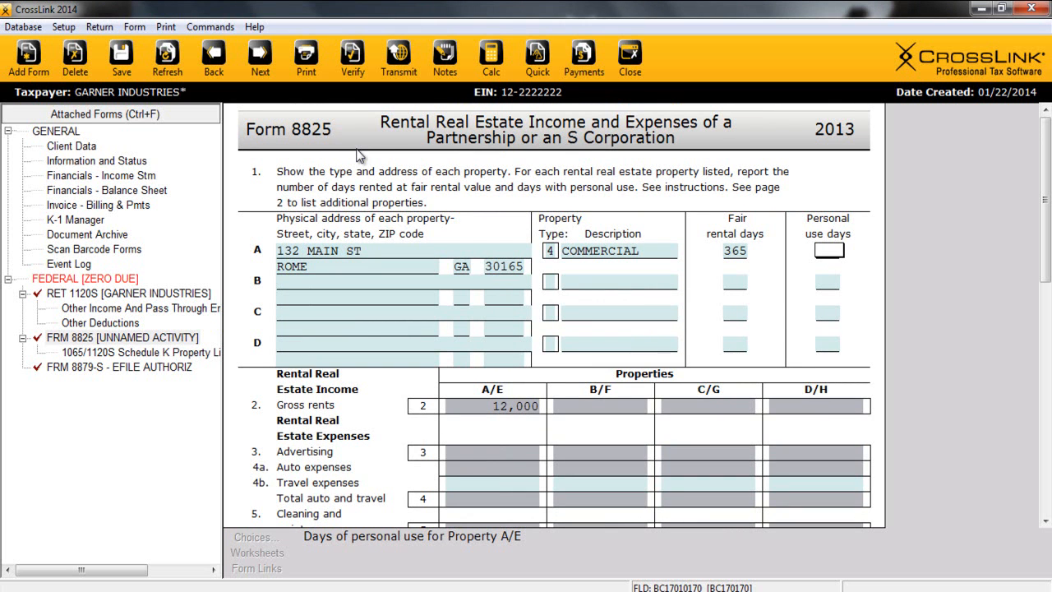
mouse_move(388, 218)
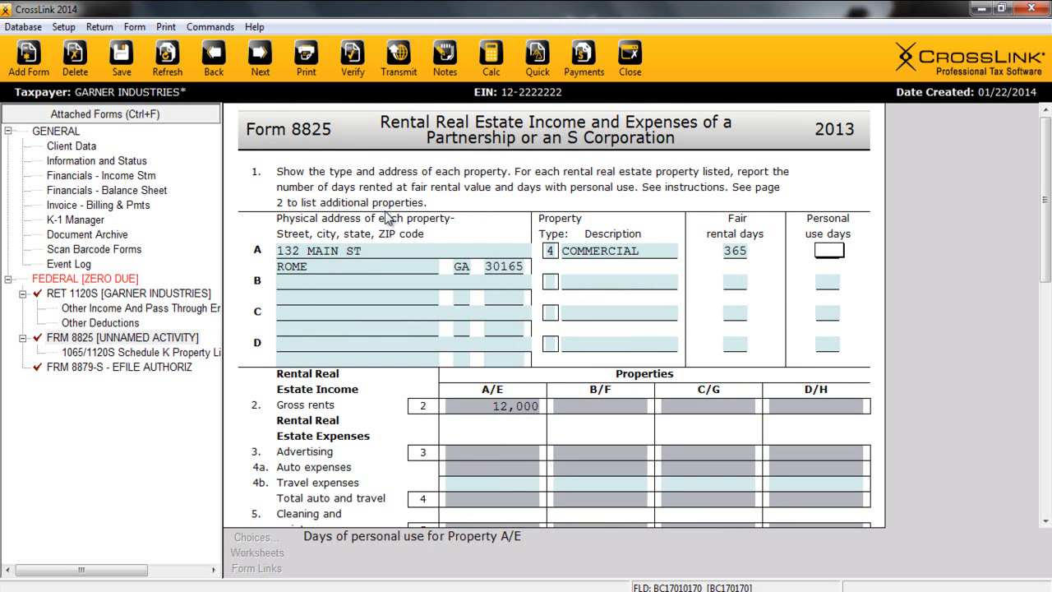
mouse_move(27, 55)
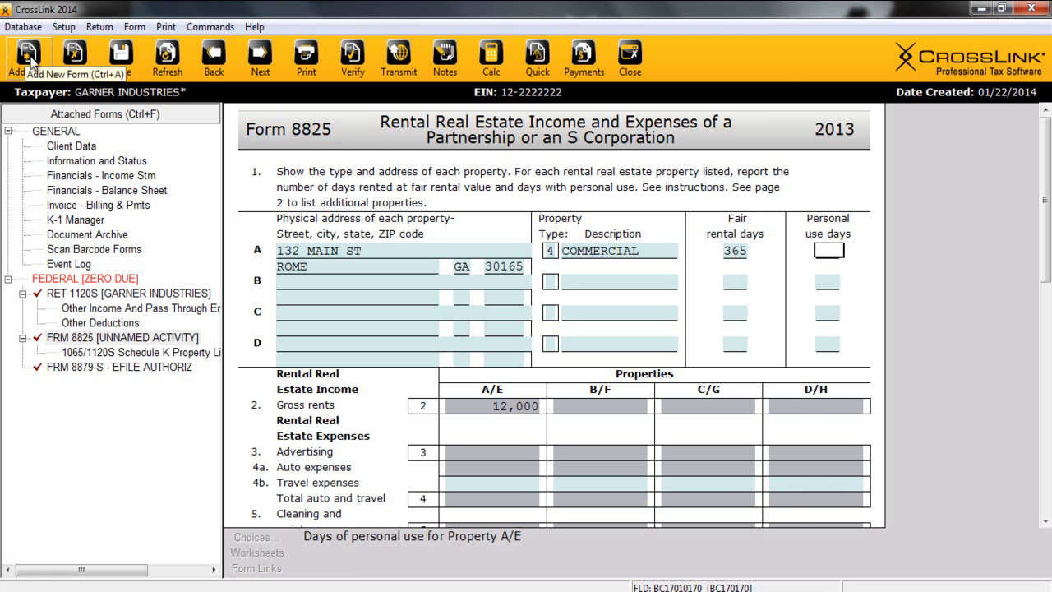
left_click(28, 58)
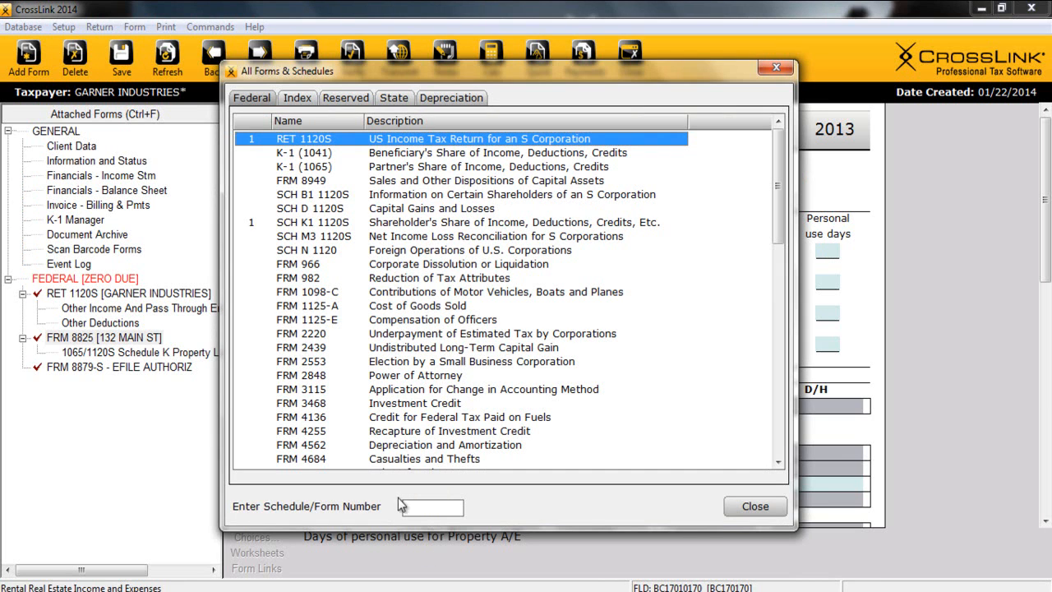
left_click(297, 97)
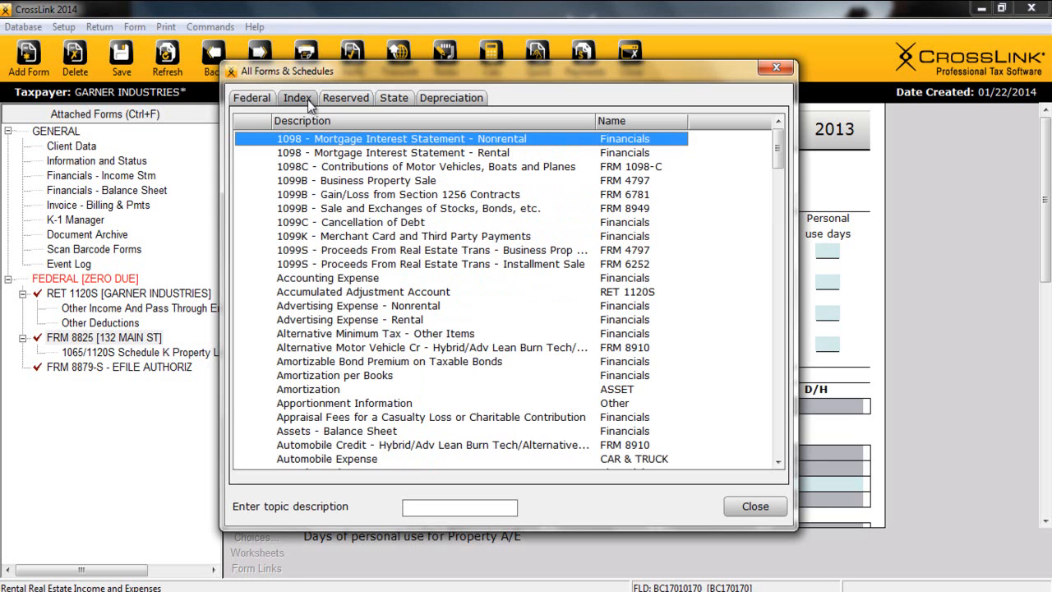
left_click(393, 98)
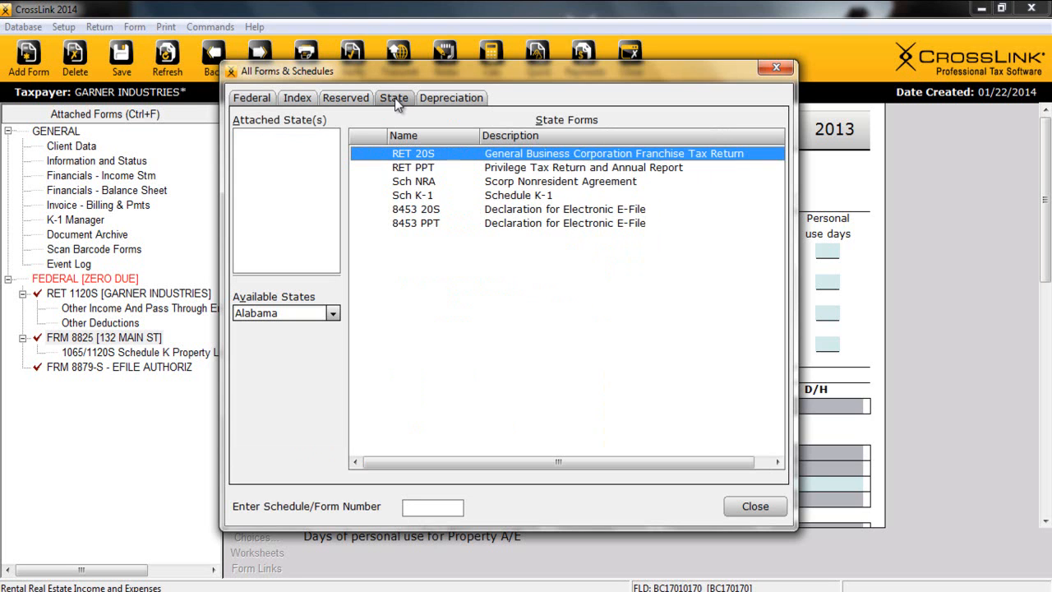
mouse_move(323, 152)
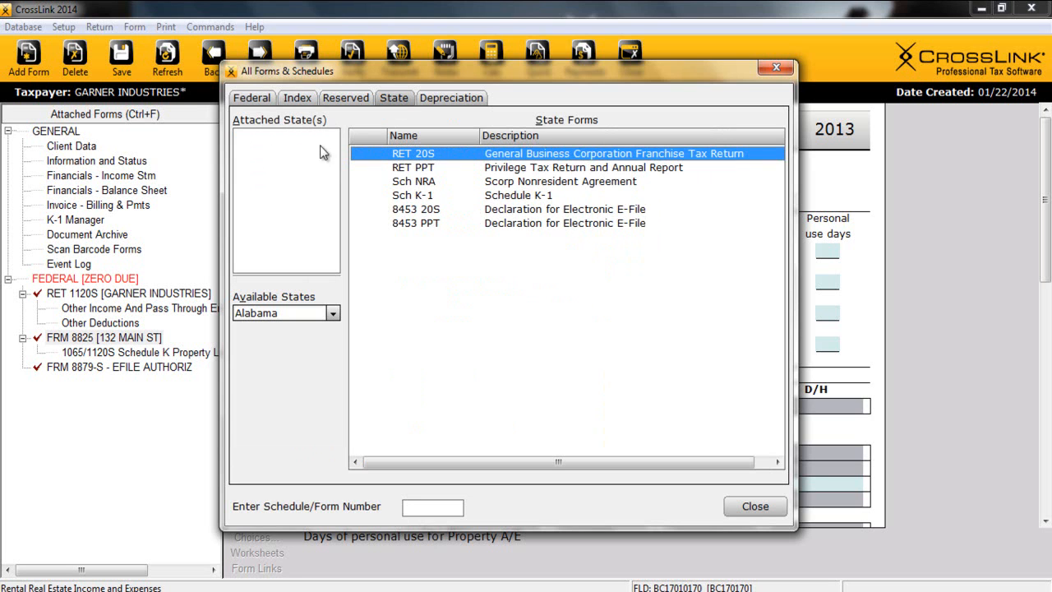
mouse_move(320, 273)
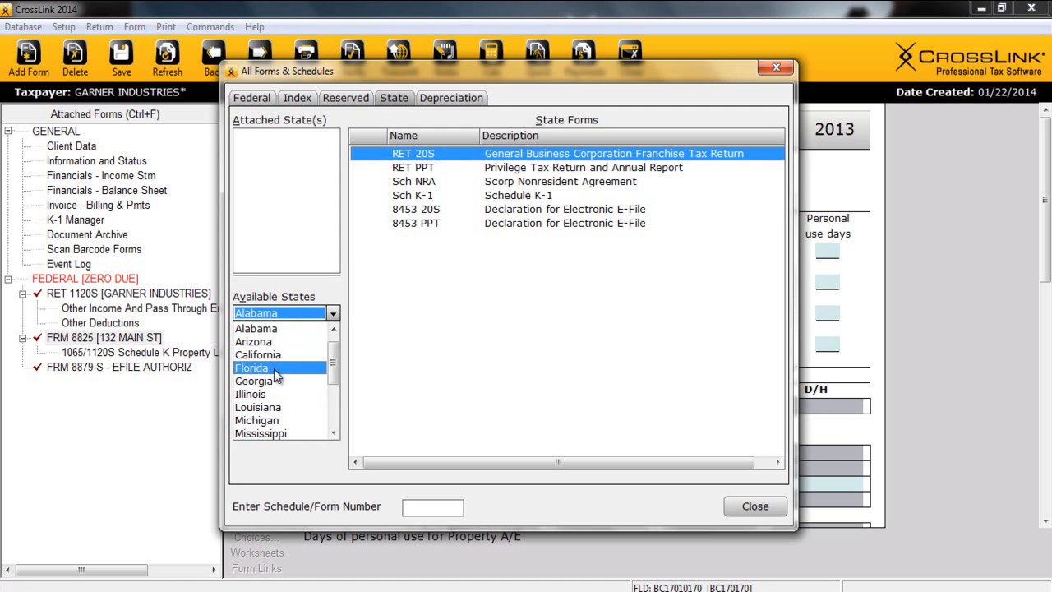
left_click(255, 380)
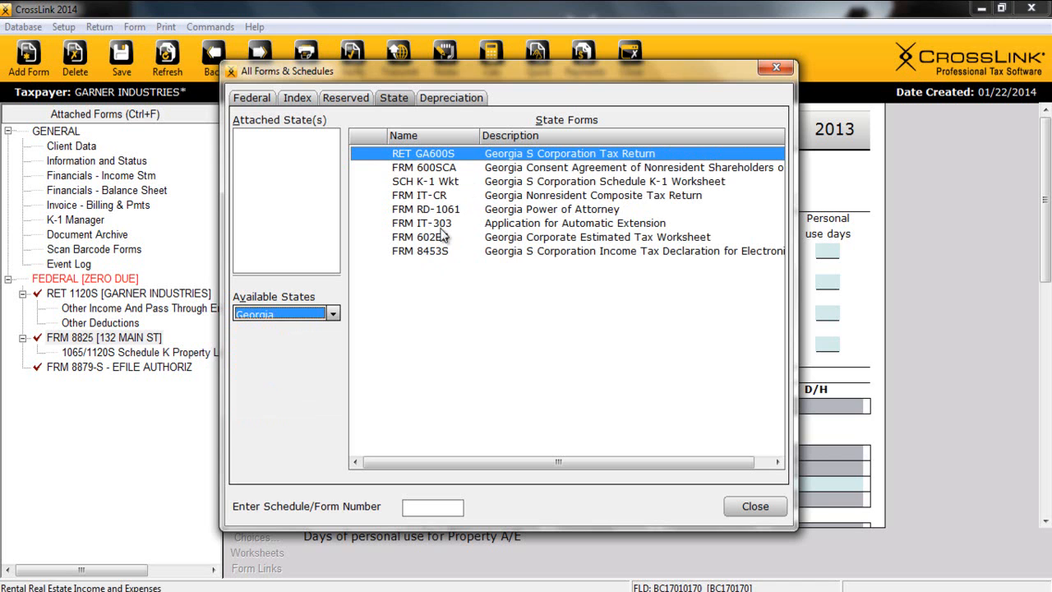
left_click(452, 98)
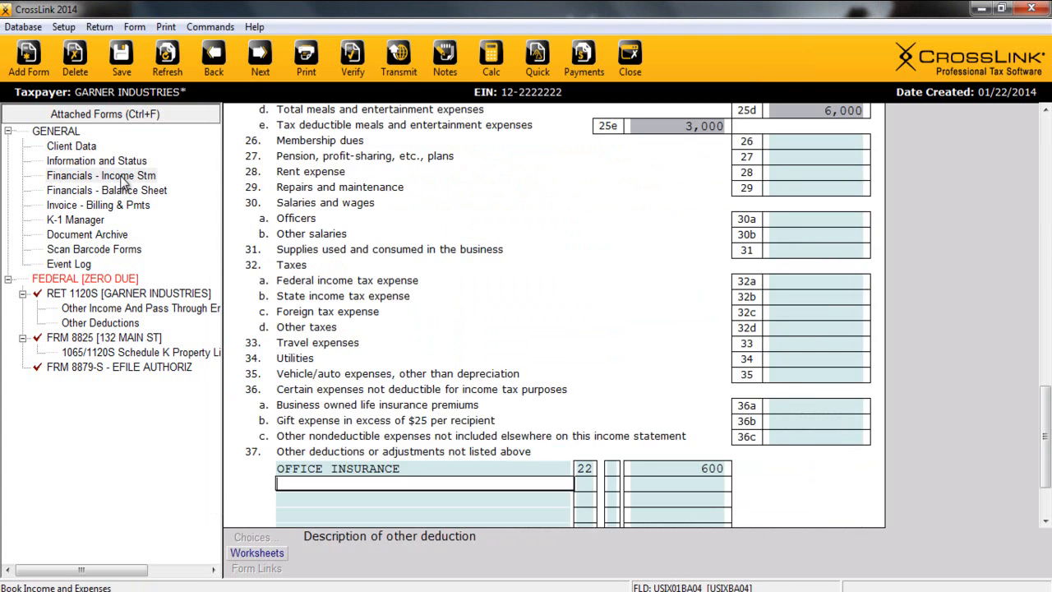
- Open RET 1120S [GARNER INDUSTRIES] and review income 148,850 and ordinary income 144,350
left_click(106, 189)
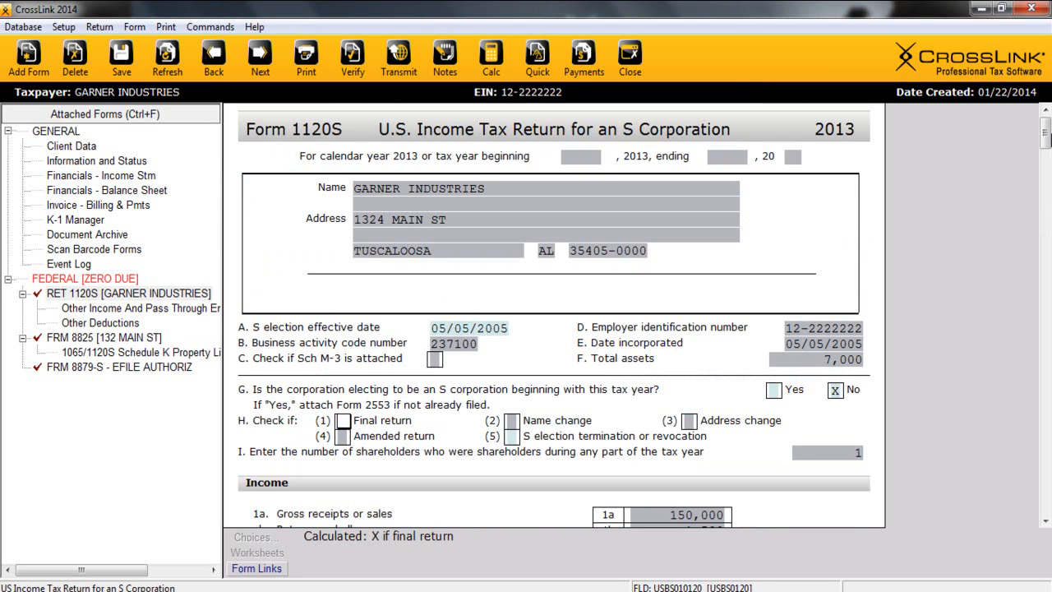
scroll("down", 3)
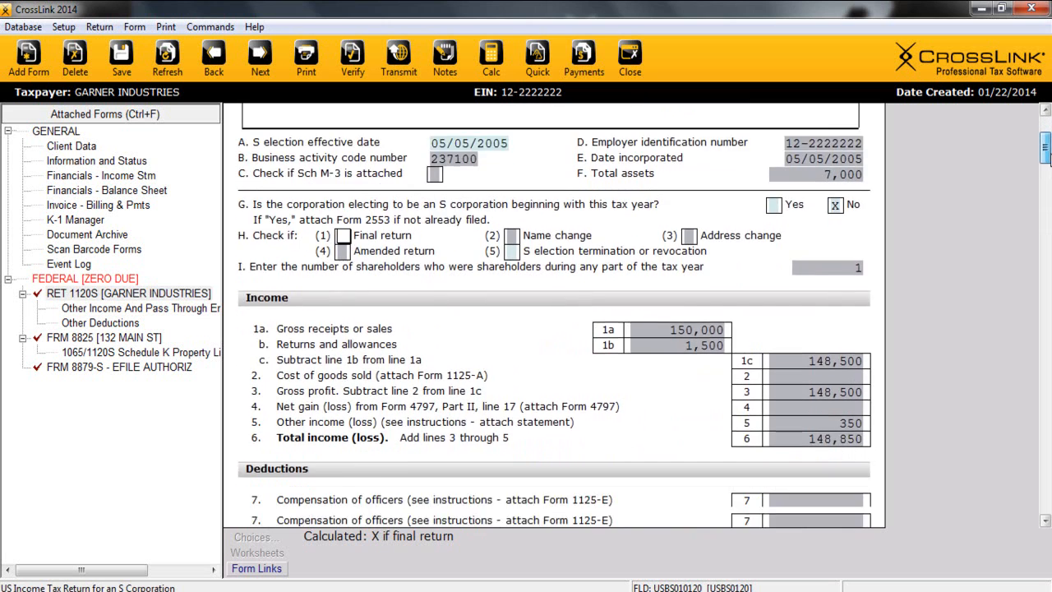
scroll("down", 3)
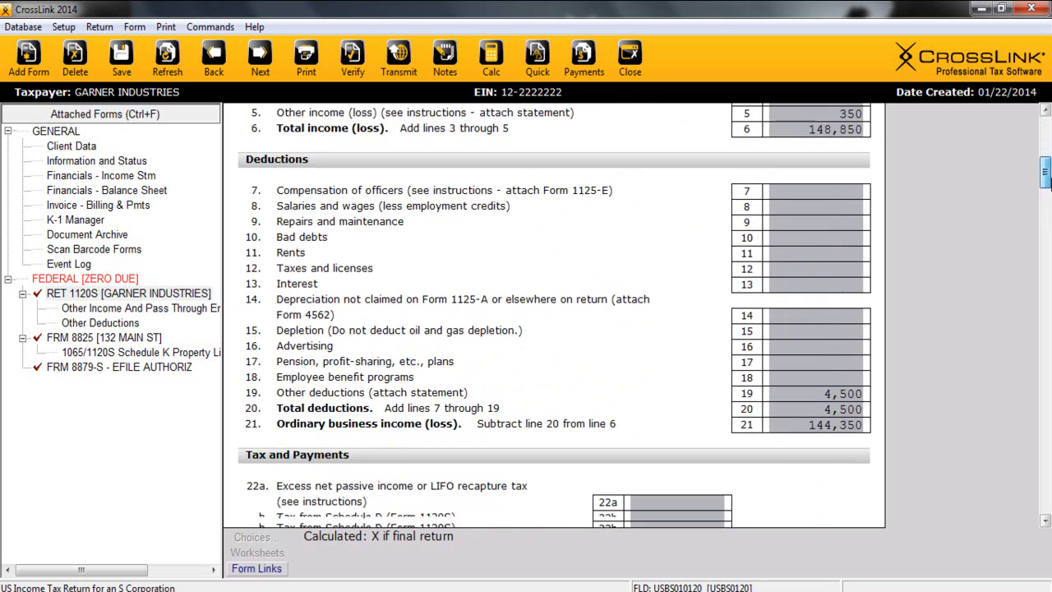
scroll("down", 3)
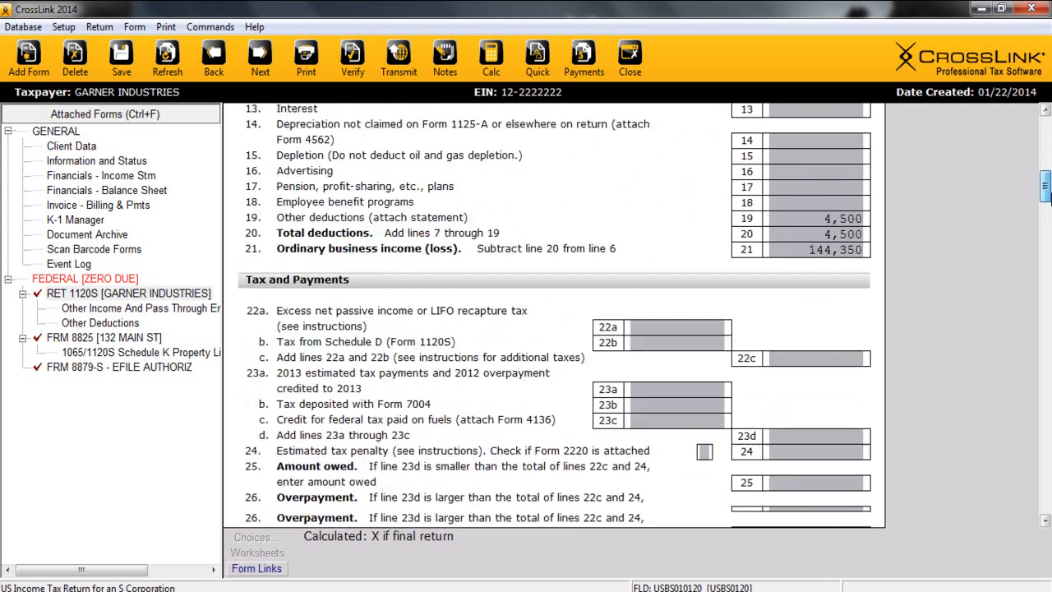
scroll("down", 3)
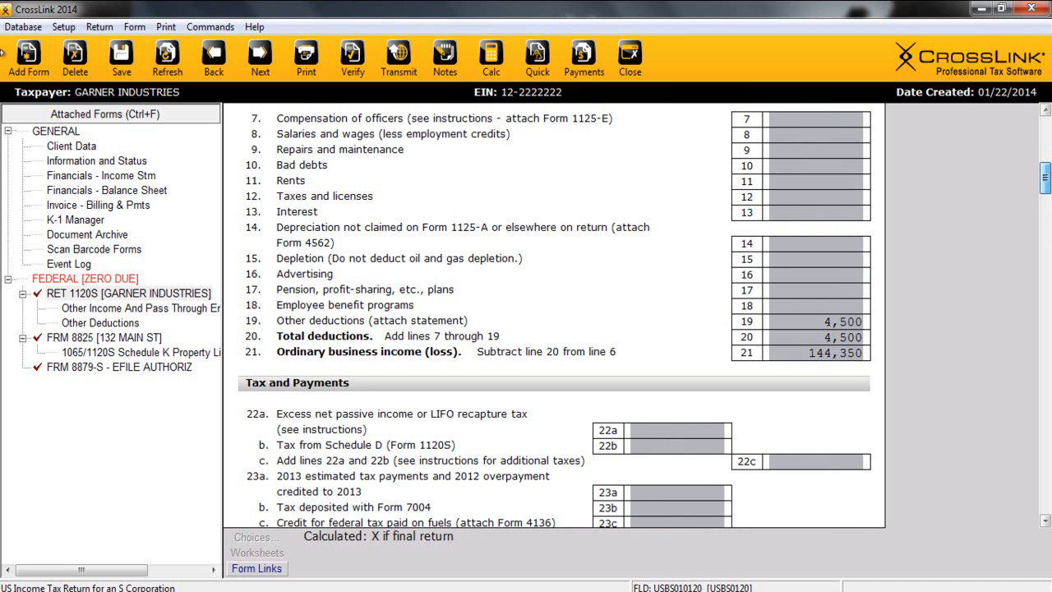
- In K-1 Manager, show K-1 forms in the navigation panel and open shareholder 1's K-1
left_click(75, 219)
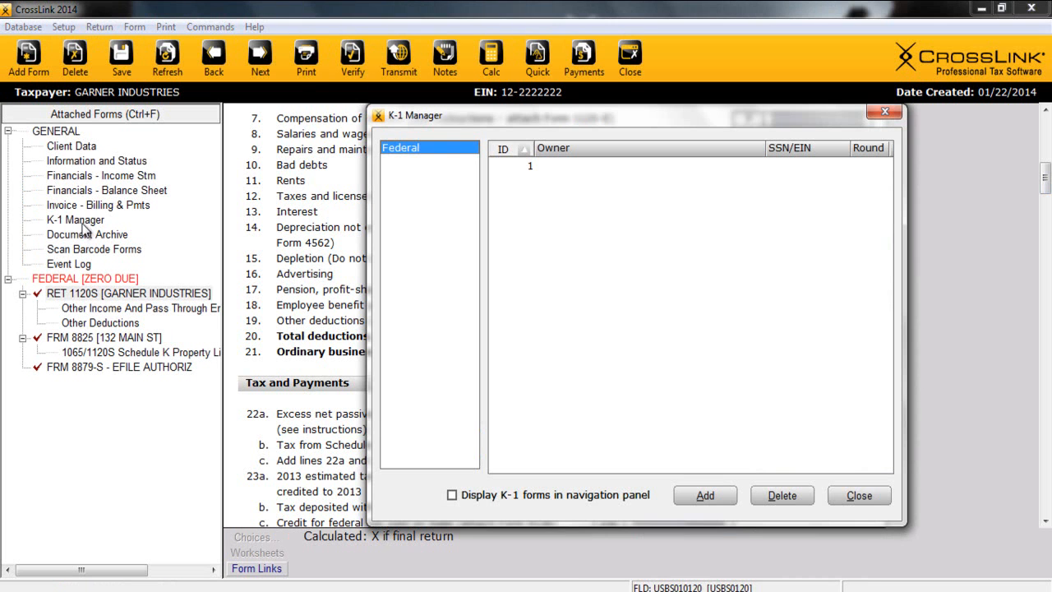
mouse_move(389, 302)
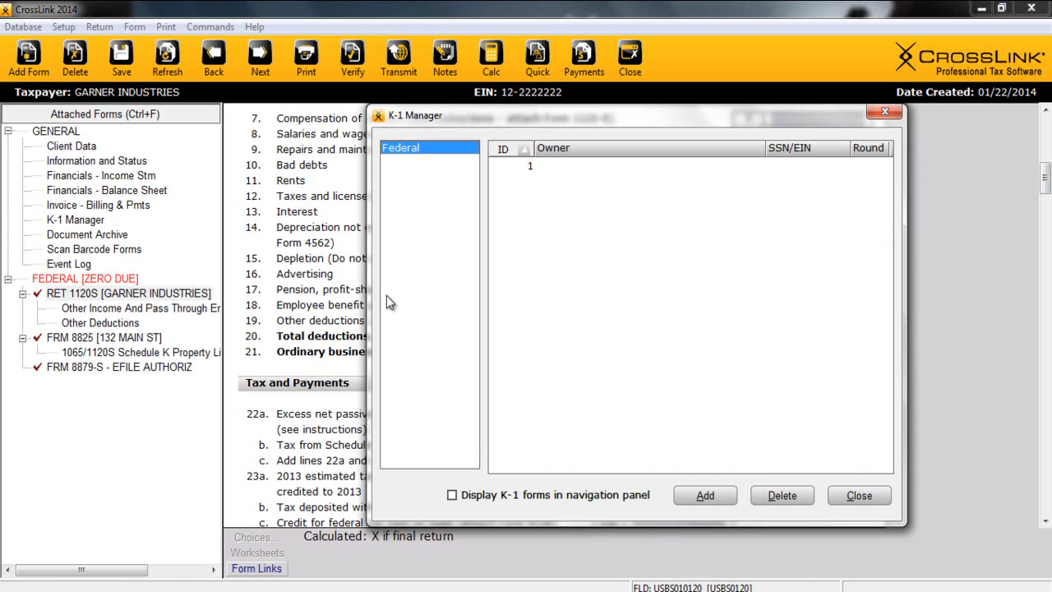
mouse_move(589, 185)
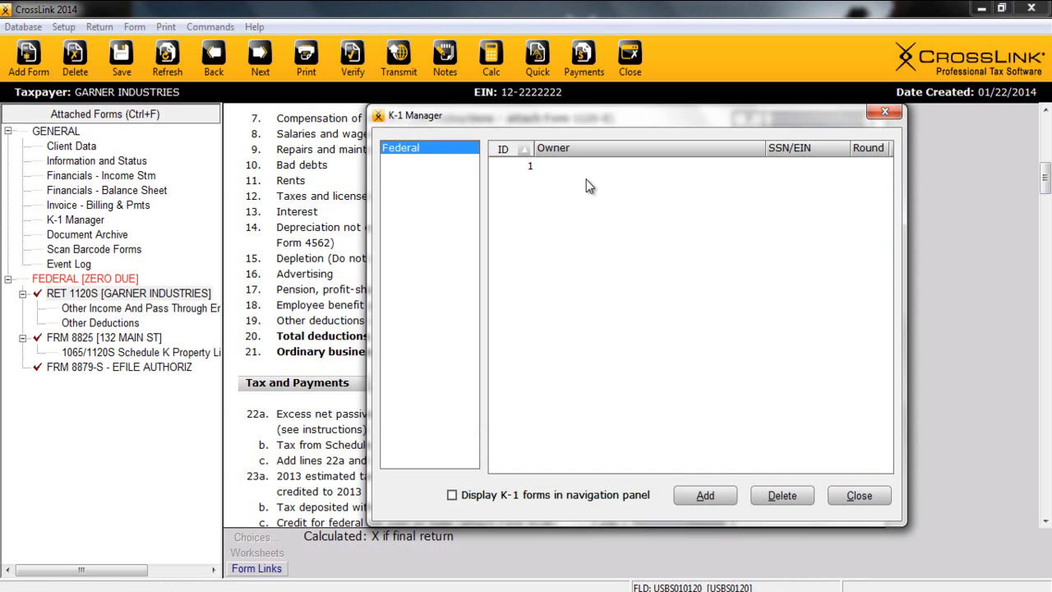
mouse_move(537, 177)
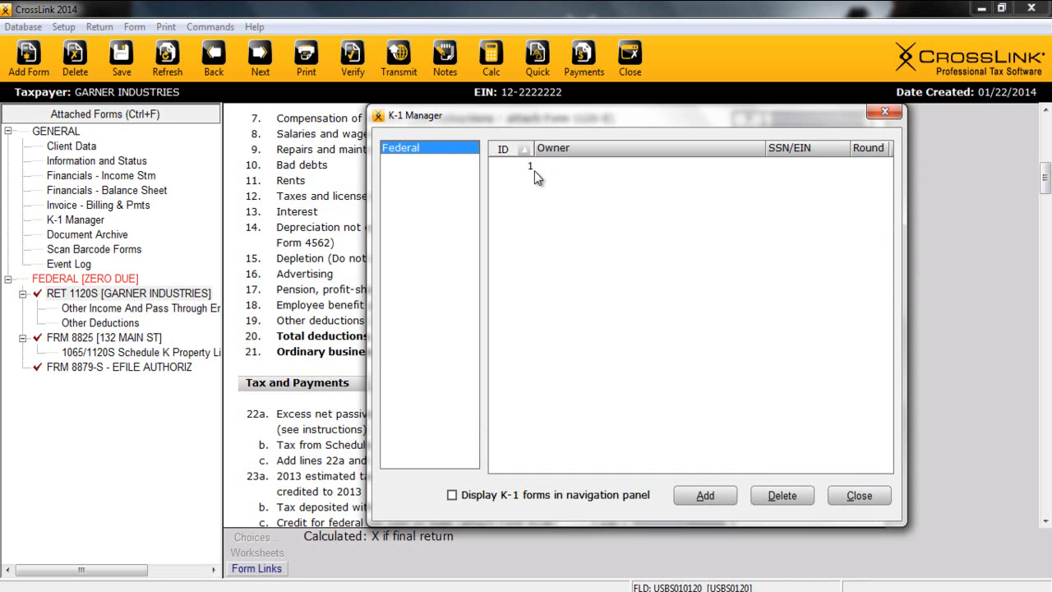
mouse_move(496, 364)
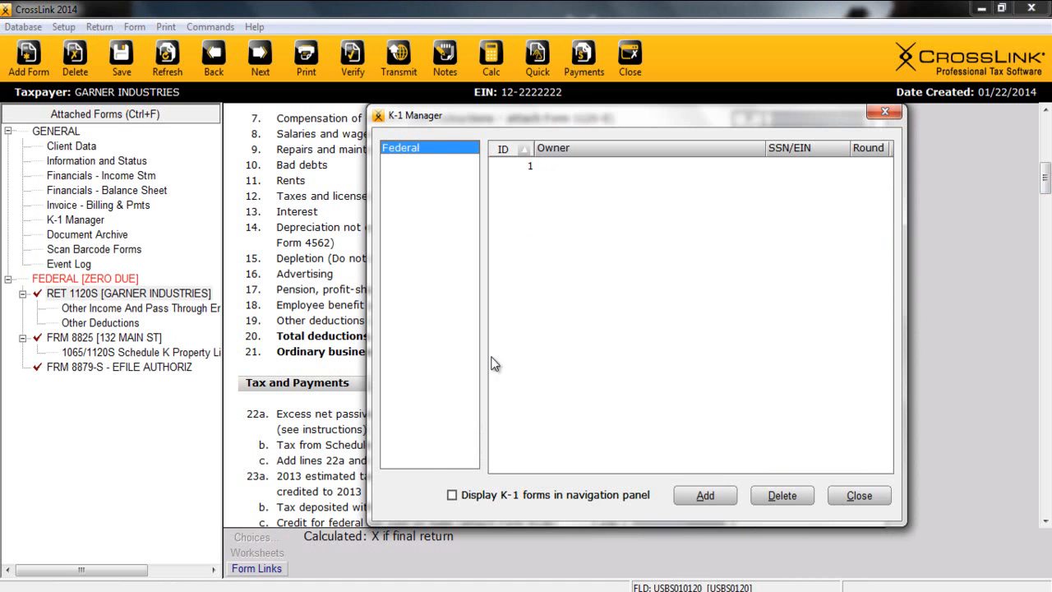
left_click(451, 494)
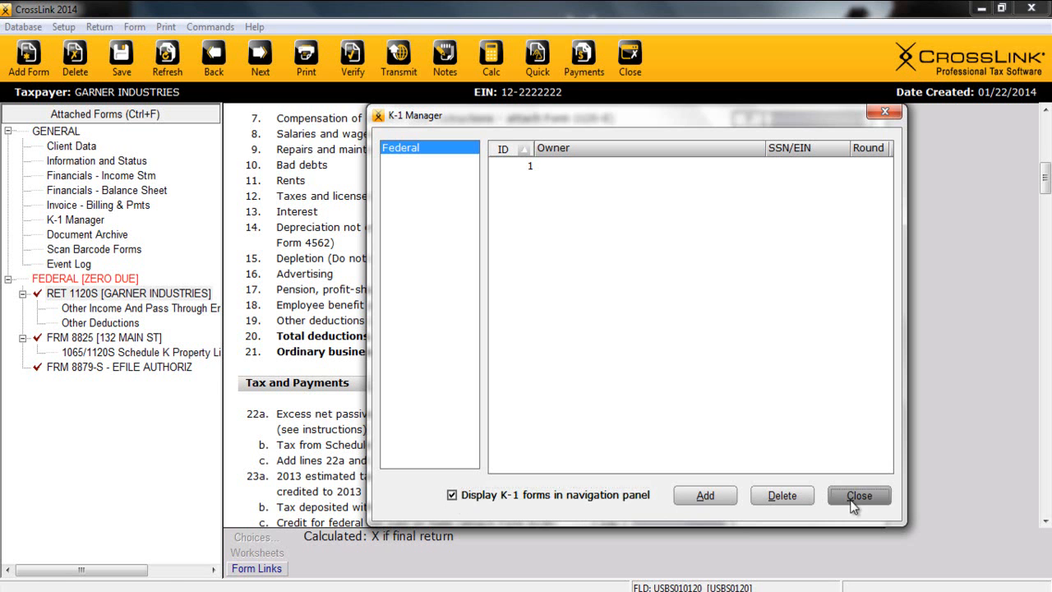
left_click(859, 494)
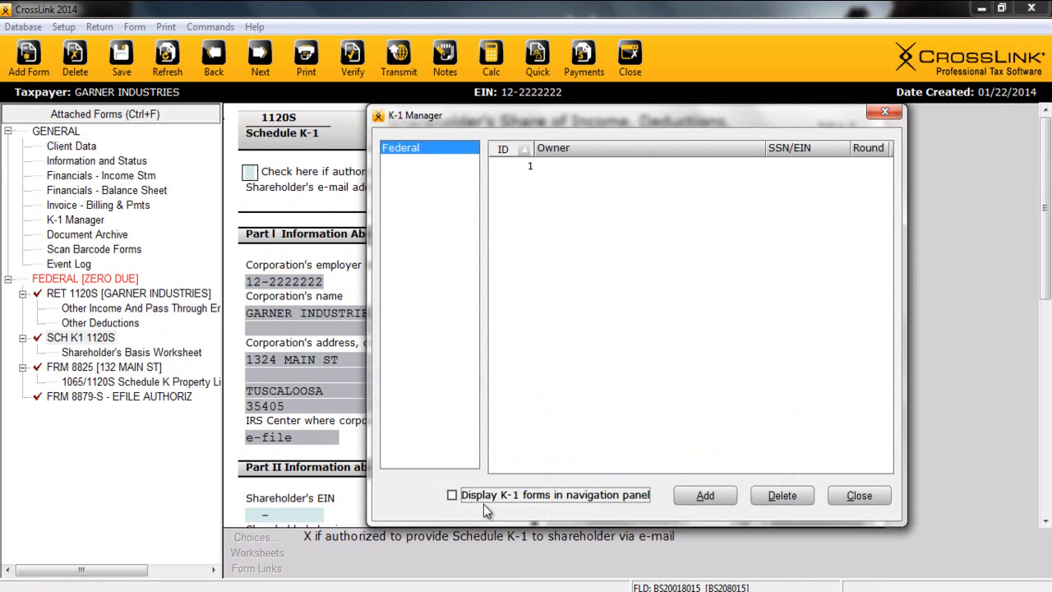
mouse_move(479, 201)
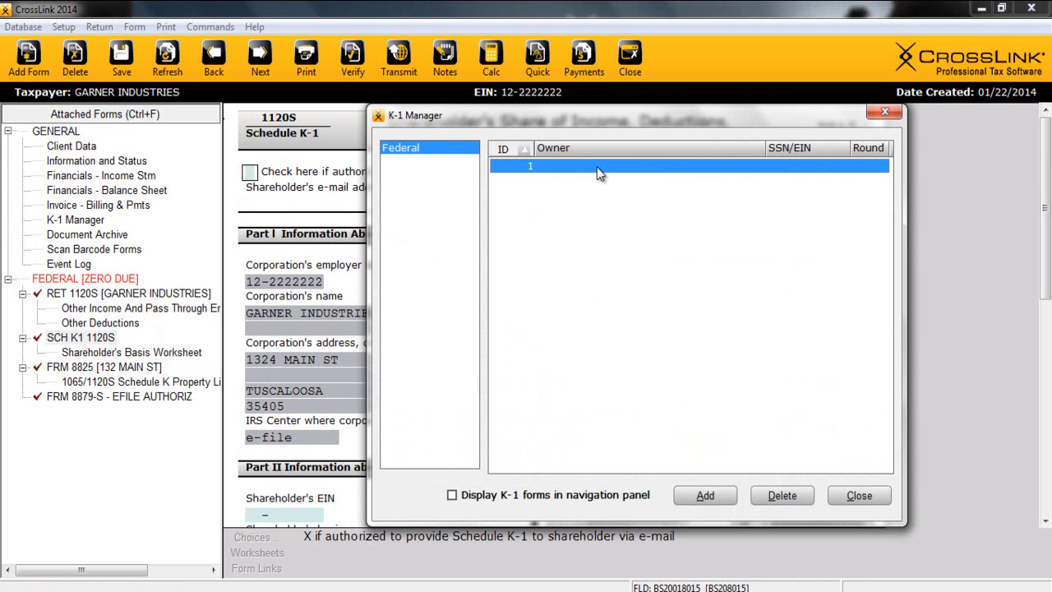
left_click(858, 495)
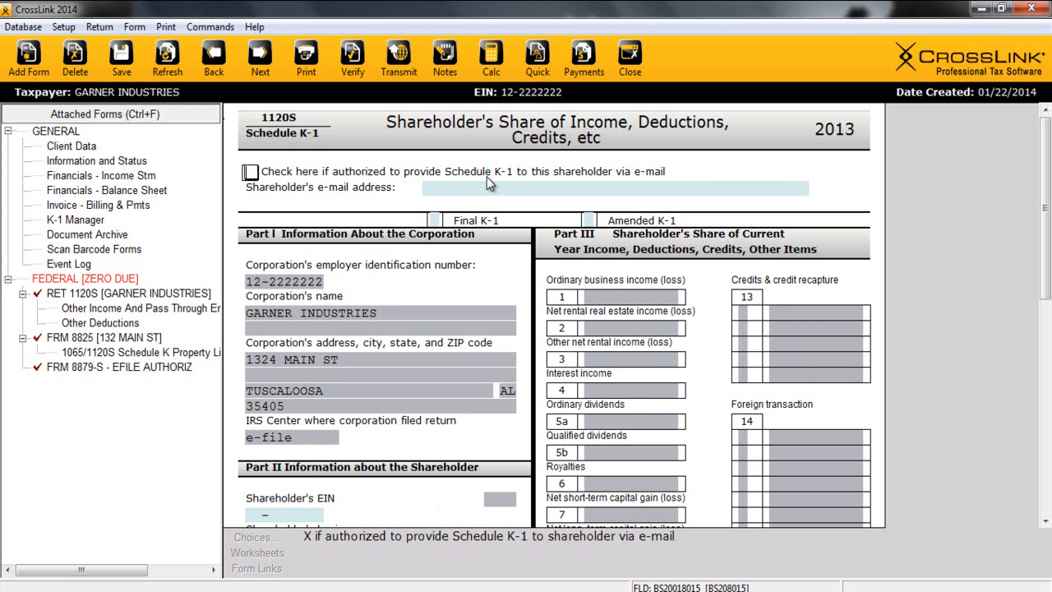
mouse_move(492, 263)
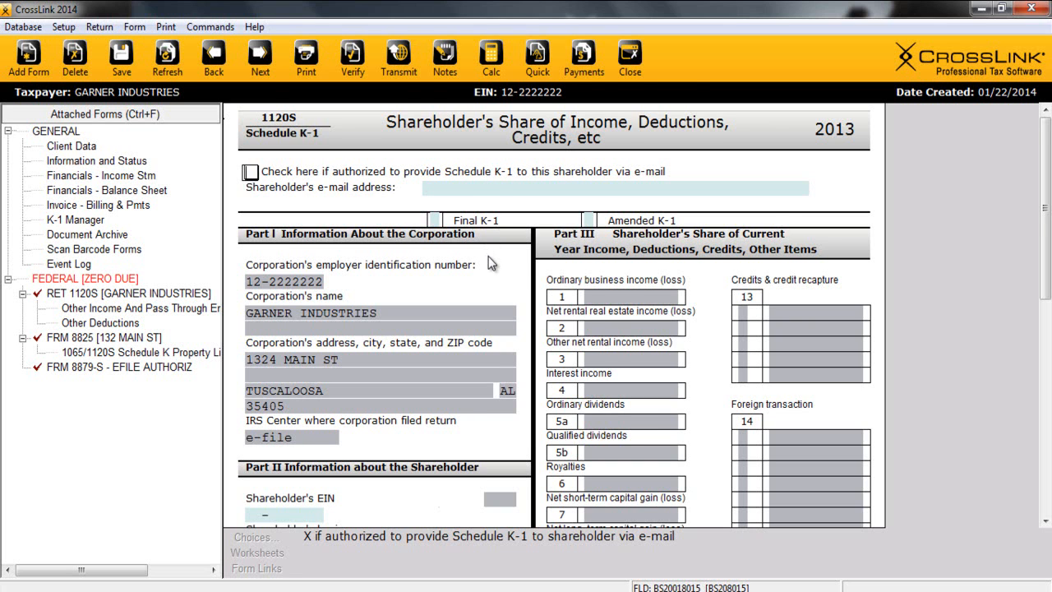
- Enter shareholder SSN, name, Rome GA address, 100% ownership, boxes 1–2 at 144,350 and 11,400
scroll("down", 3)
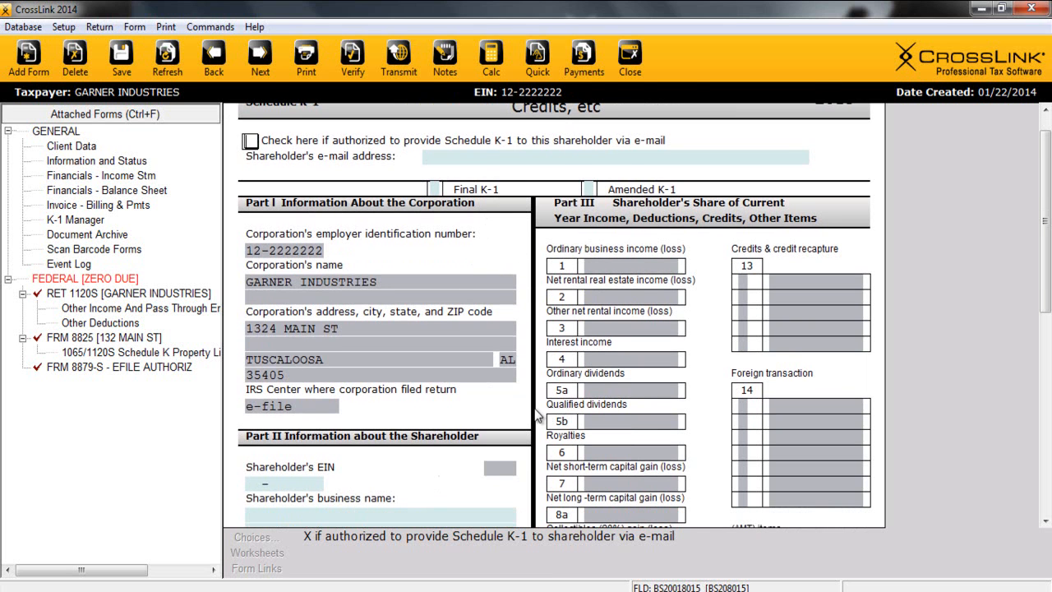
scroll("down", 3)
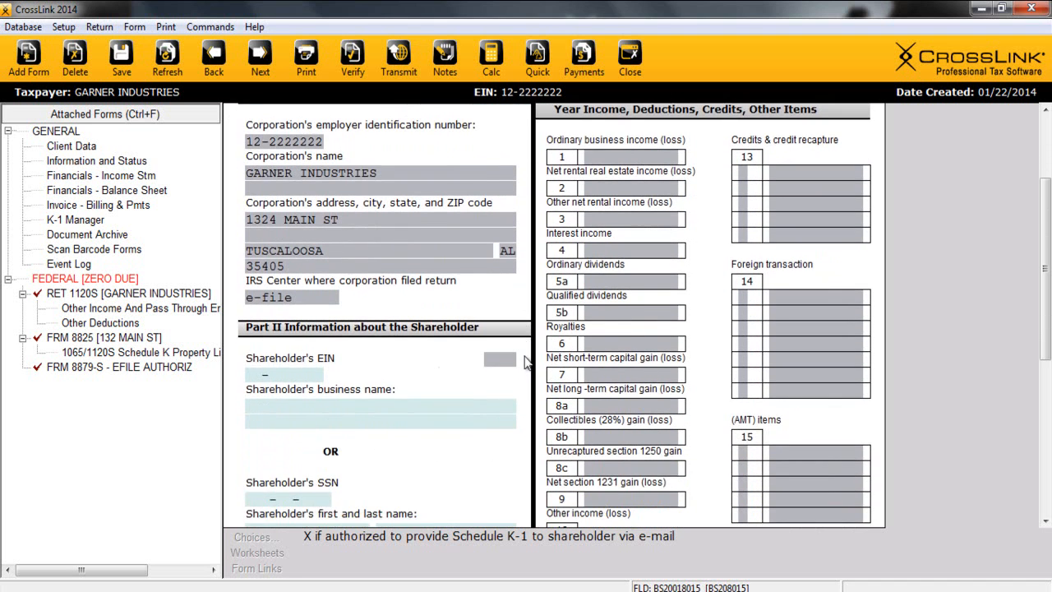
scroll("down", 3)
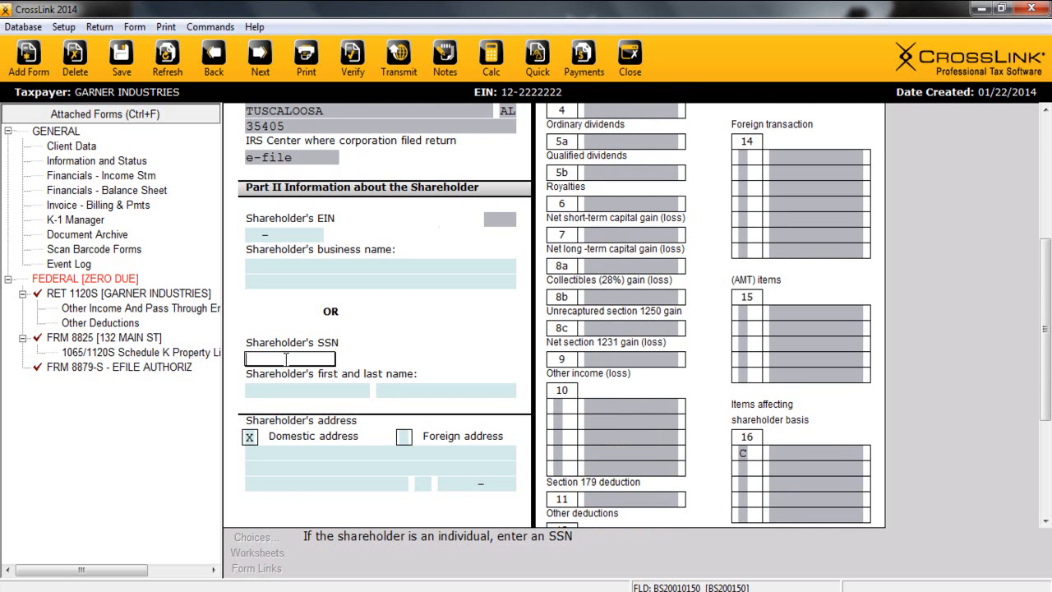
type("JAS")
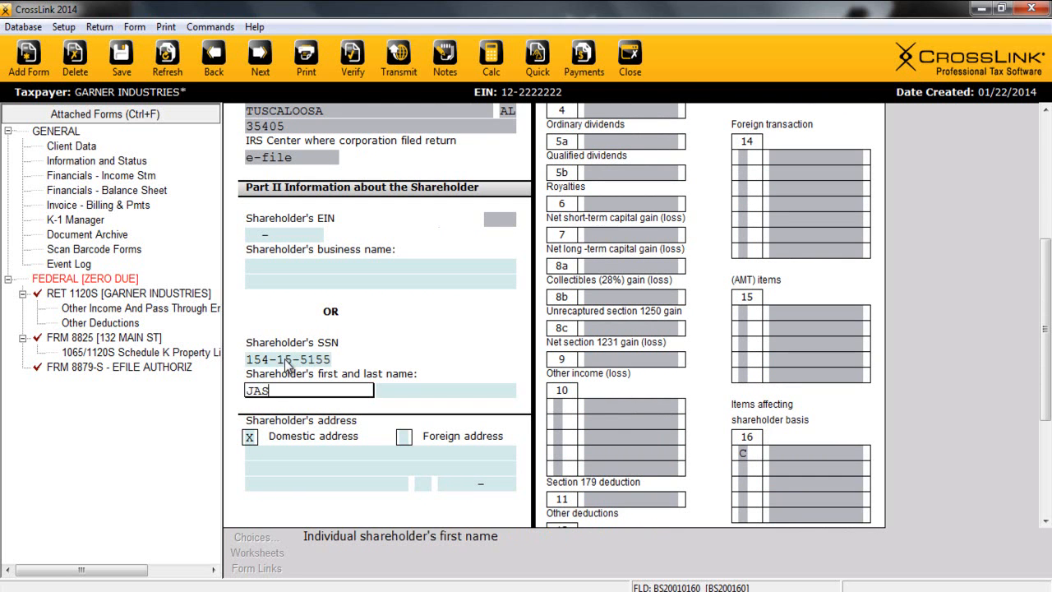
type("6 MAIN S")
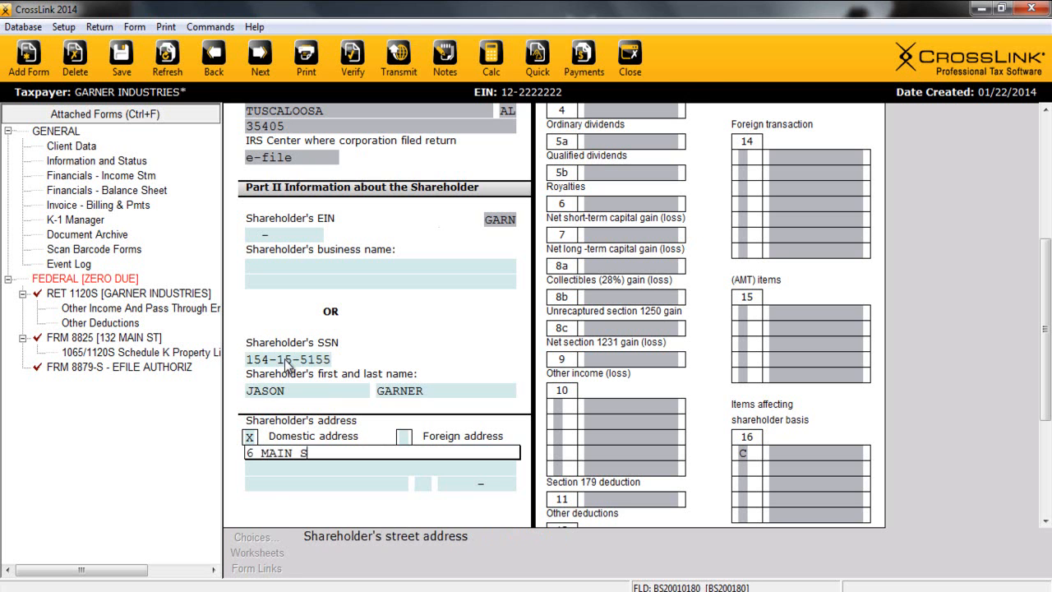
scroll("down", 3)
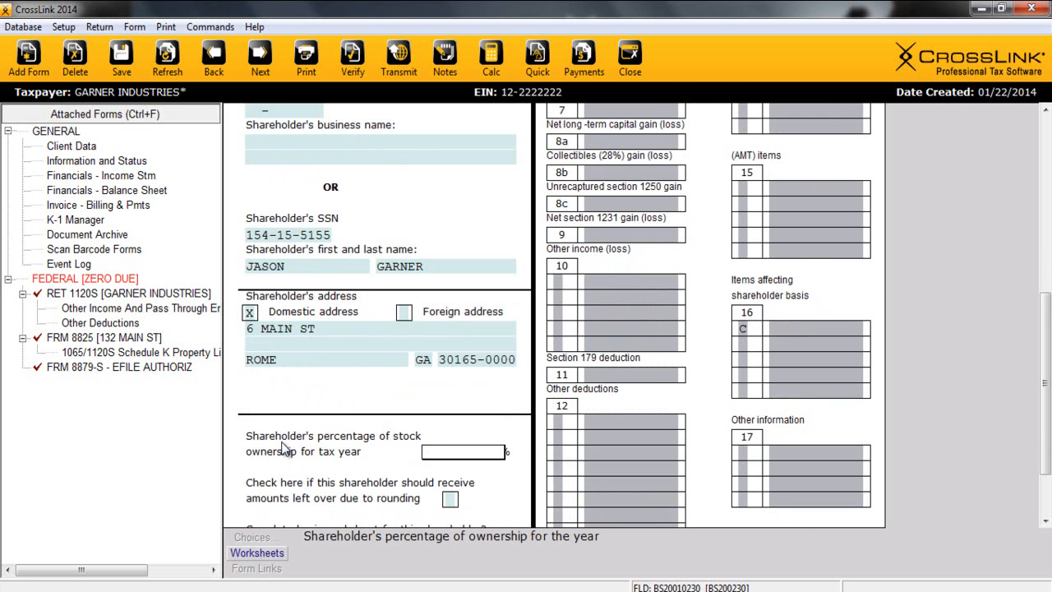
type("100")
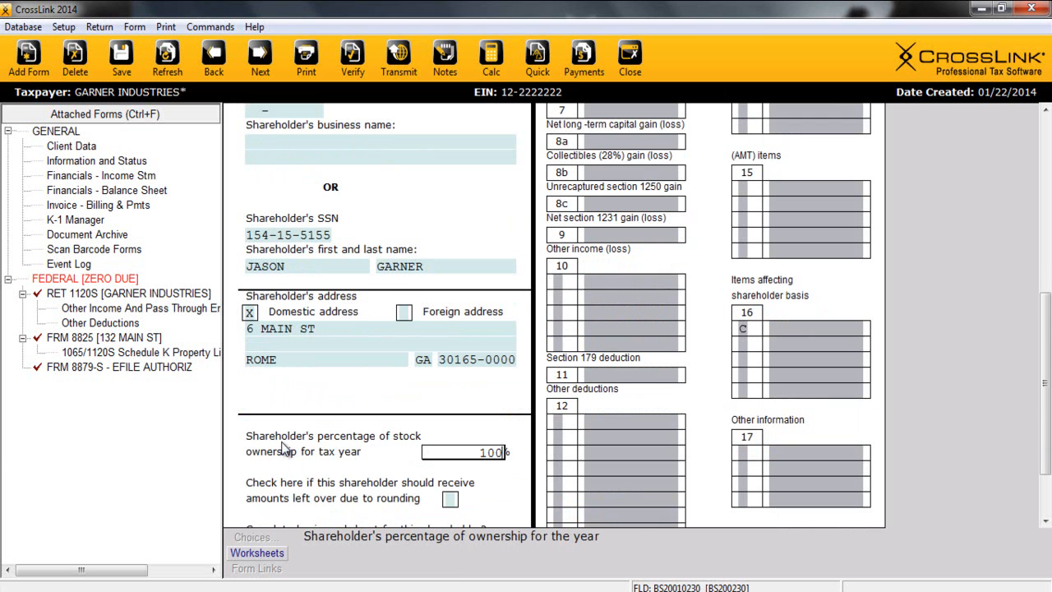
scroll("down", 3)
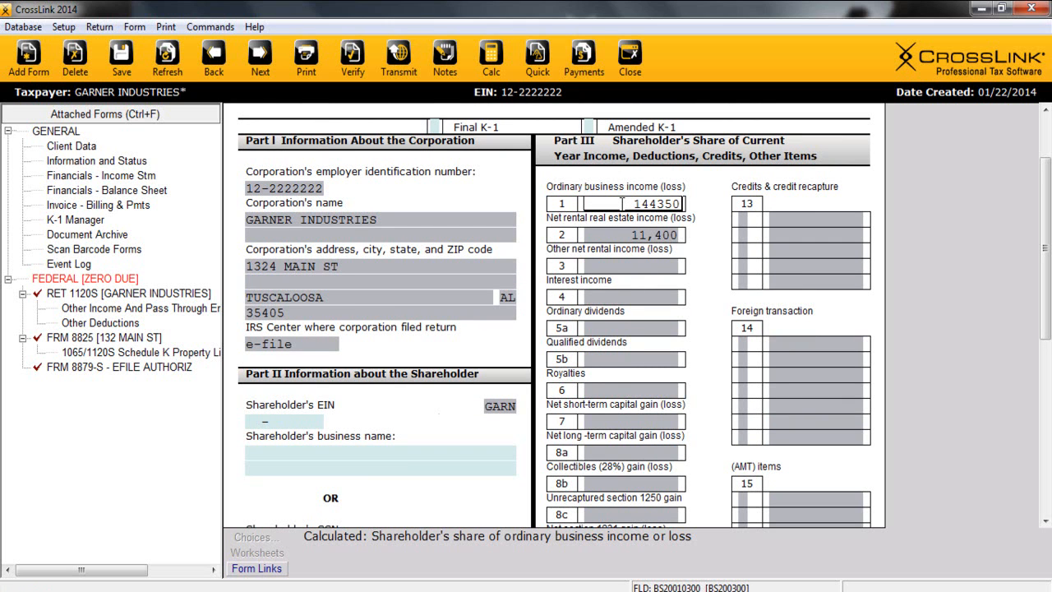
left_click(633, 235)
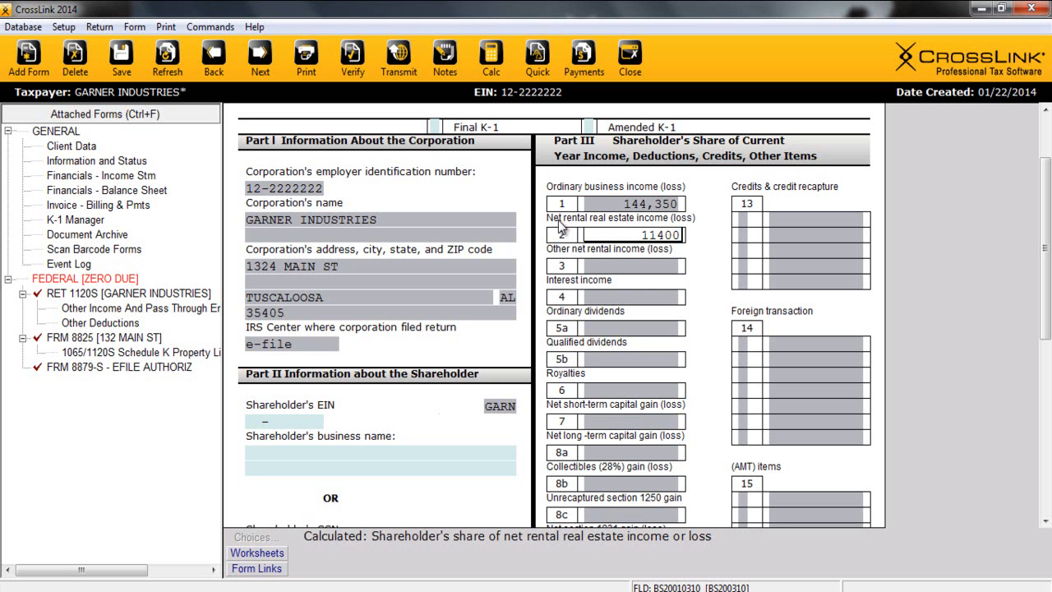
mouse_move(552, 217)
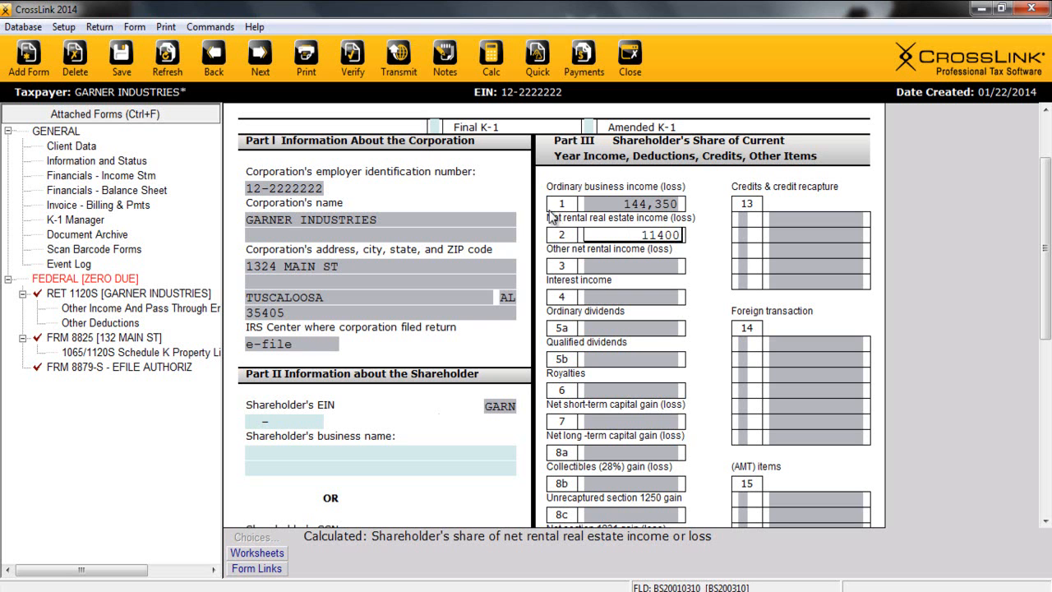
mouse_move(352, 58)
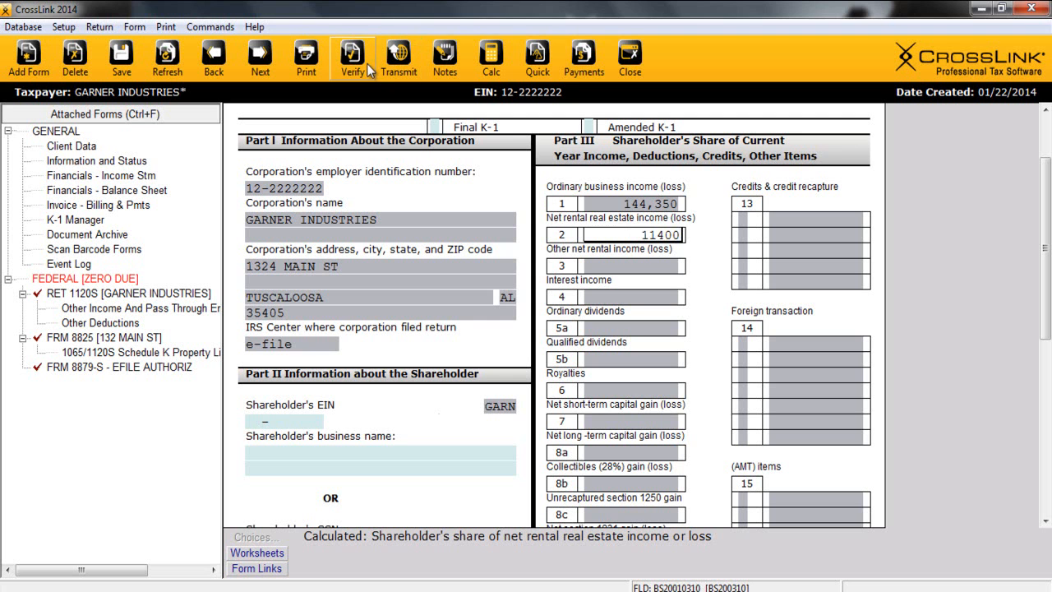
mouse_move(354, 57)
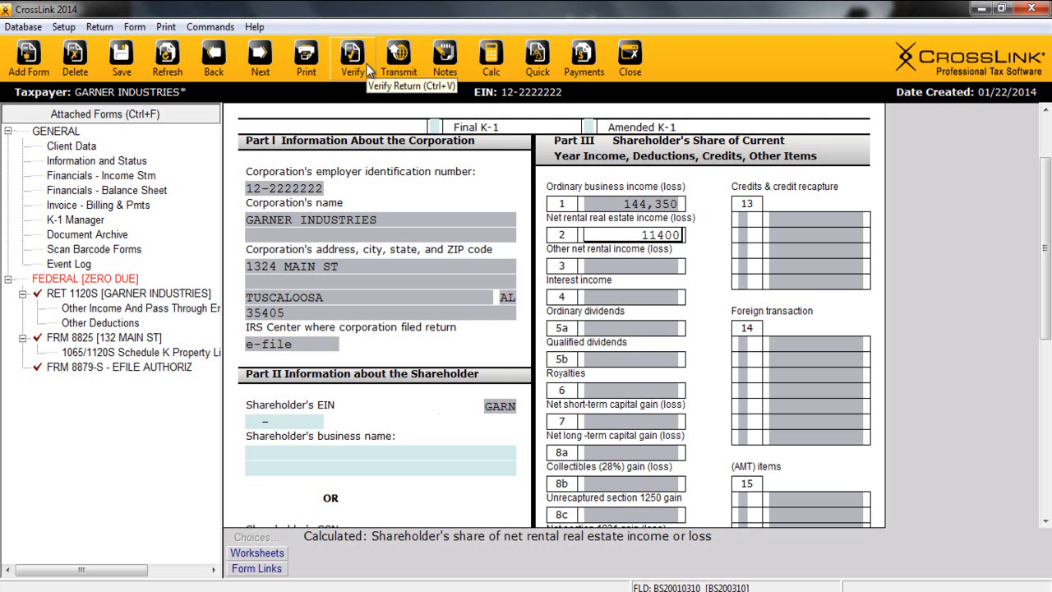
- Run Verify, answer No to Schedule B question 4a, and go to the next error
left_click(352, 57)
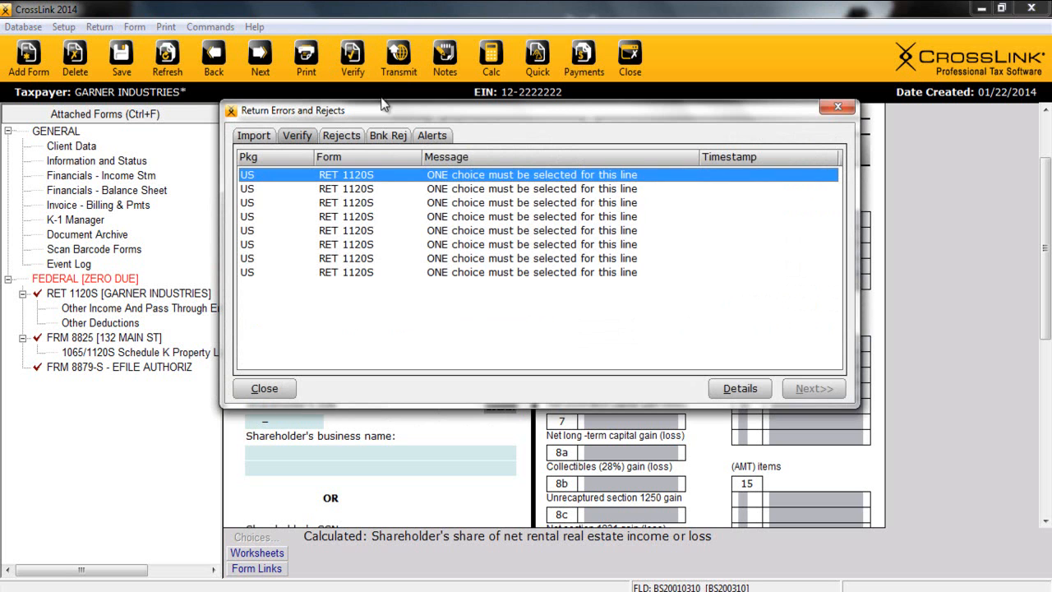
mouse_move(506, 179)
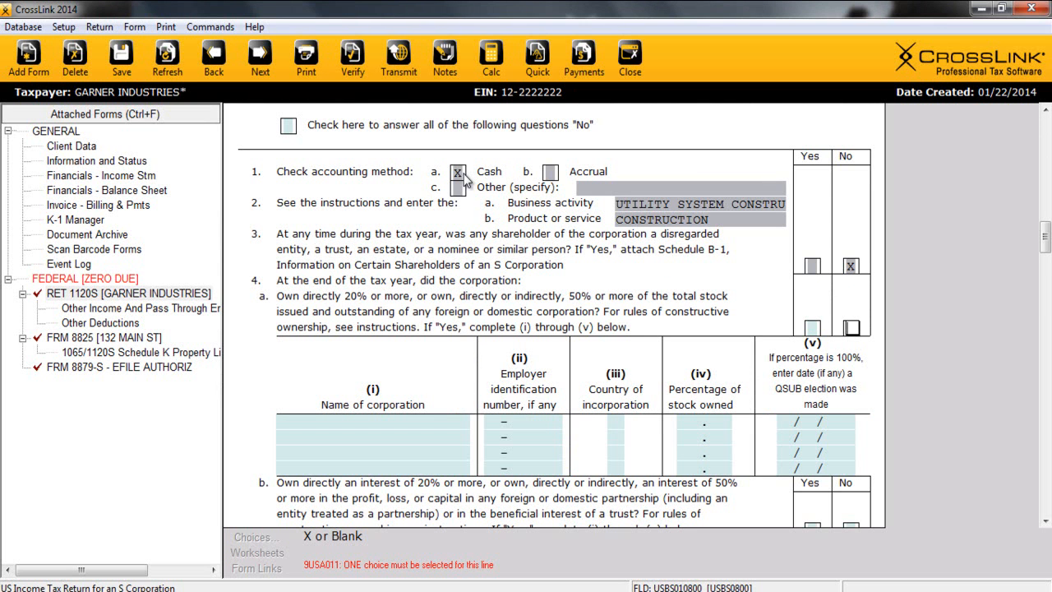
left_click(850, 326)
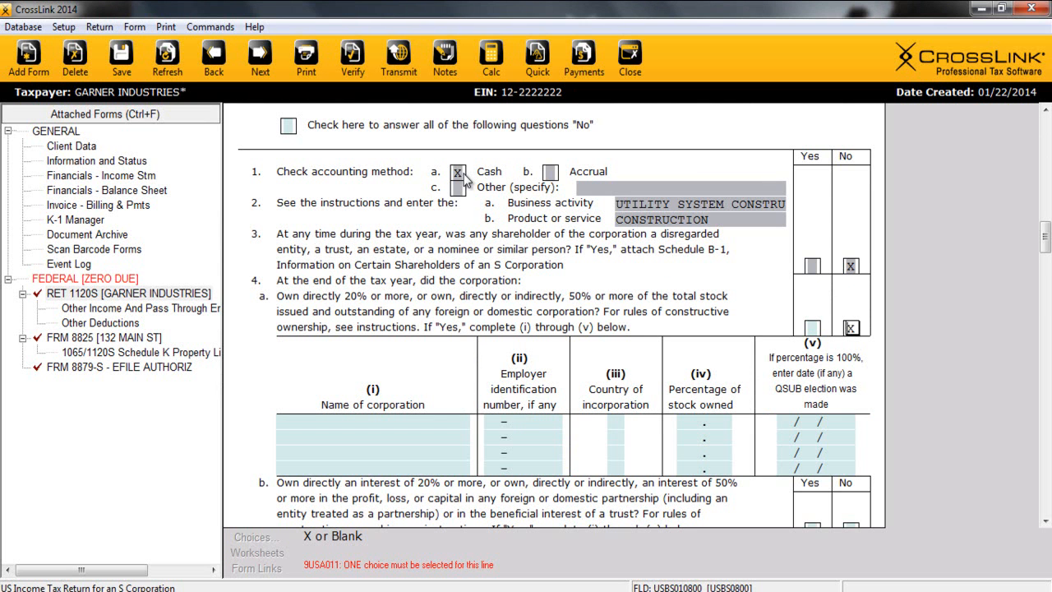
left_click(352, 59)
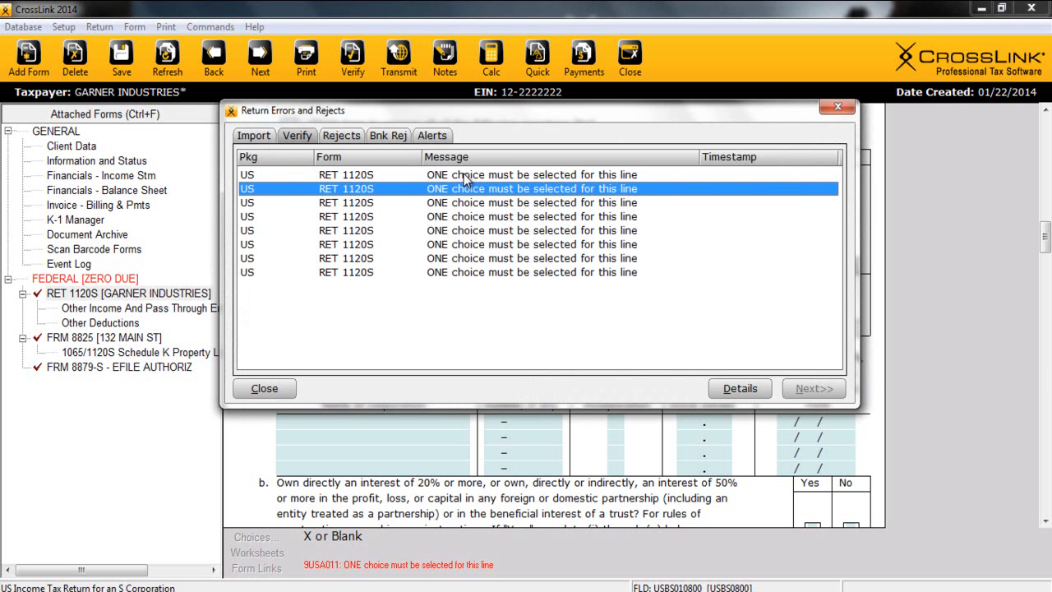
left_click(264, 388)
type("X")
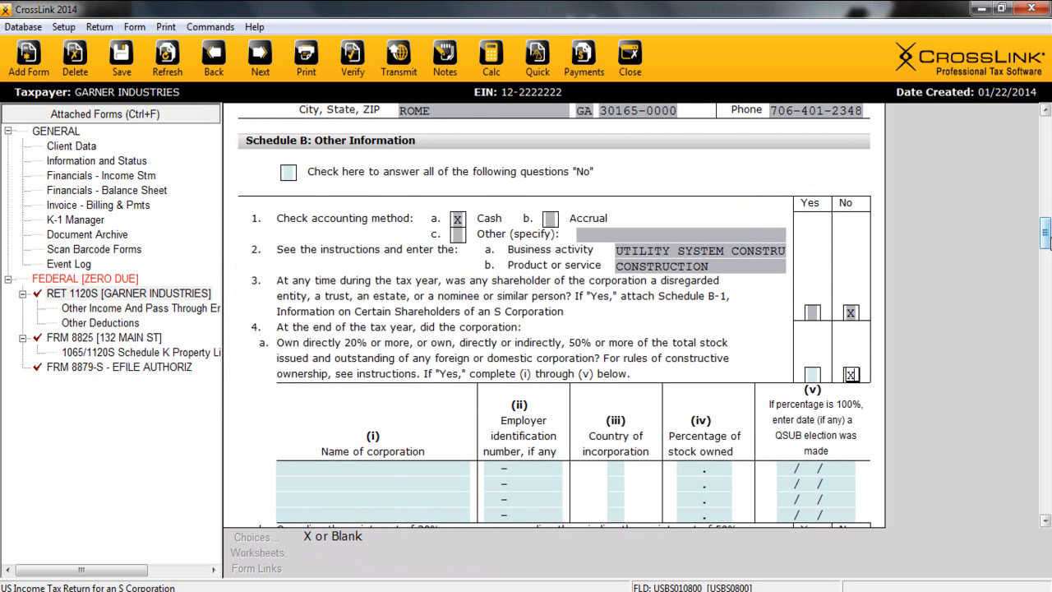
- Tick Schedule B's answer-all-No box and review the filled-in answers, including 4b
scroll("down", 3)
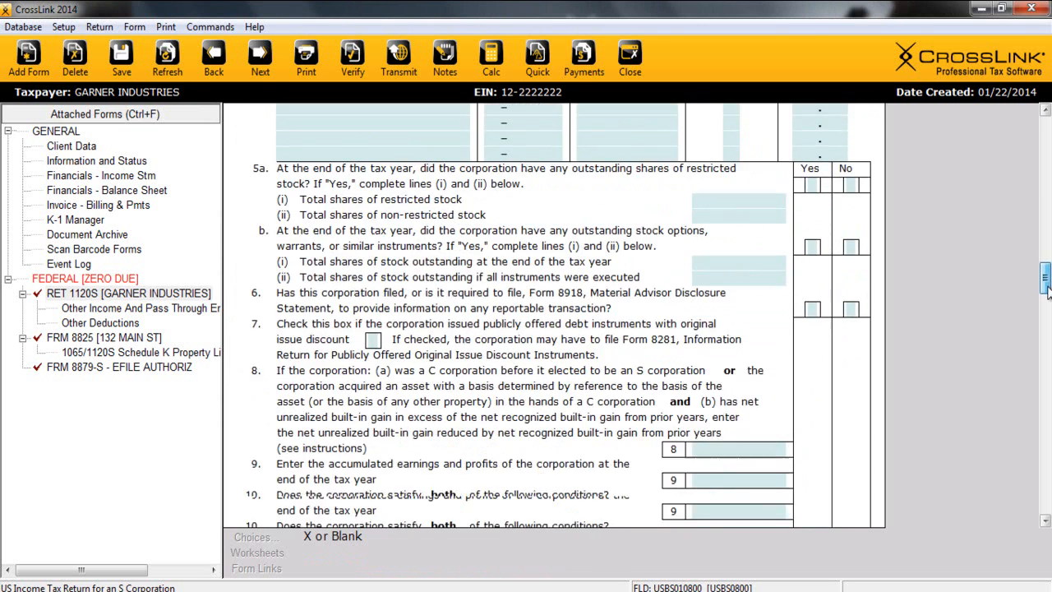
scroll("up", 3)
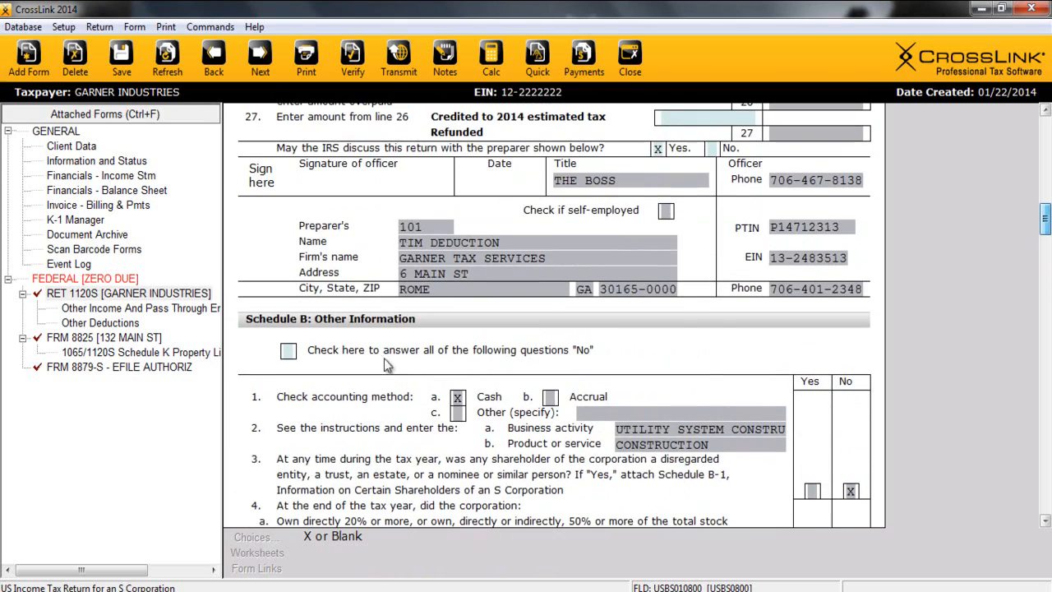
left_click(288, 350)
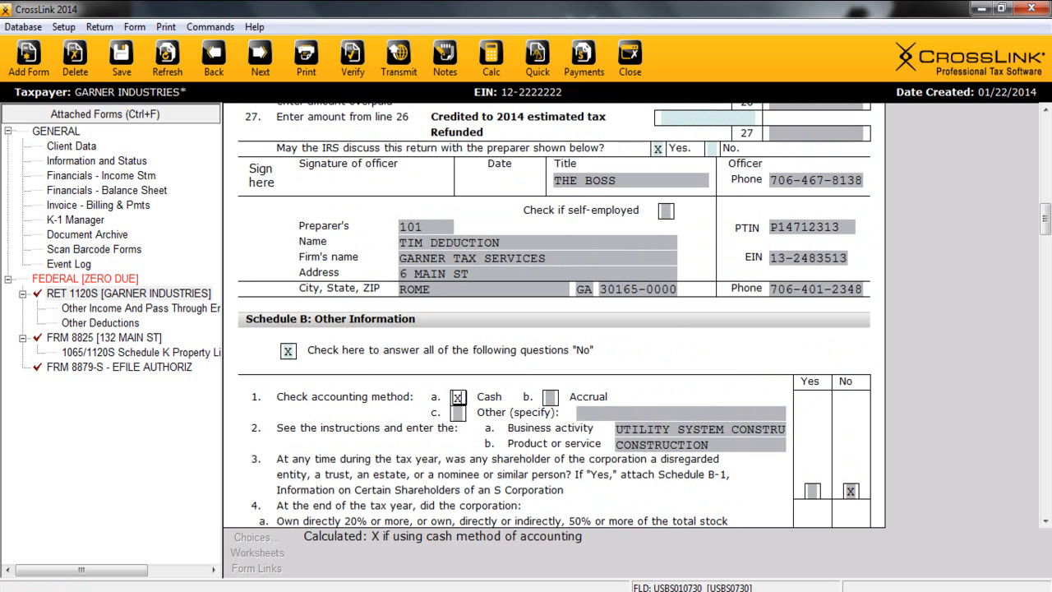
scroll("down", 3)
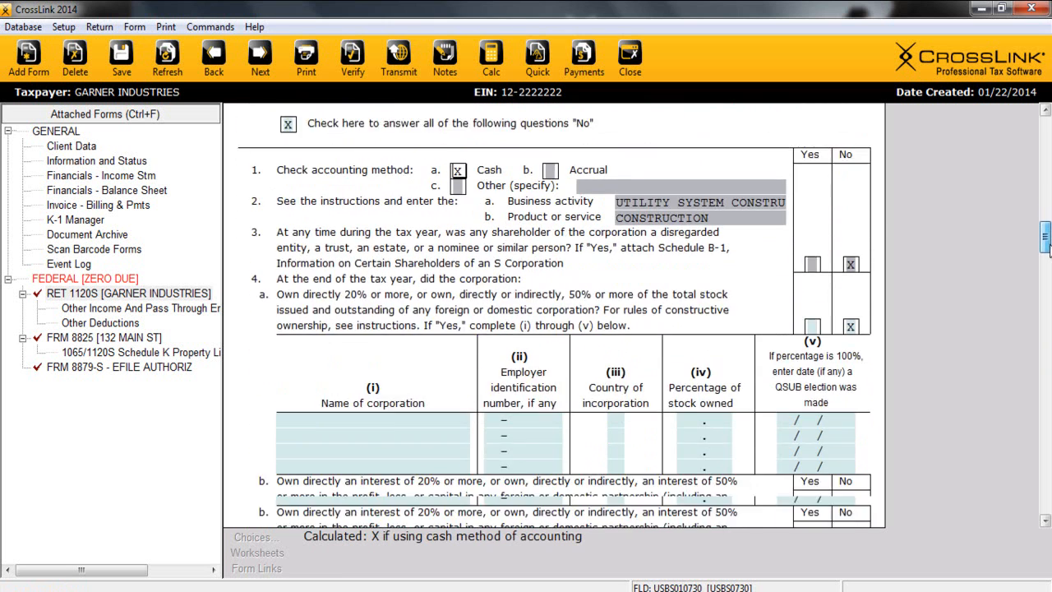
scroll("down", 3)
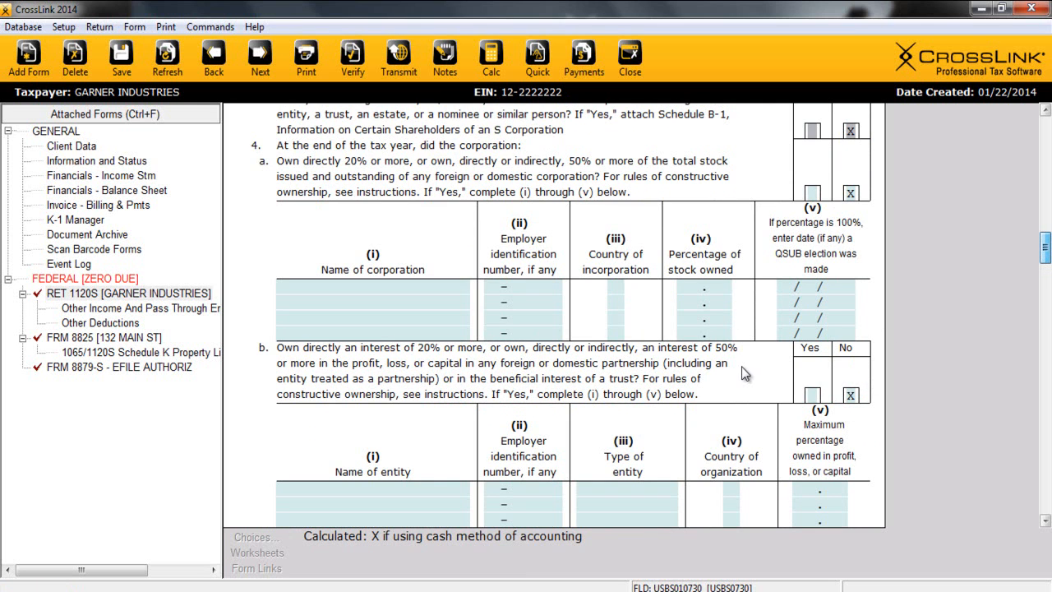
mouse_move(352, 58)
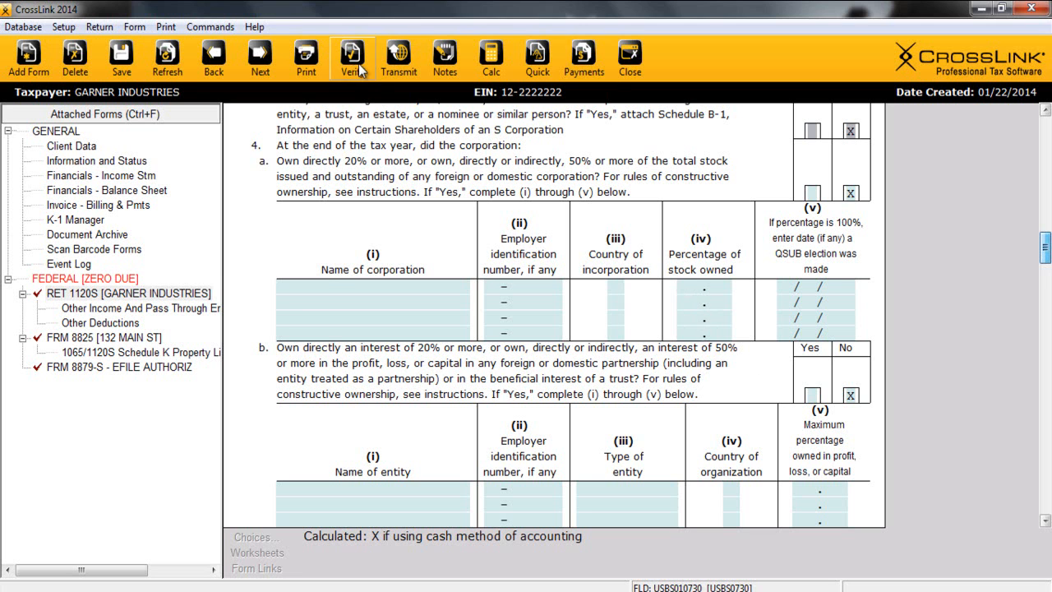
- Run Verify on the 1120S return and dismiss the 'Return Verified Successfully' message
left_click(351, 58)
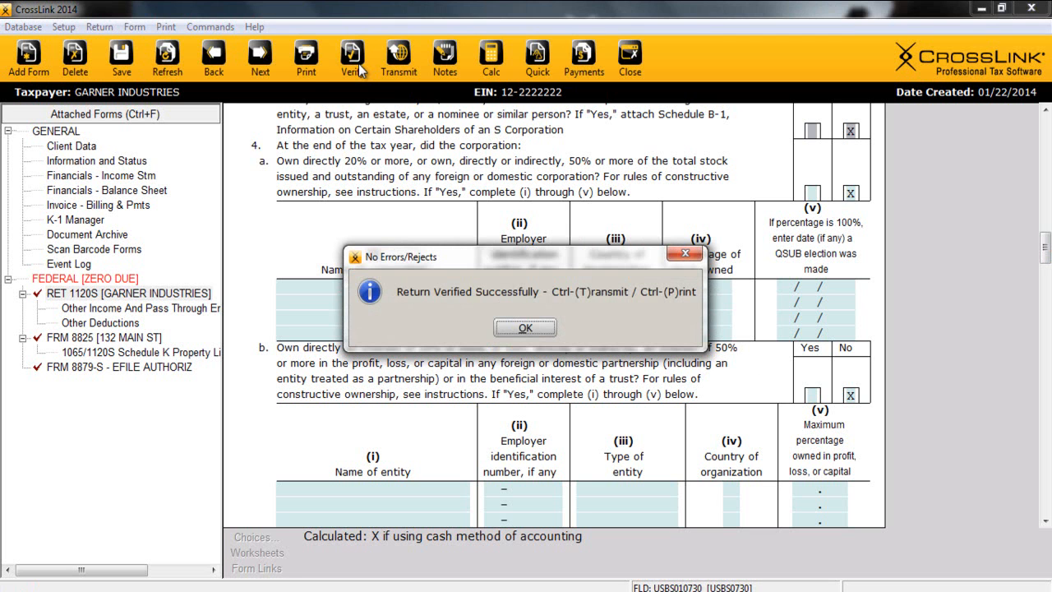
left_click(524, 327)
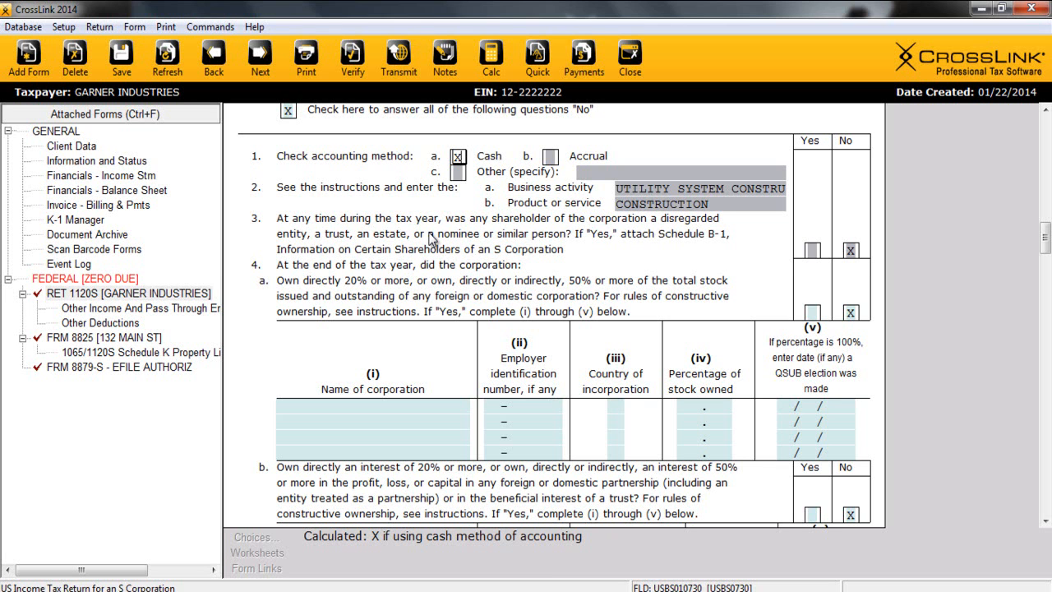
mouse_move(233, 33)
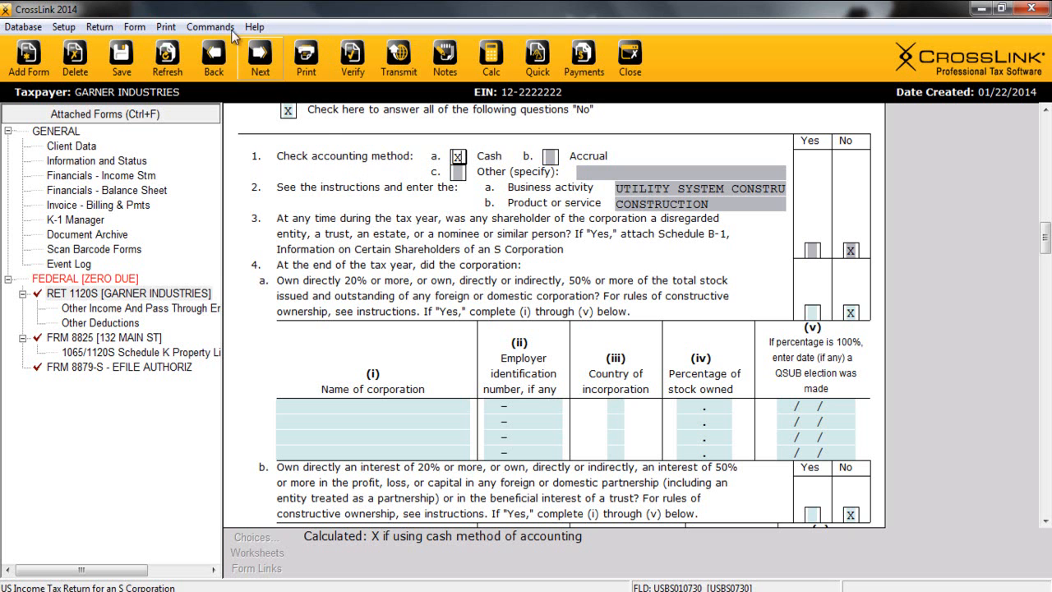
- Change the entity type to 1120 and confirm creation of the corporate copy
left_click(100, 26)
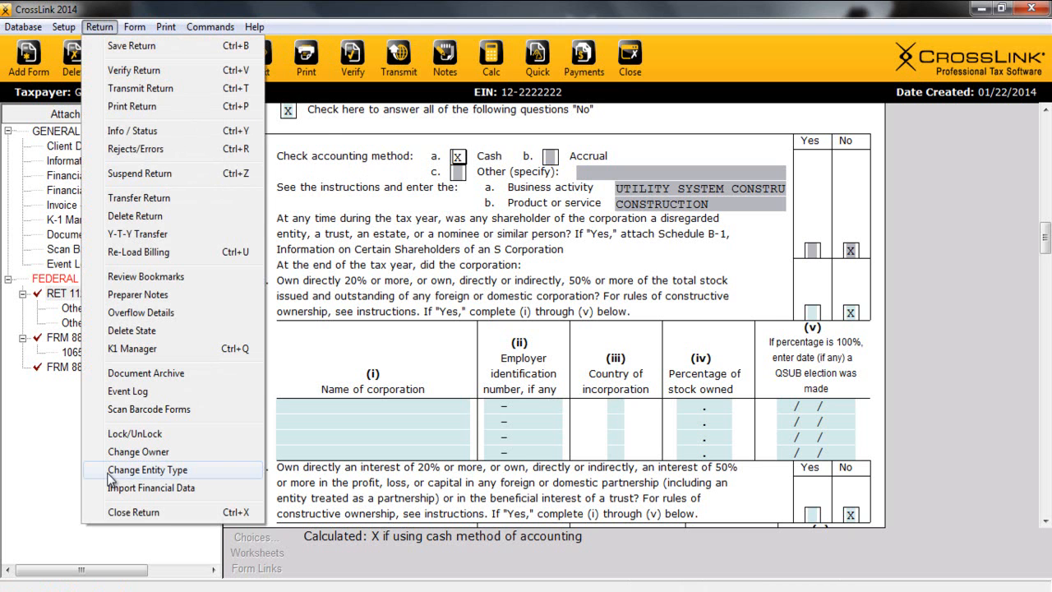
left_click(148, 470)
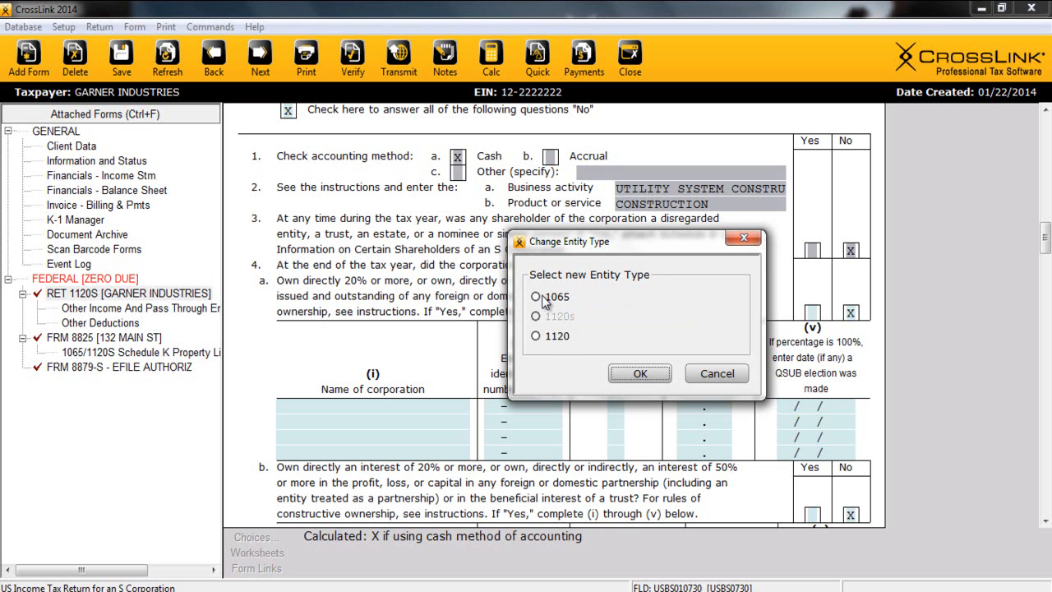
left_click(536, 336)
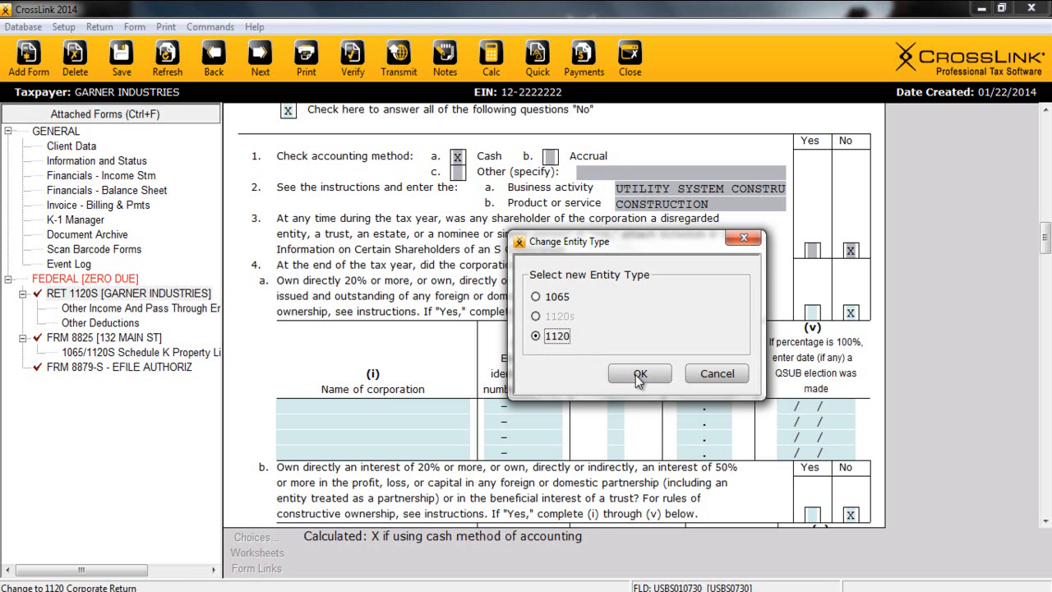
left_click(640, 373)
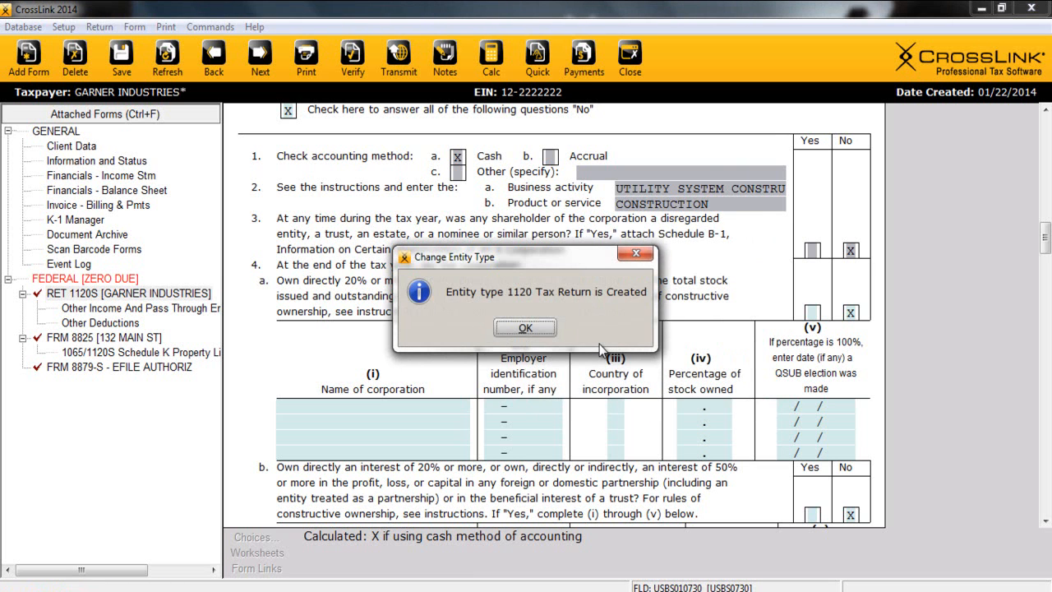
left_click(524, 327)
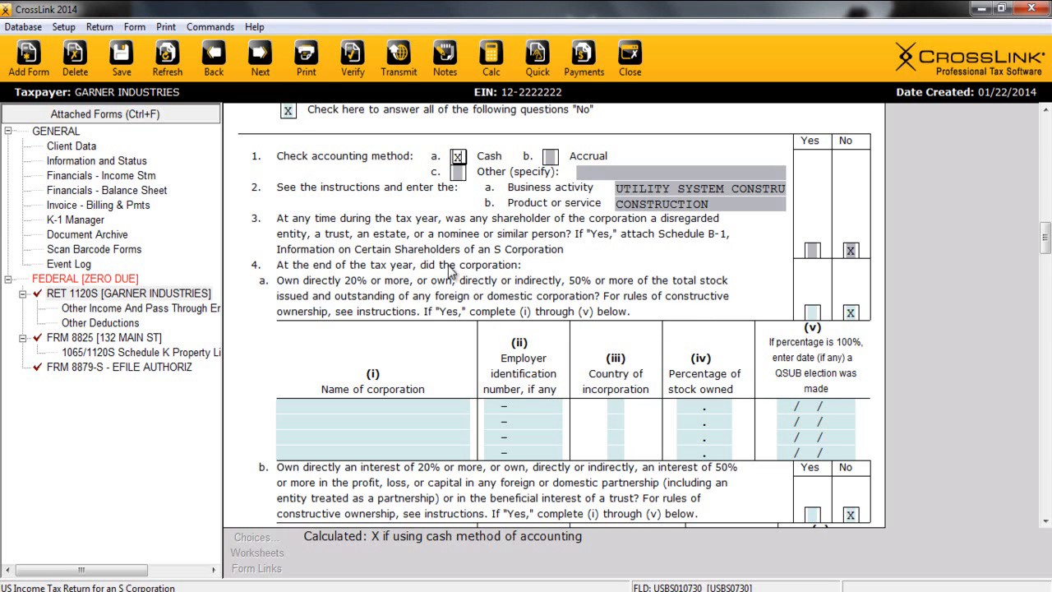
left_click(306, 52)
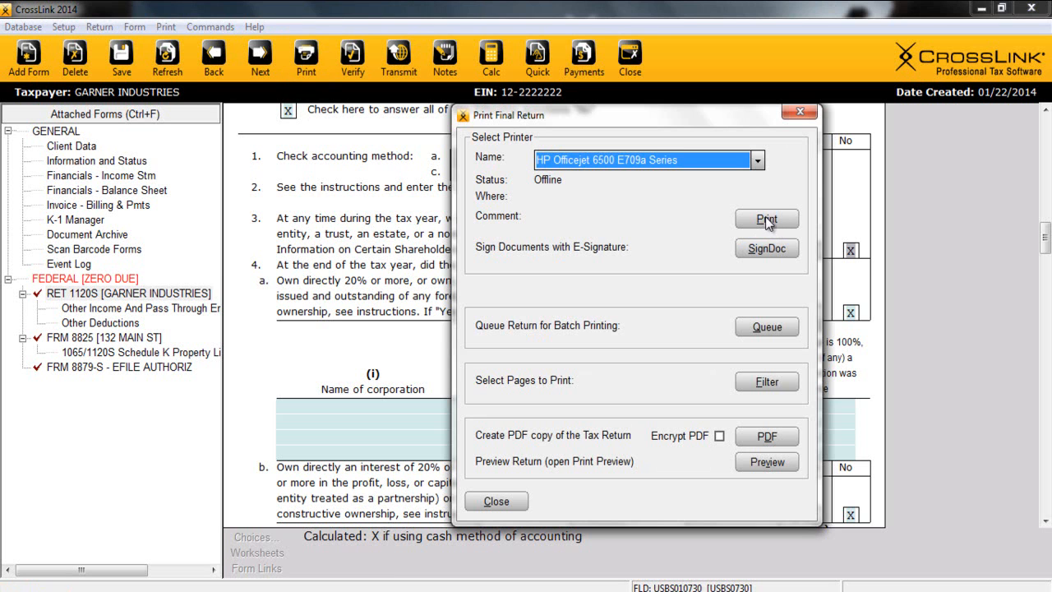
mouse_move(731, 248)
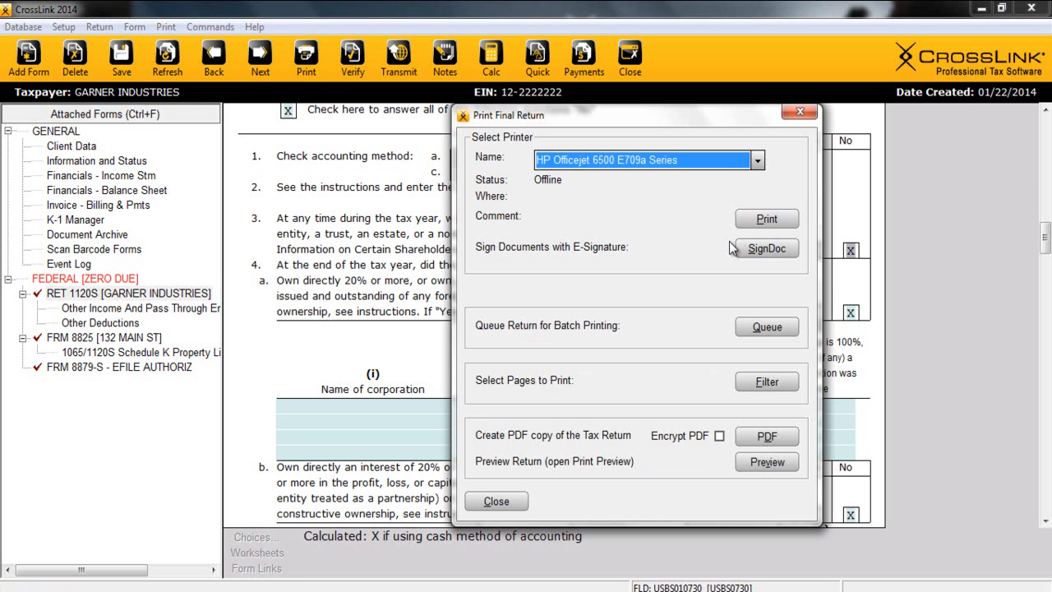
mouse_move(775, 257)
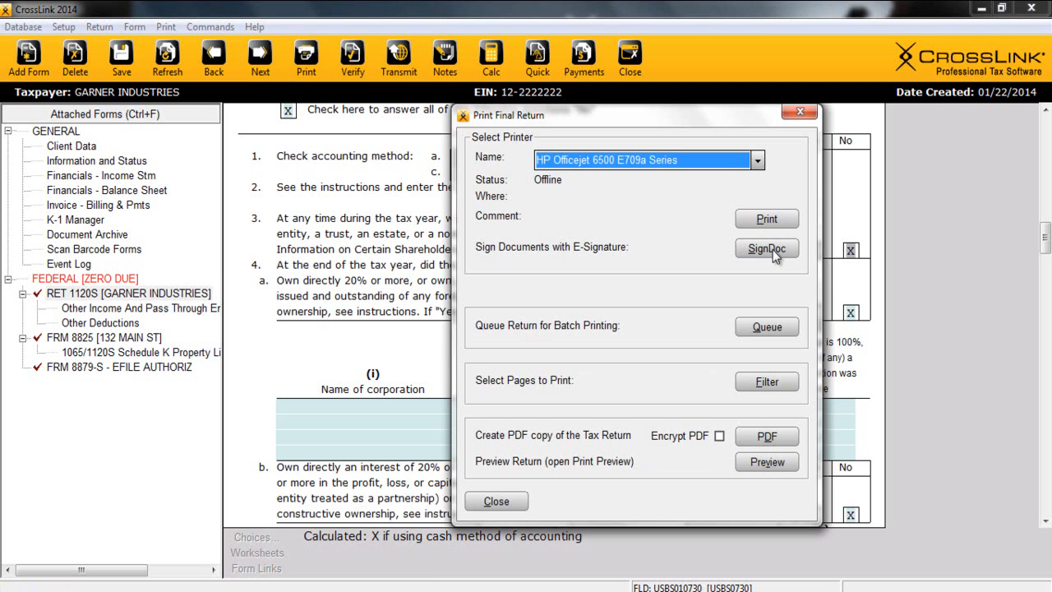
mouse_move(735, 419)
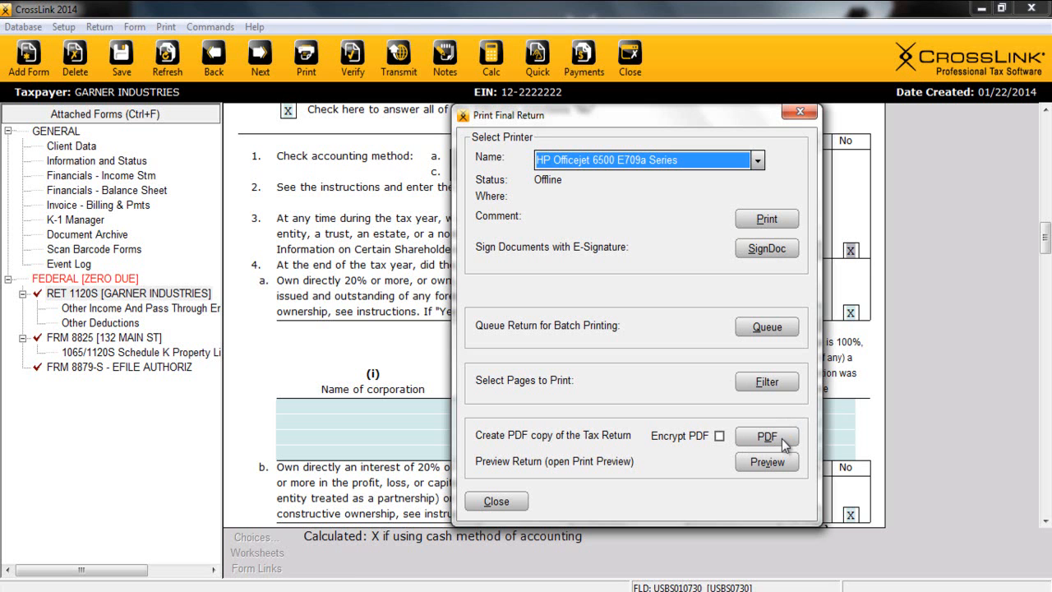
mouse_move(718, 436)
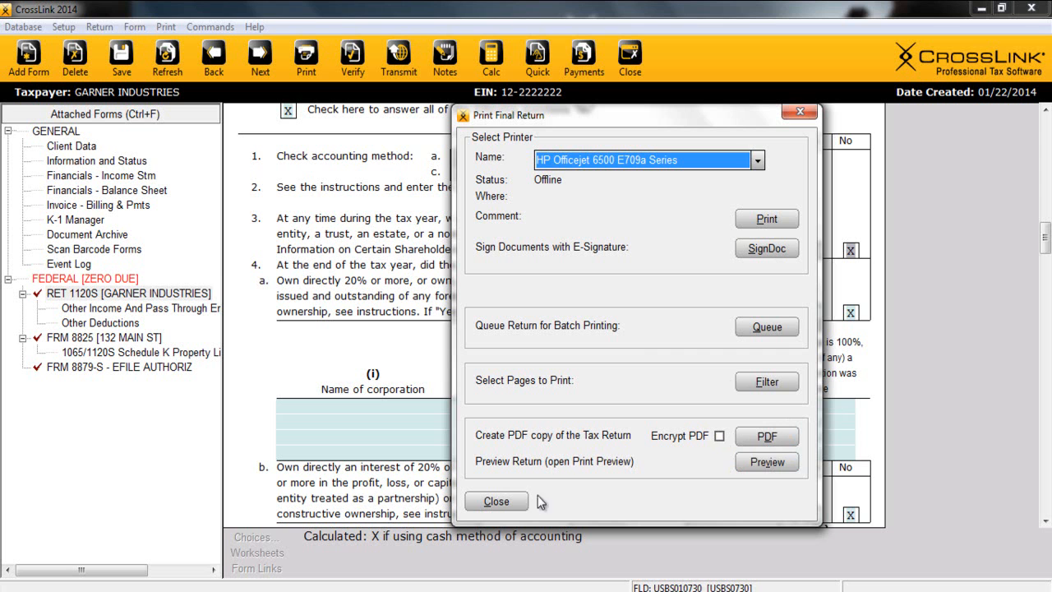
left_click(495, 501)
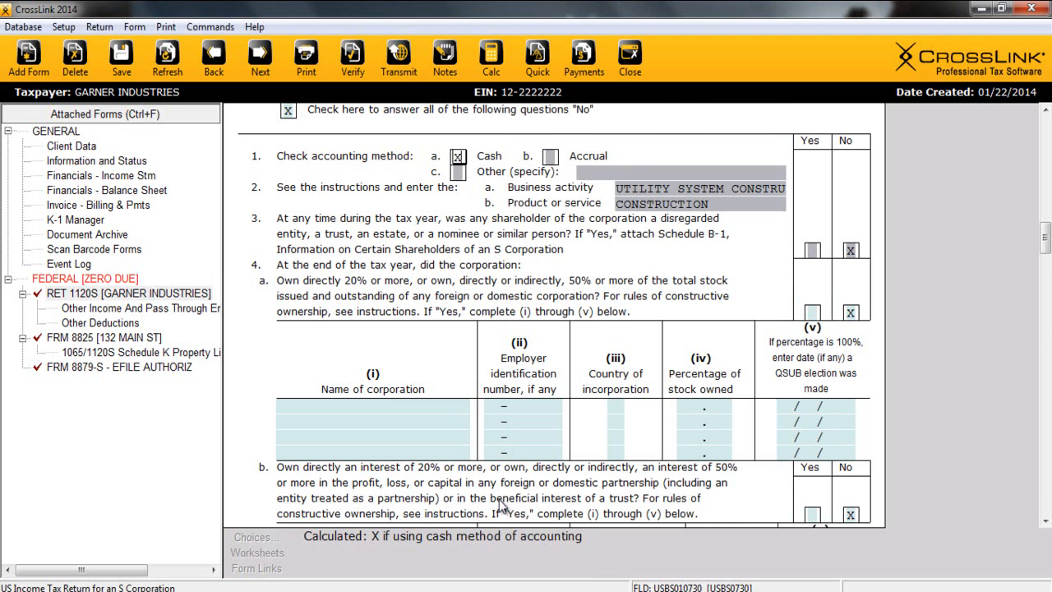
mouse_move(399, 58)
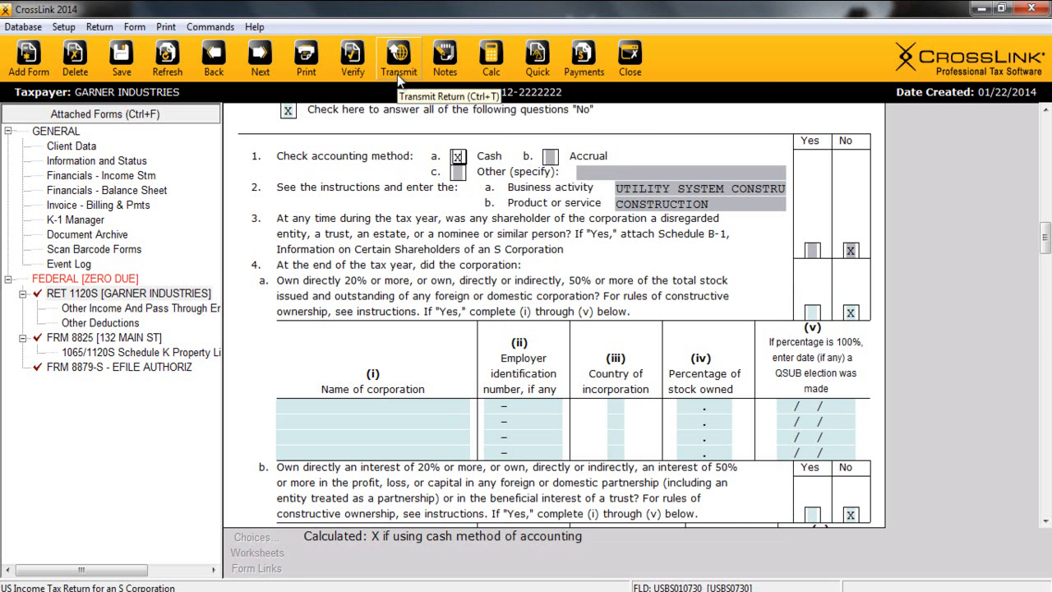
- Transmit with Queue Federal checked and send, leaving the return Return Queued
left_click(398, 58)
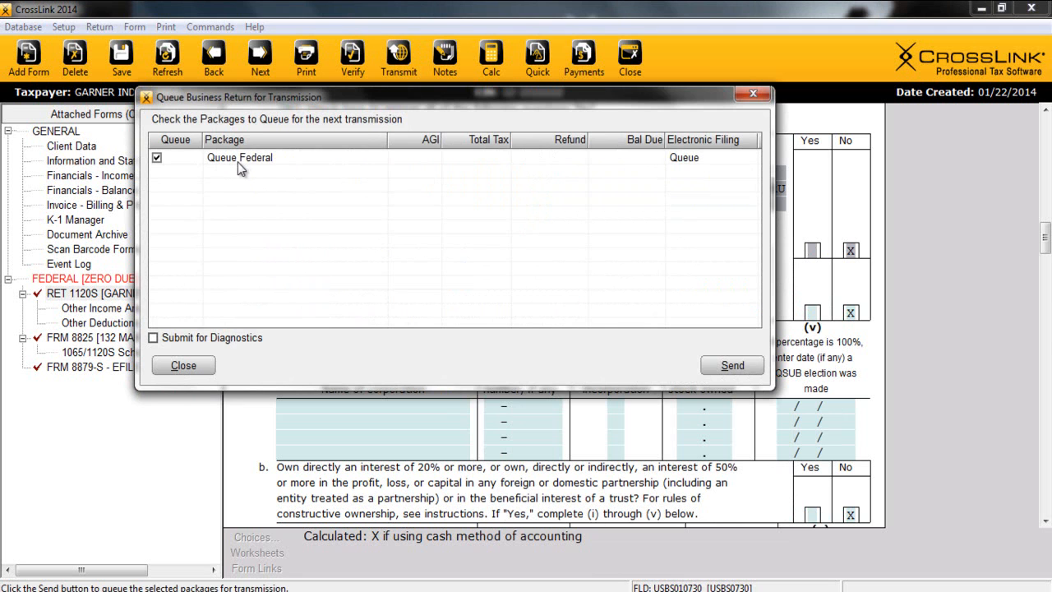
mouse_move(252, 180)
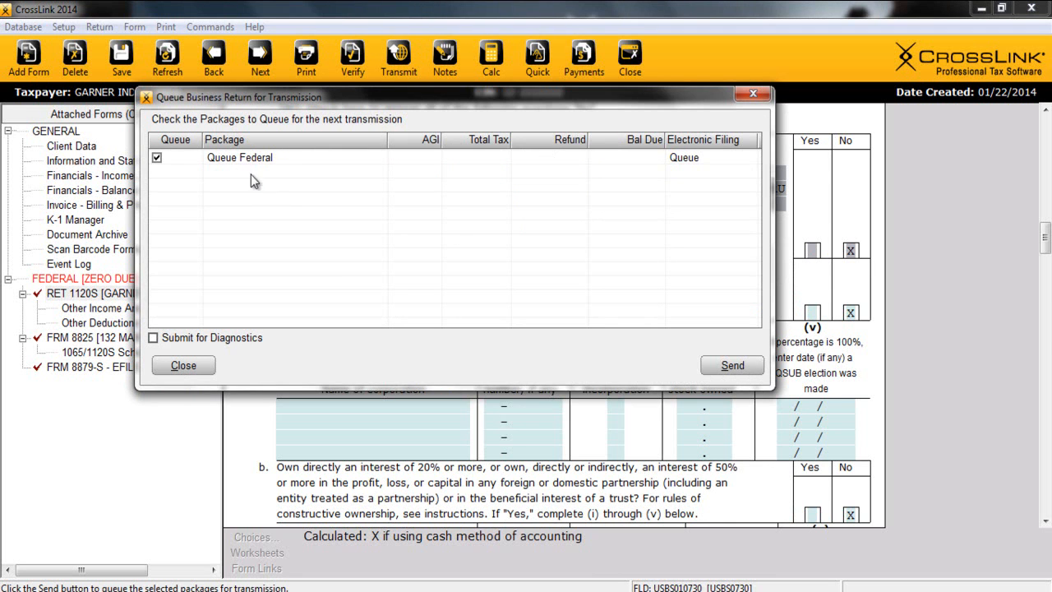
mouse_move(727, 374)
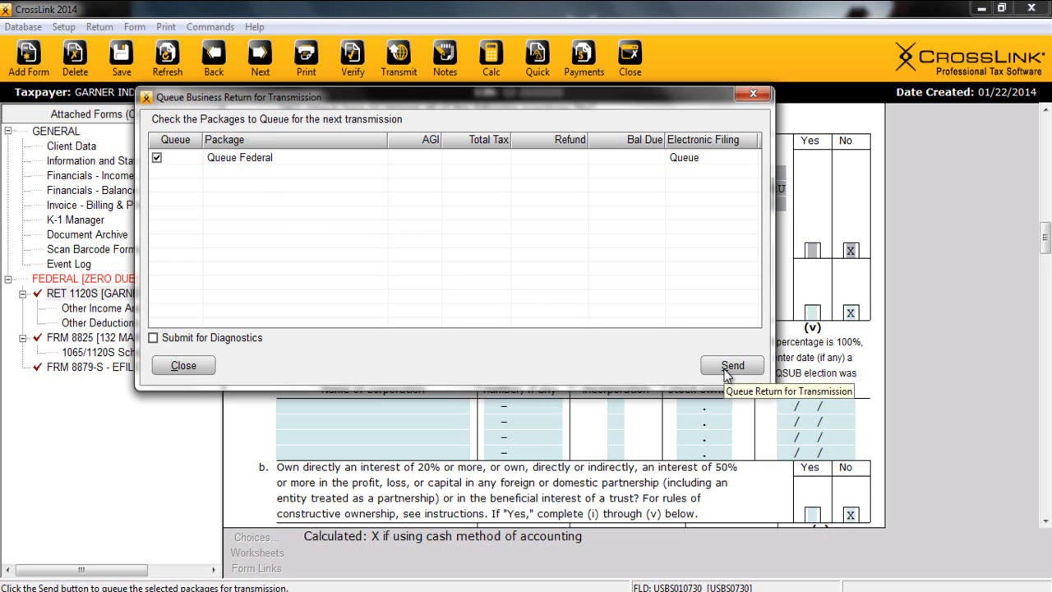
left_click(731, 365)
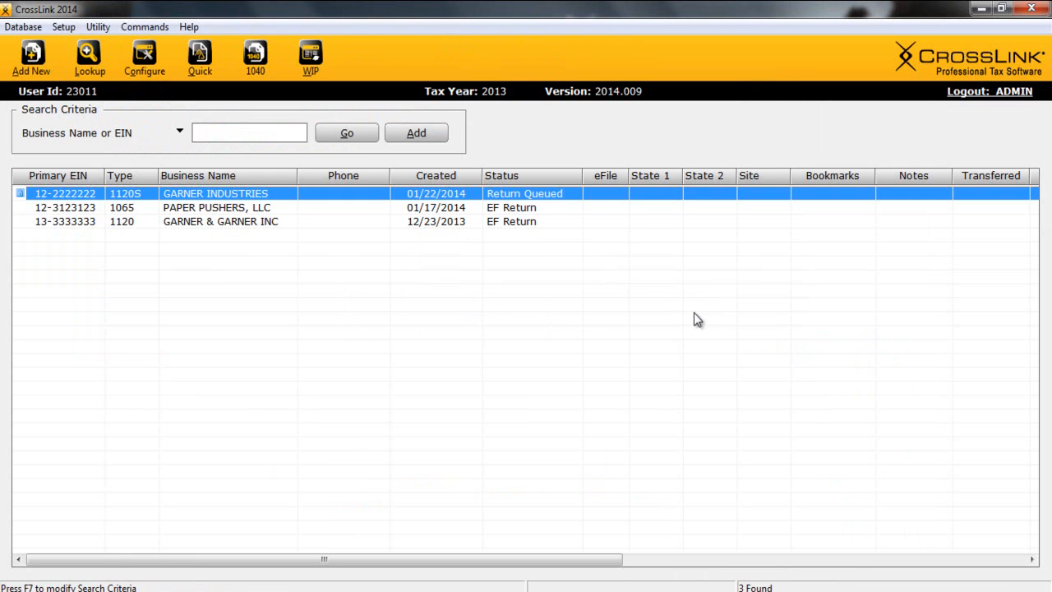
mouse_move(569, 193)
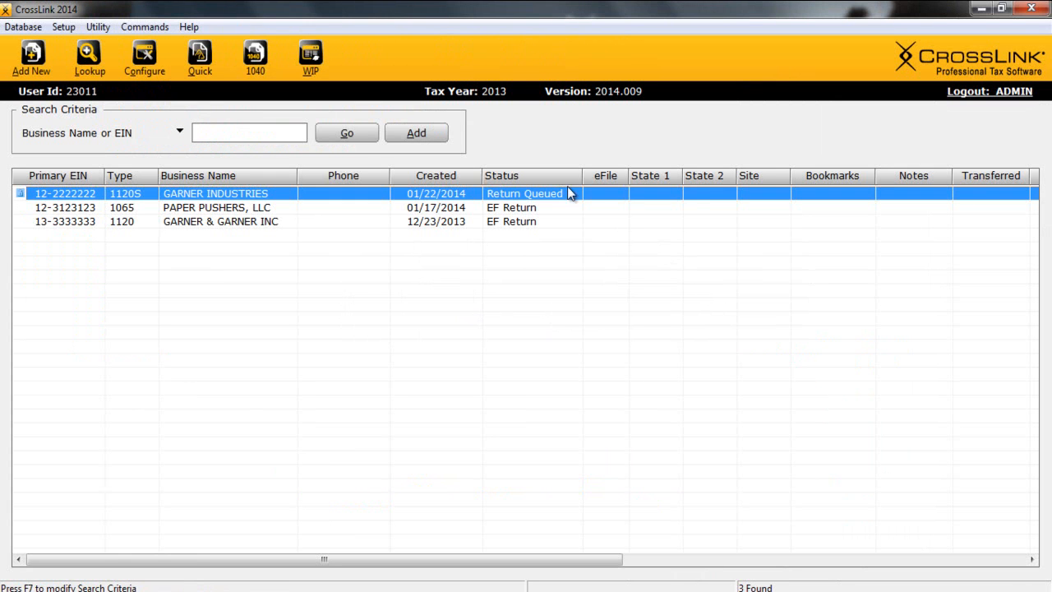
mouse_move(151, 131)
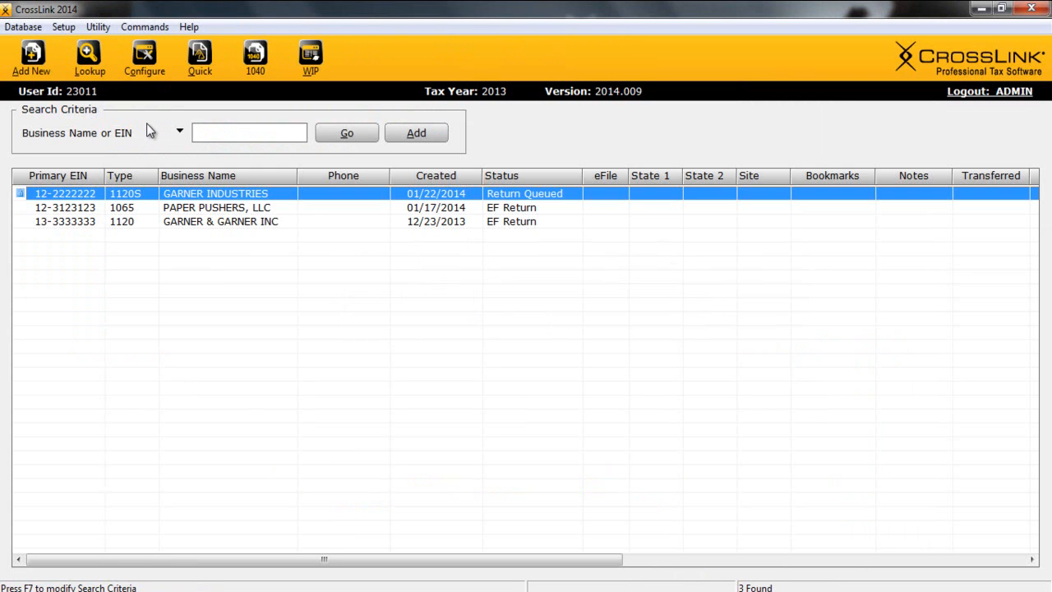